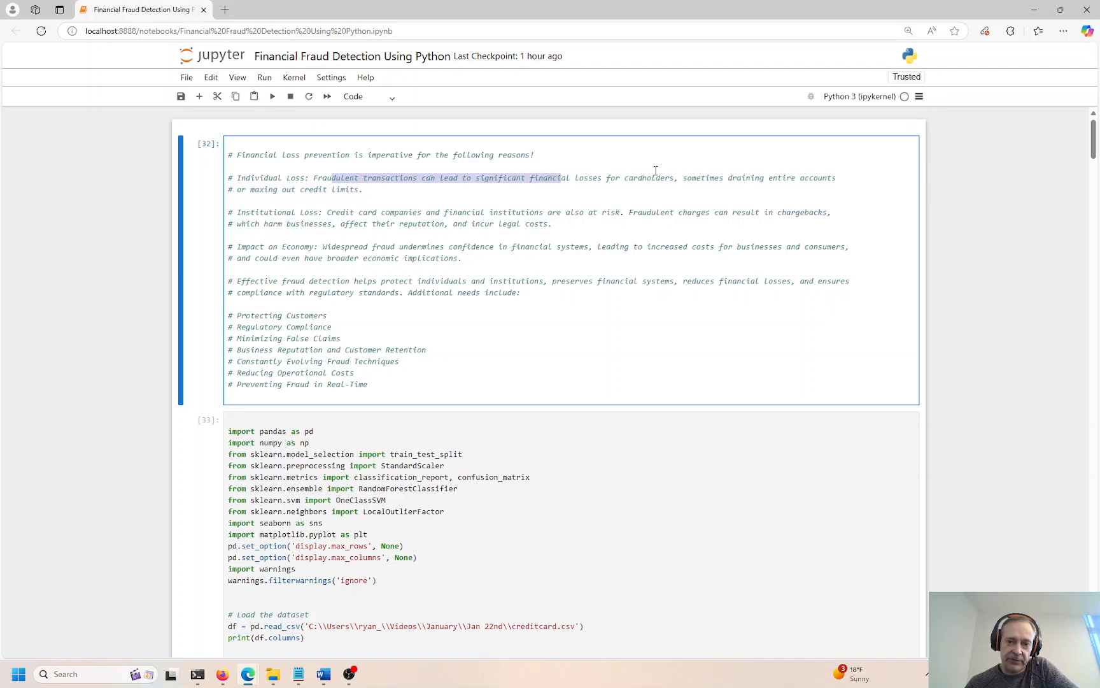
Highlight key terms in the intro text — risk, transactions, Impact on Economy — while reading
double_click(649, 178)
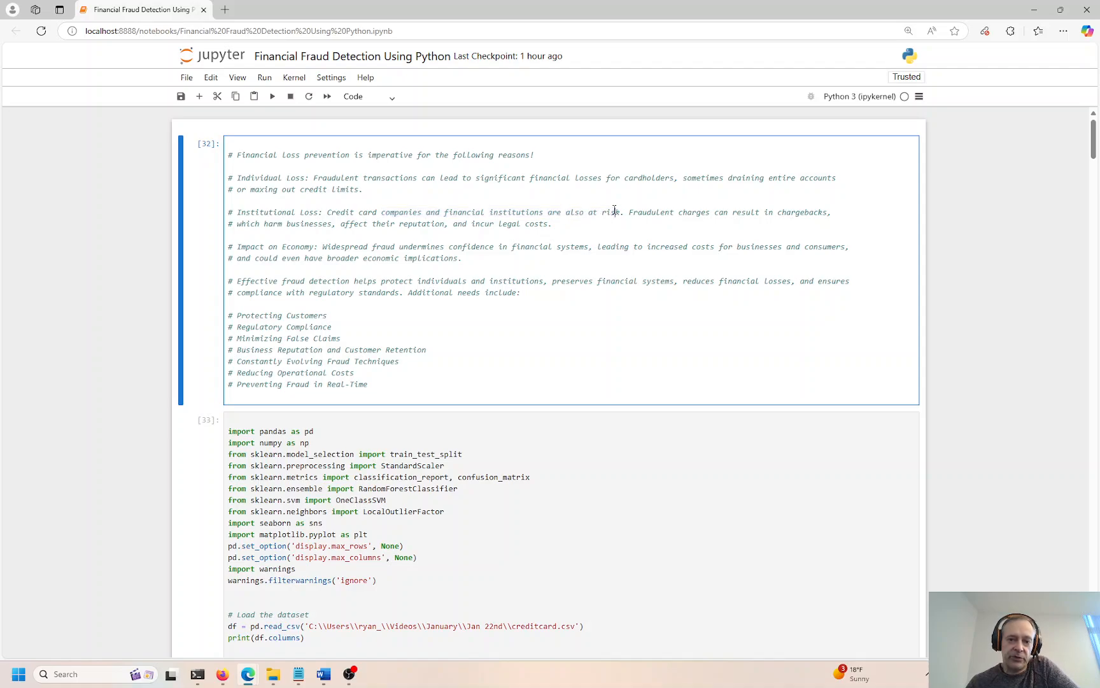
double_click(611, 211)
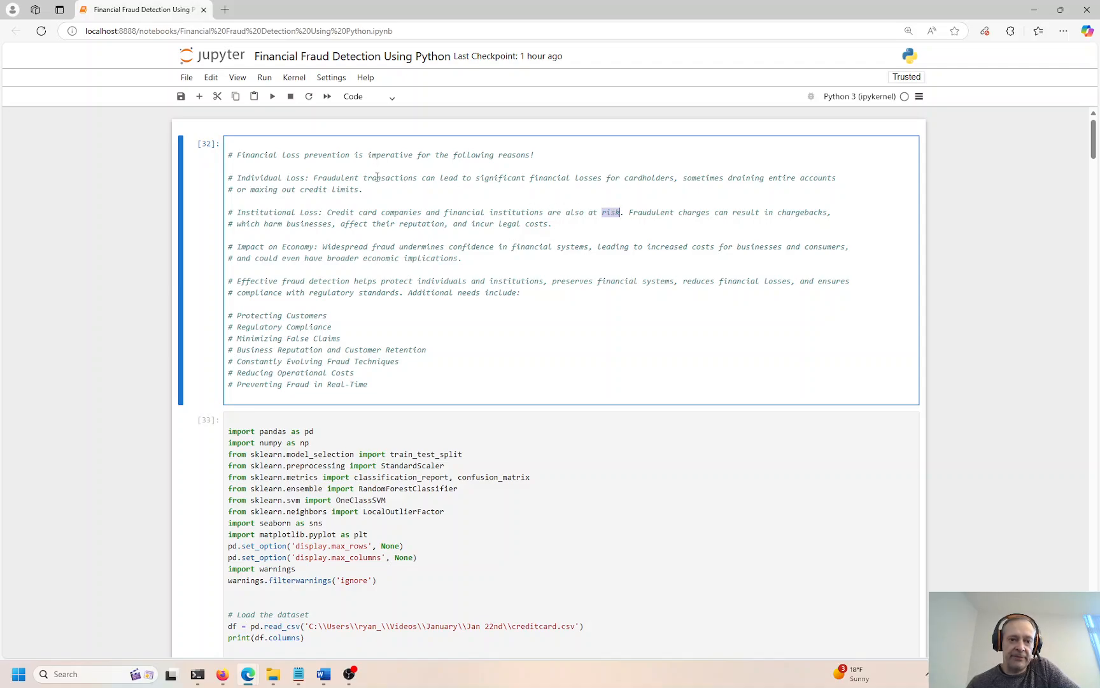
double_click(389, 179)
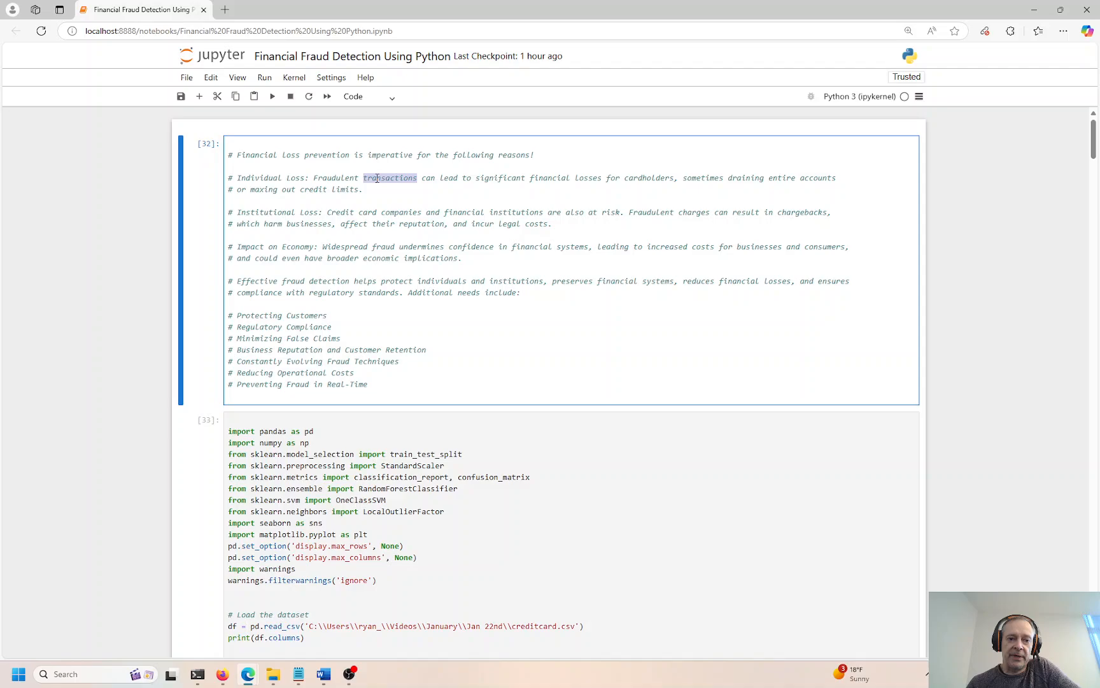
double_click(308, 211)
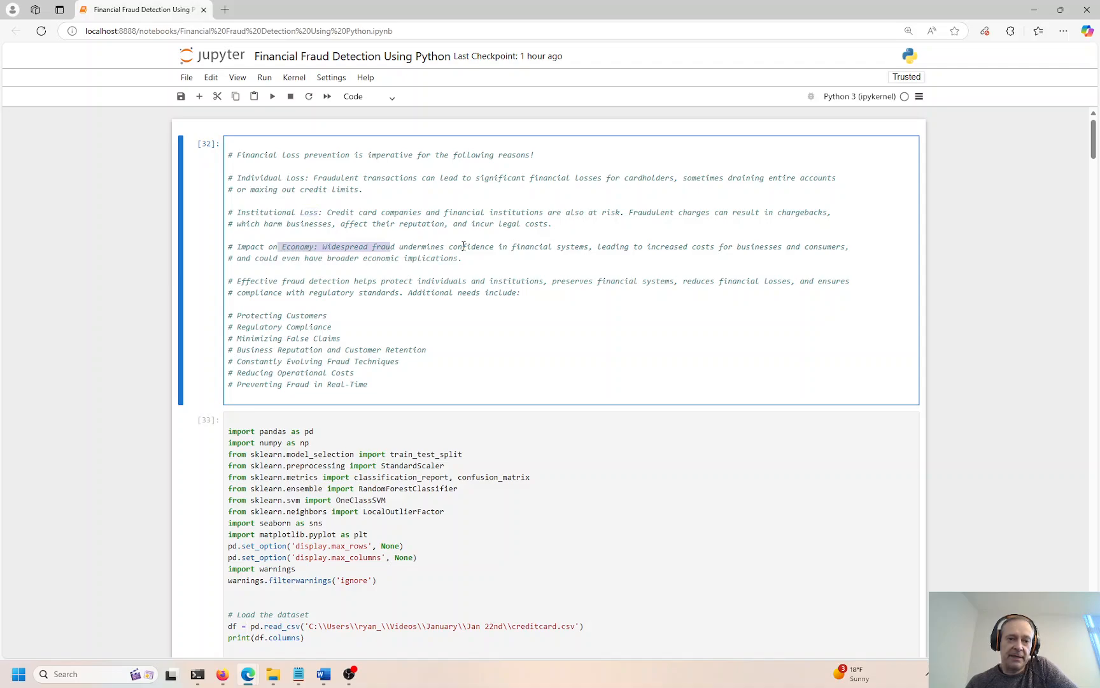
left_click(428, 247)
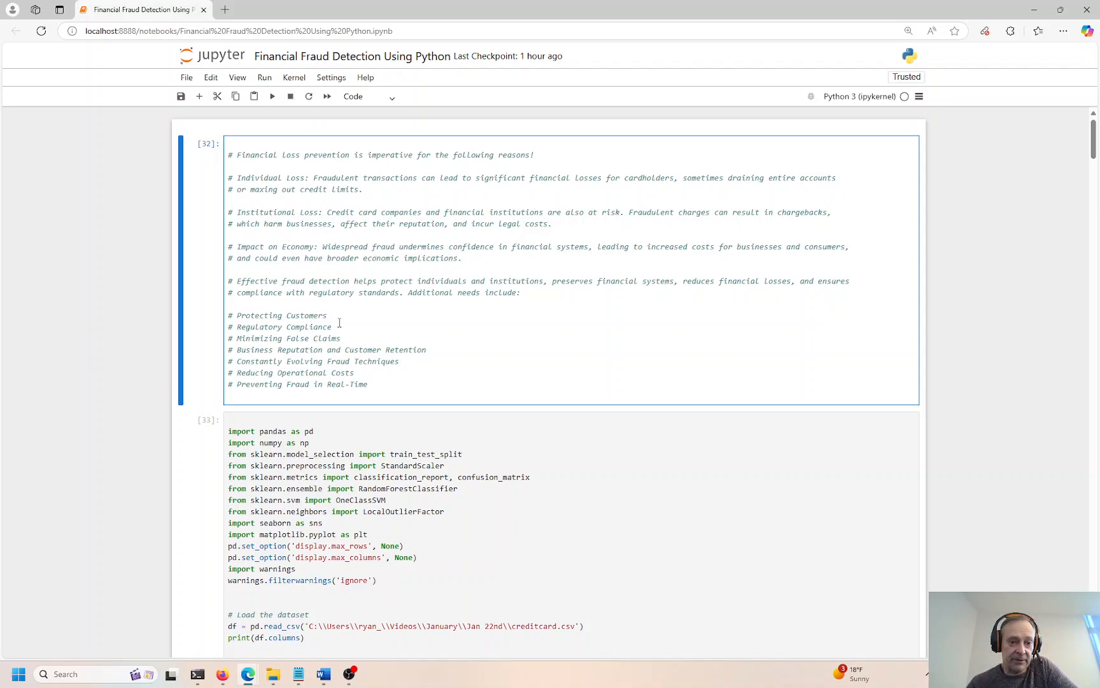
Run the data-loading cell and review the class counts, highlighting the 284315 non-fraud count
left_click(331, 316)
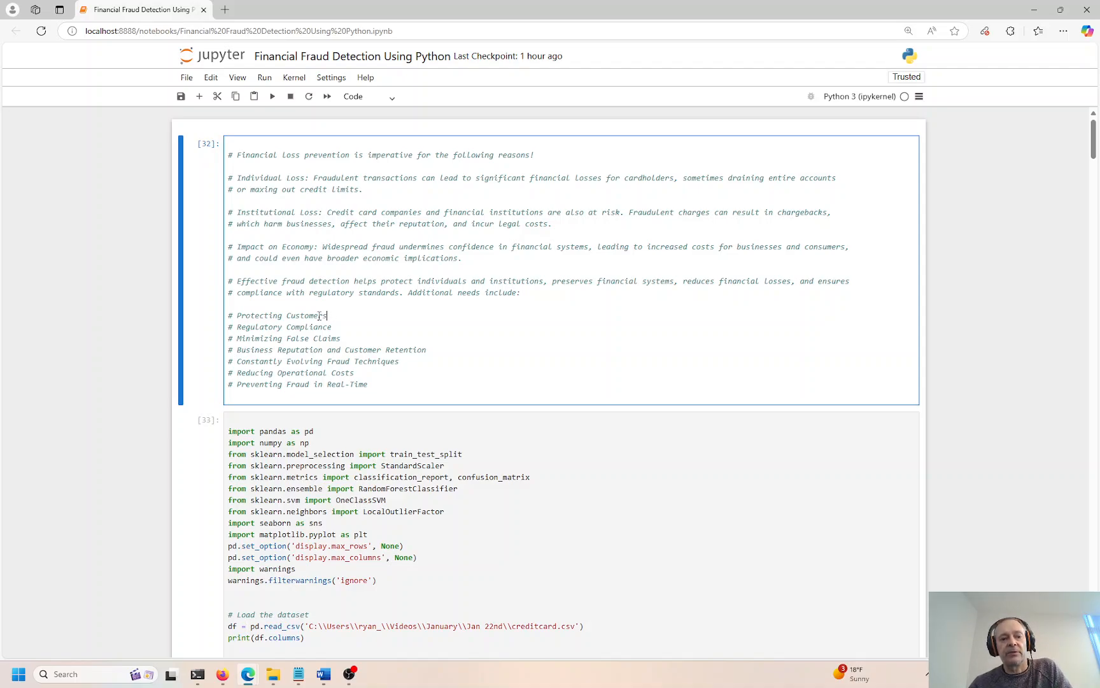
double_click(261, 326)
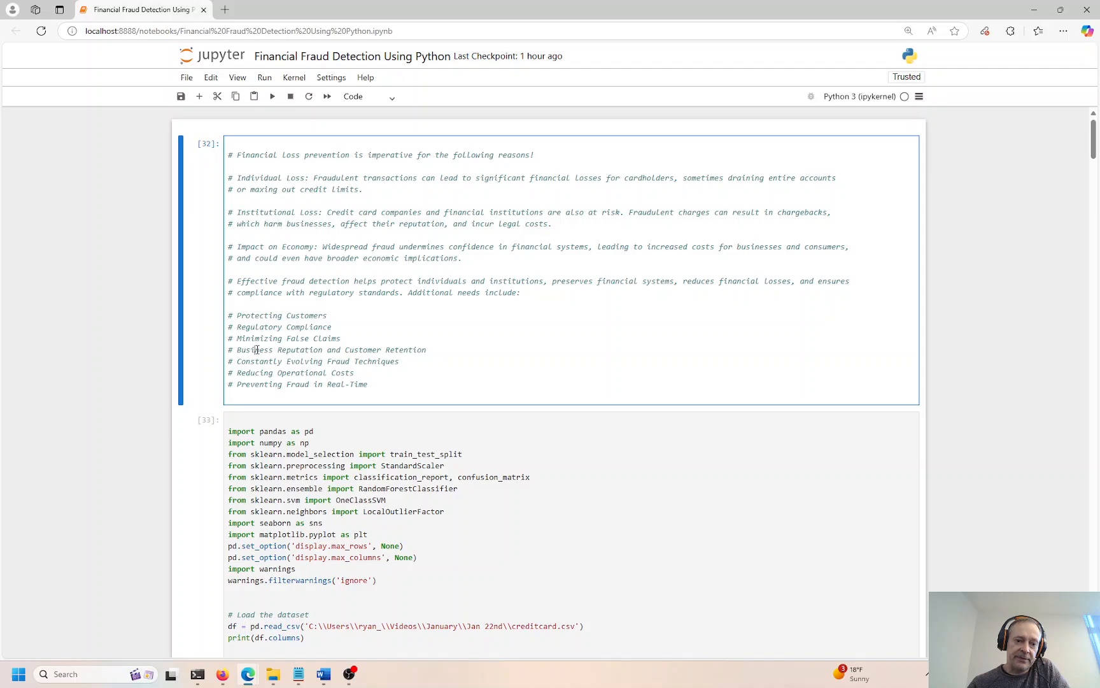
mouse_move(412, 350)
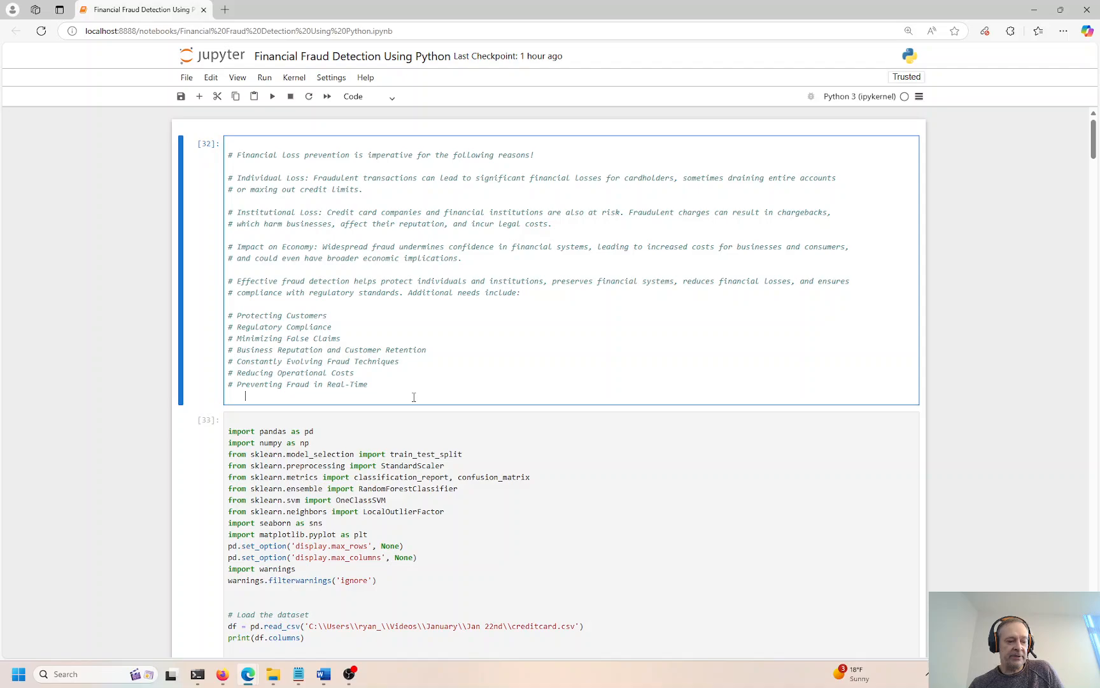
mouse_move(263, 411)
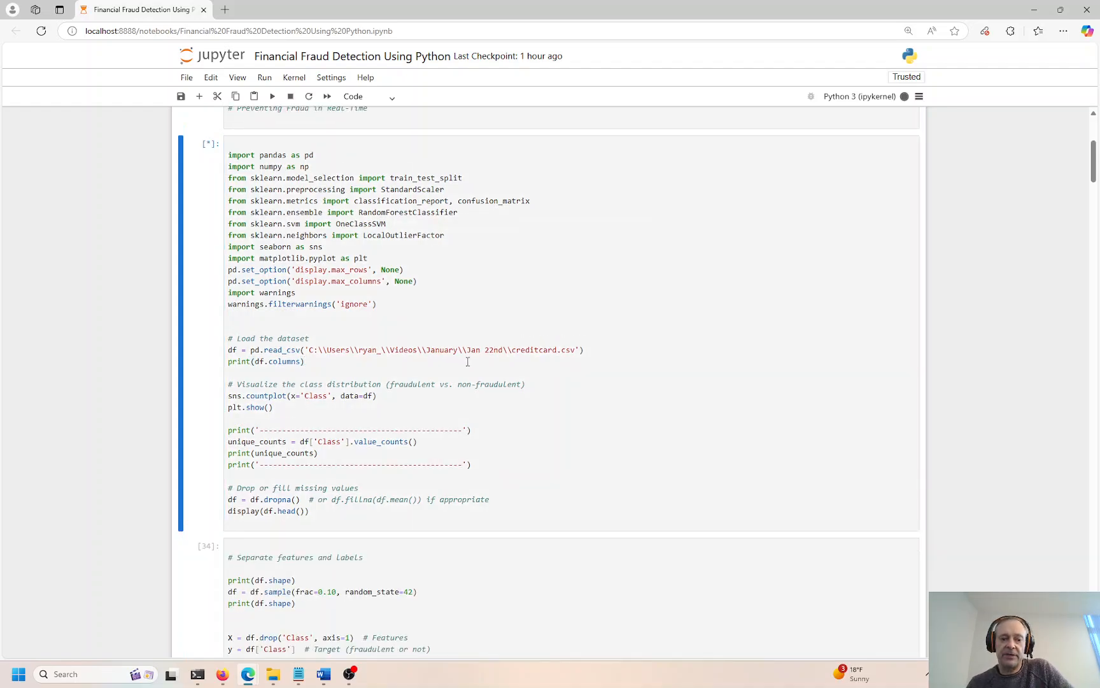
mouse_move(299, 440)
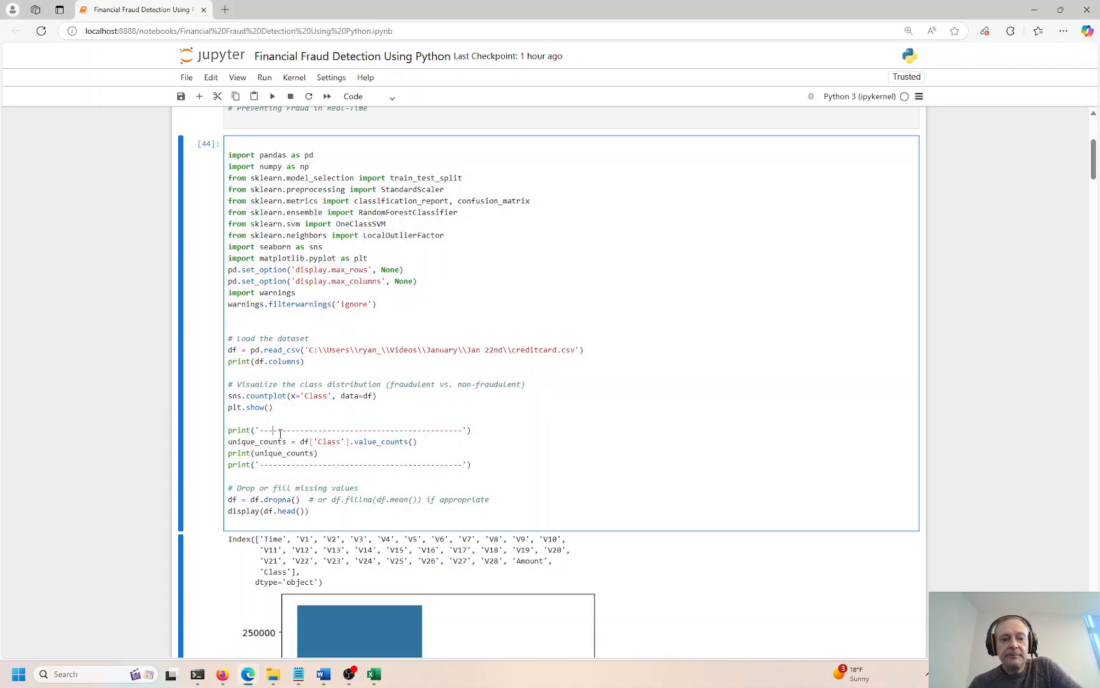
scroll("down", 3)
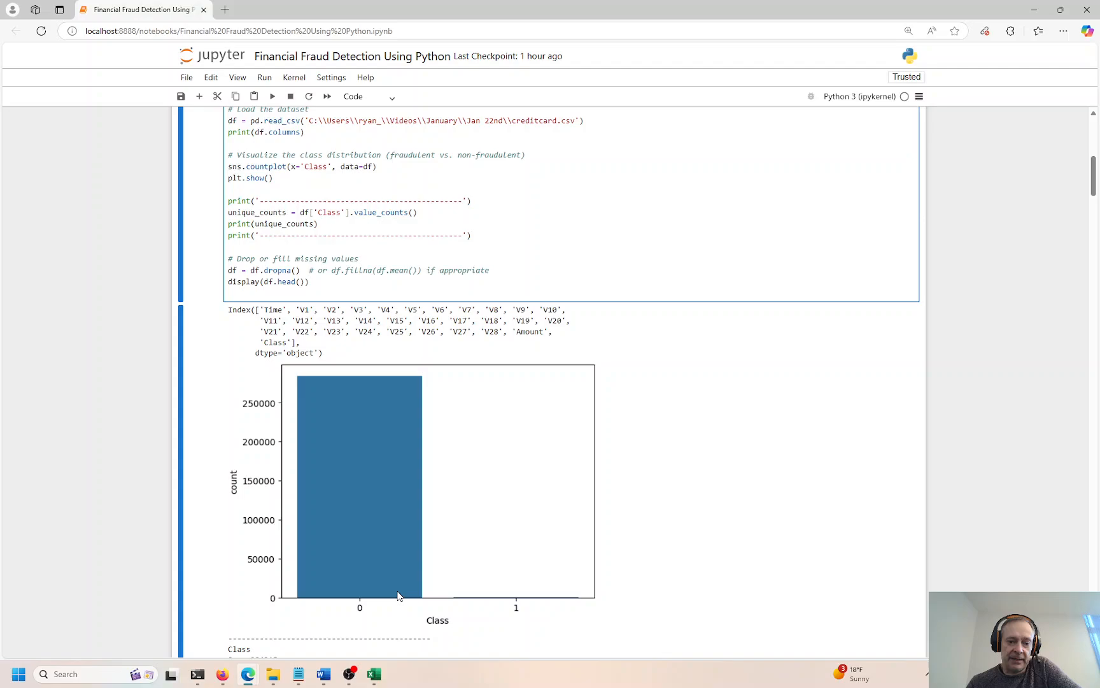
mouse_move(524, 602)
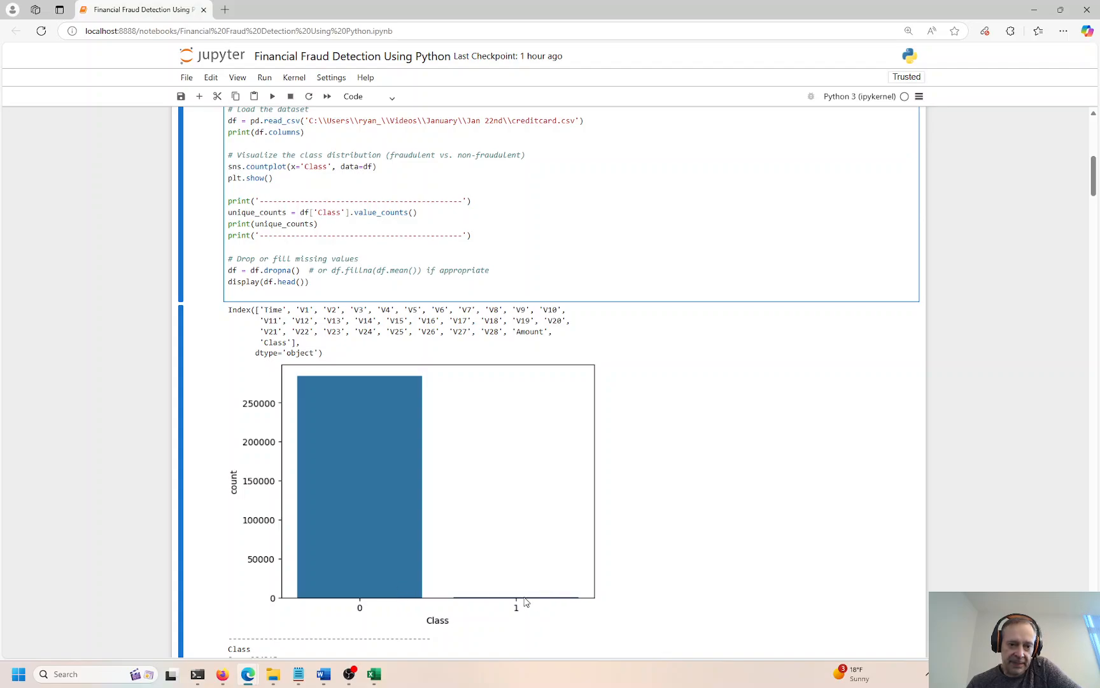
scroll("down", 3)
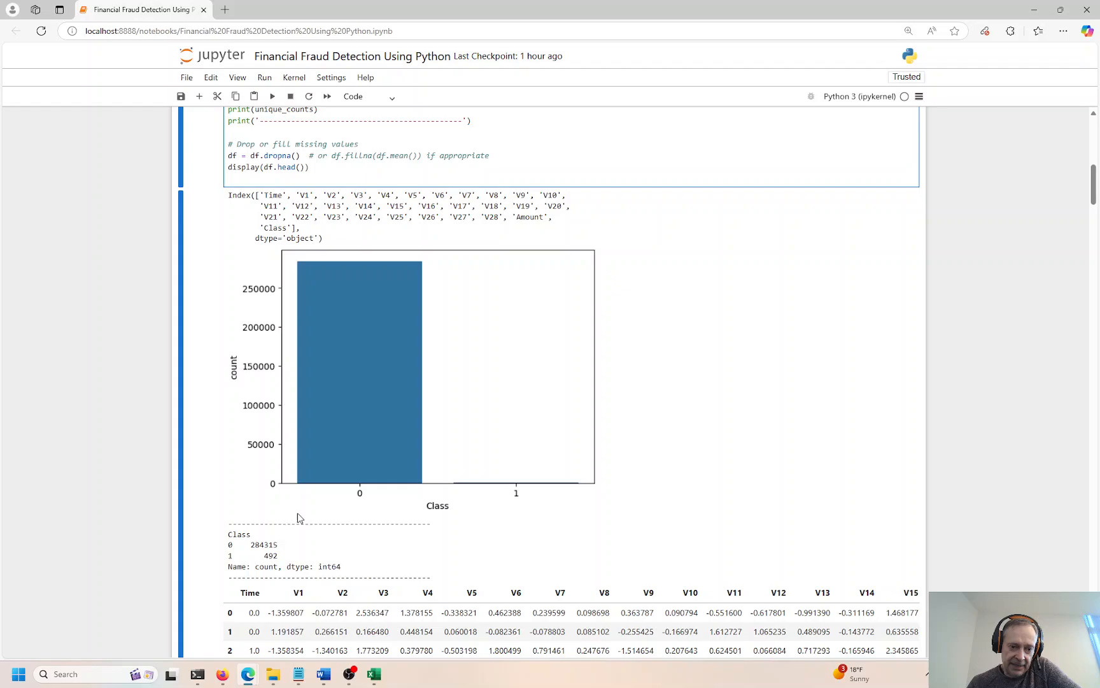
double_click(270, 555)
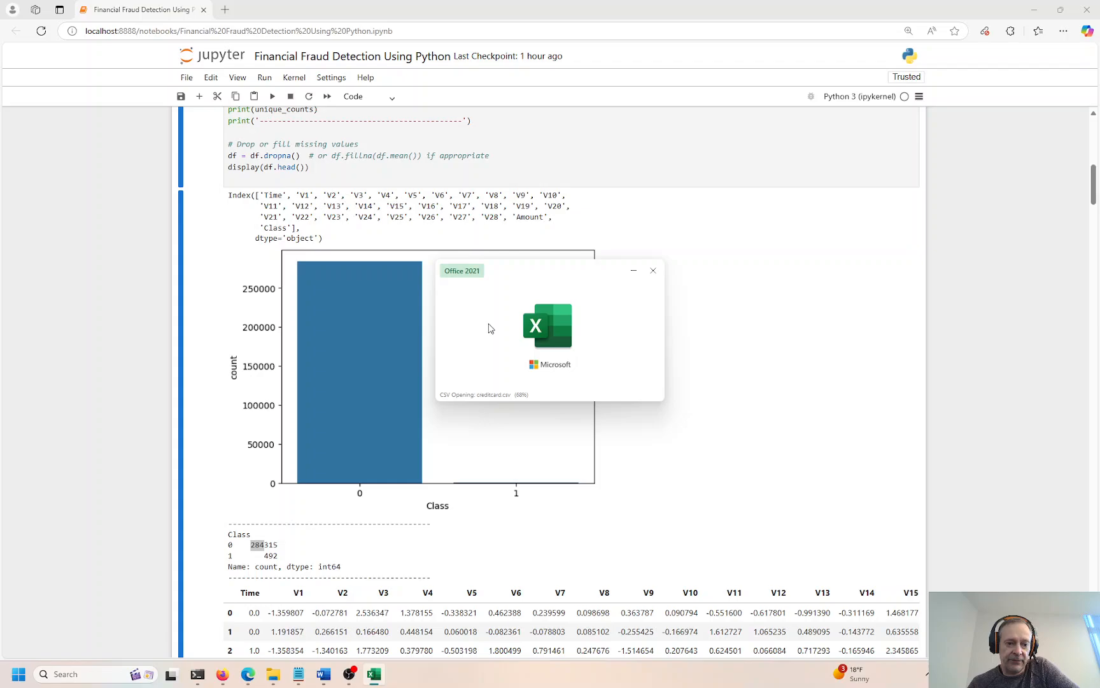
mouse_move(514, 289)
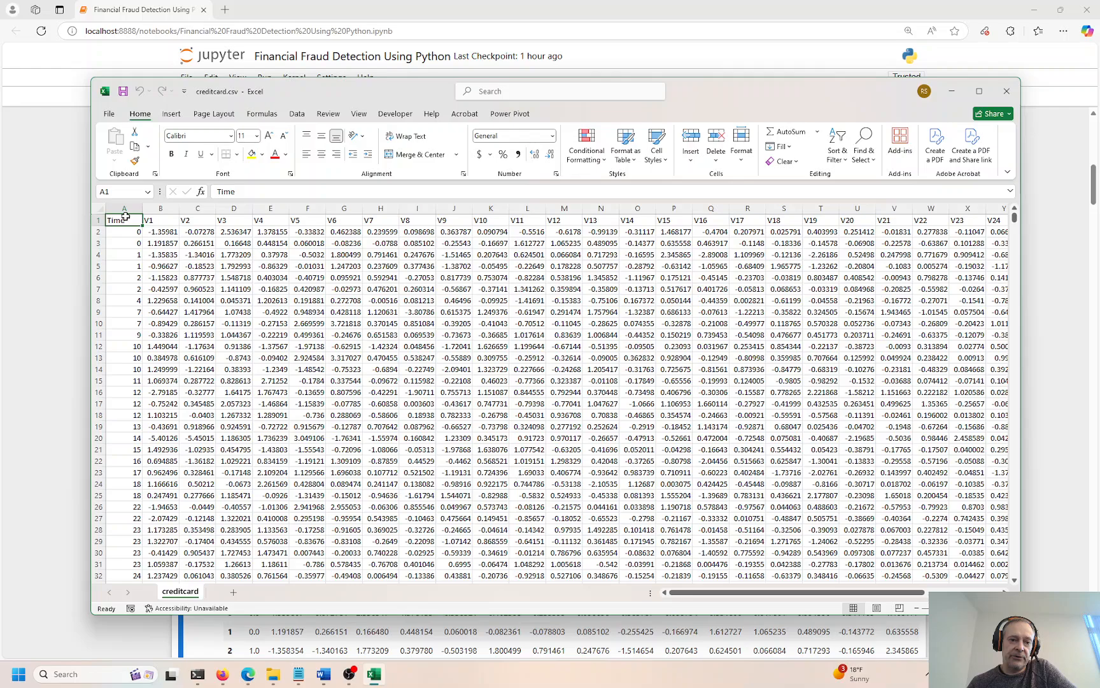
Filter the Class column of creditcard.csv to show only the 492 rows with value 1
key("ctrl+End")
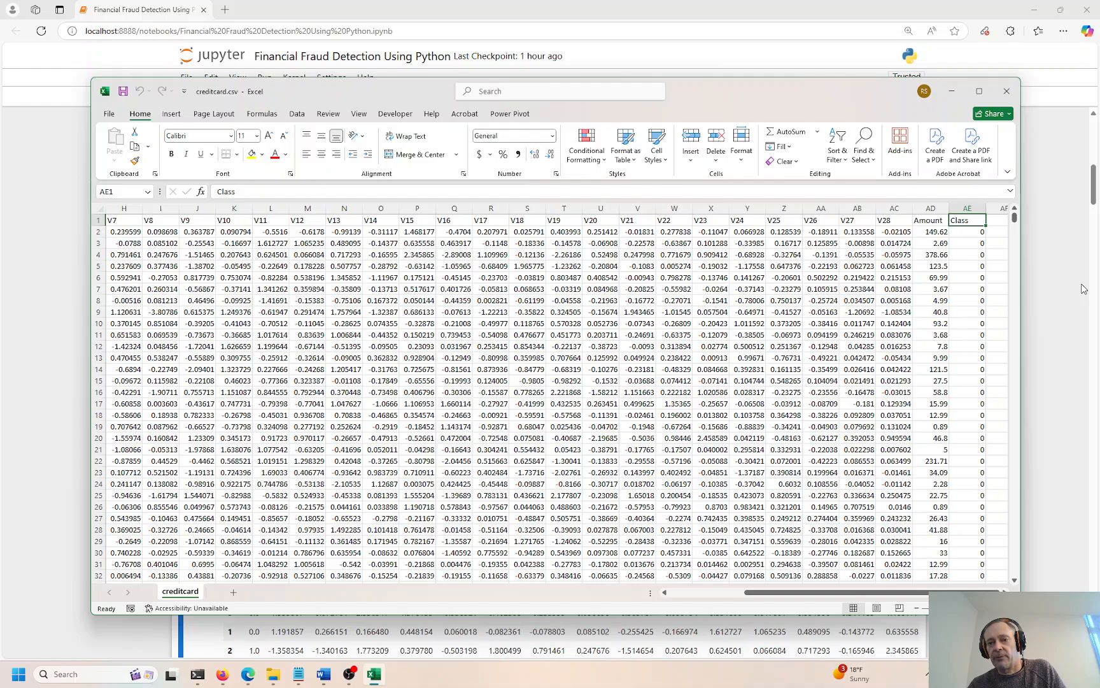
left_click(968, 209)
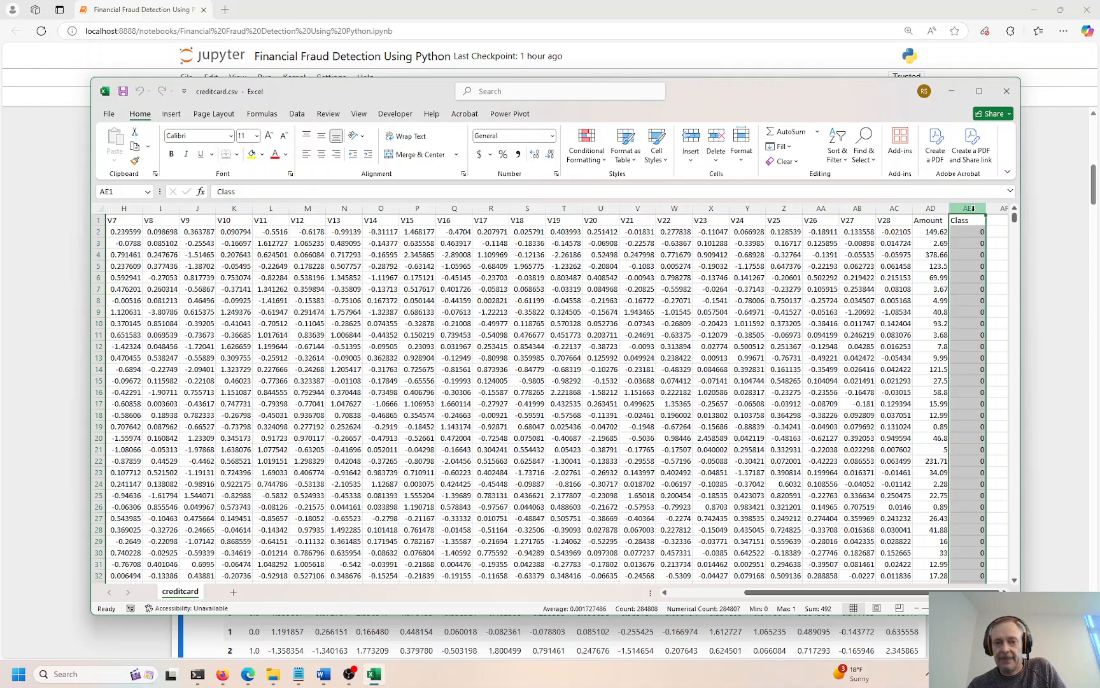
left_click(297, 114)
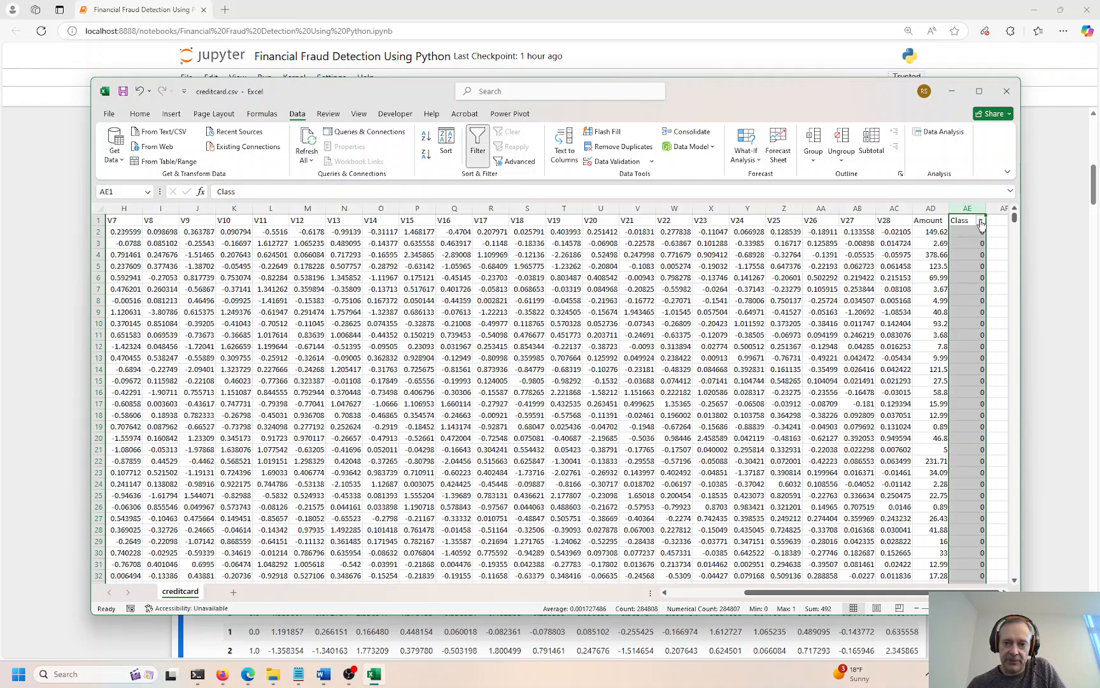
left_click(981, 220)
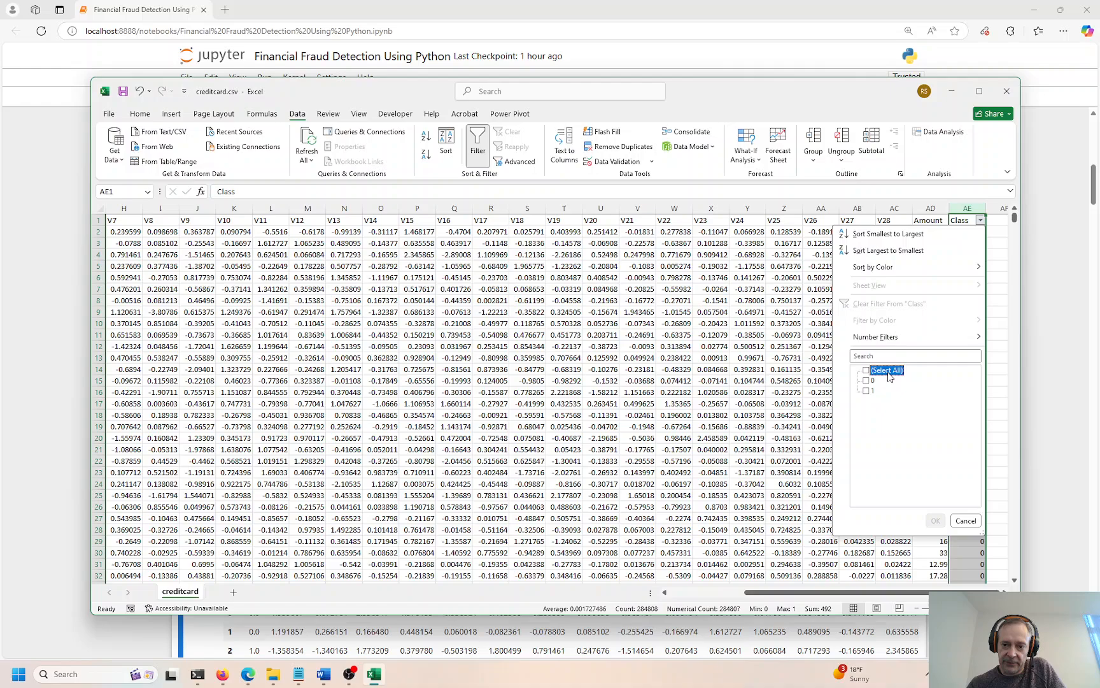
left_click(867, 391)
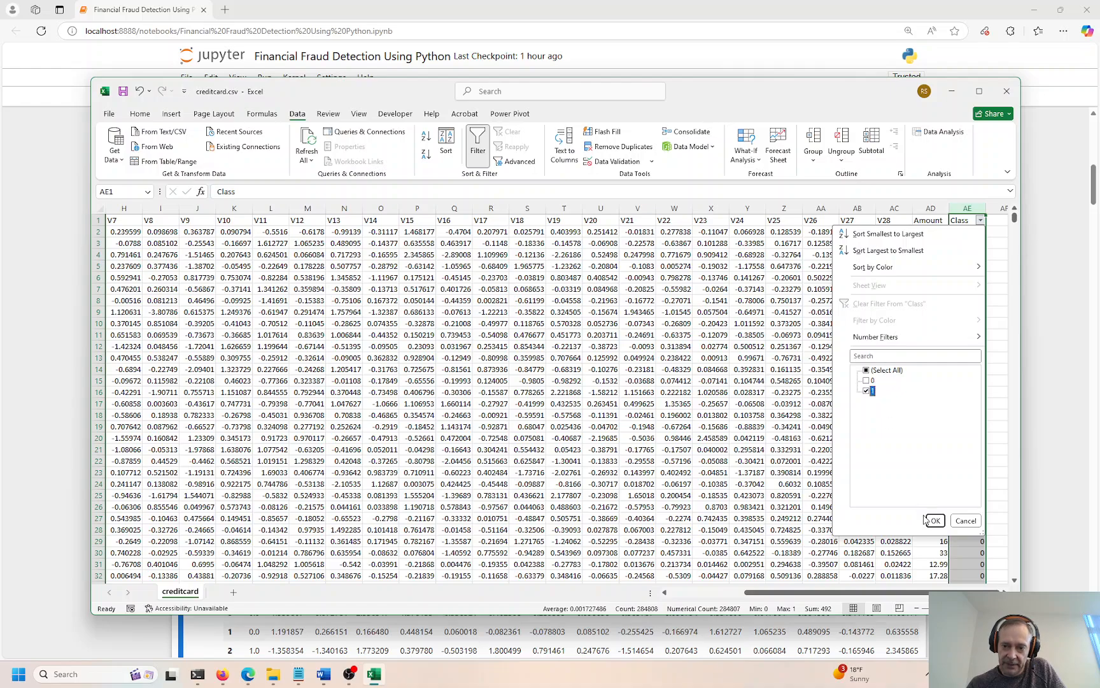
left_click(933, 521)
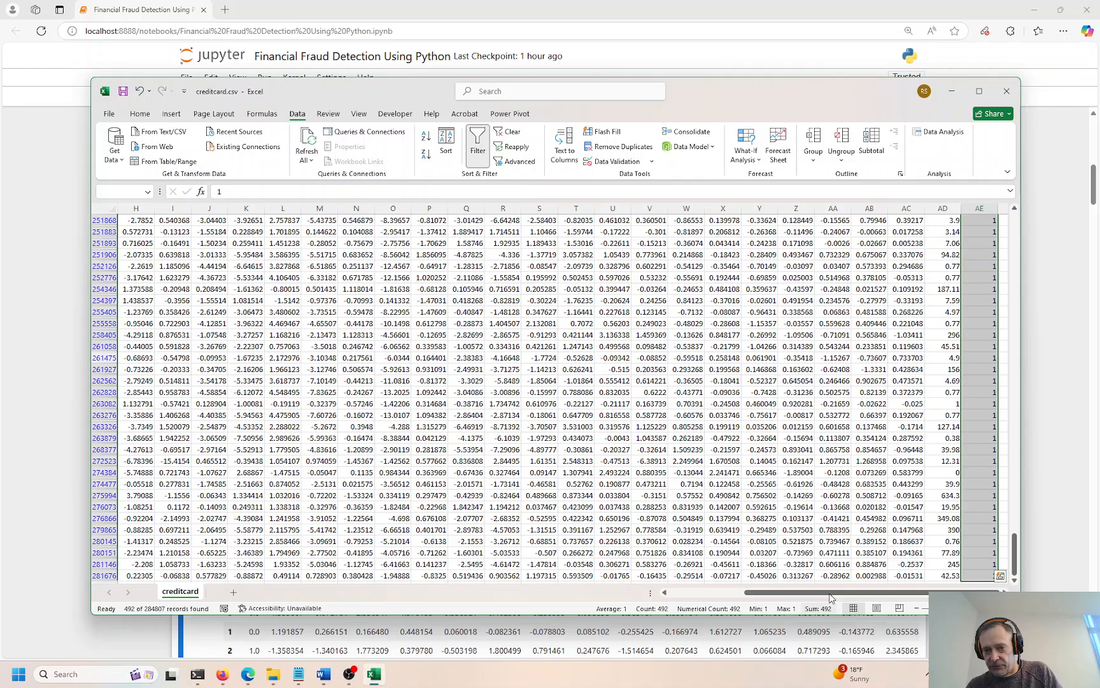
Close the credit card workbook without saving the filter
left_click(1006, 92)
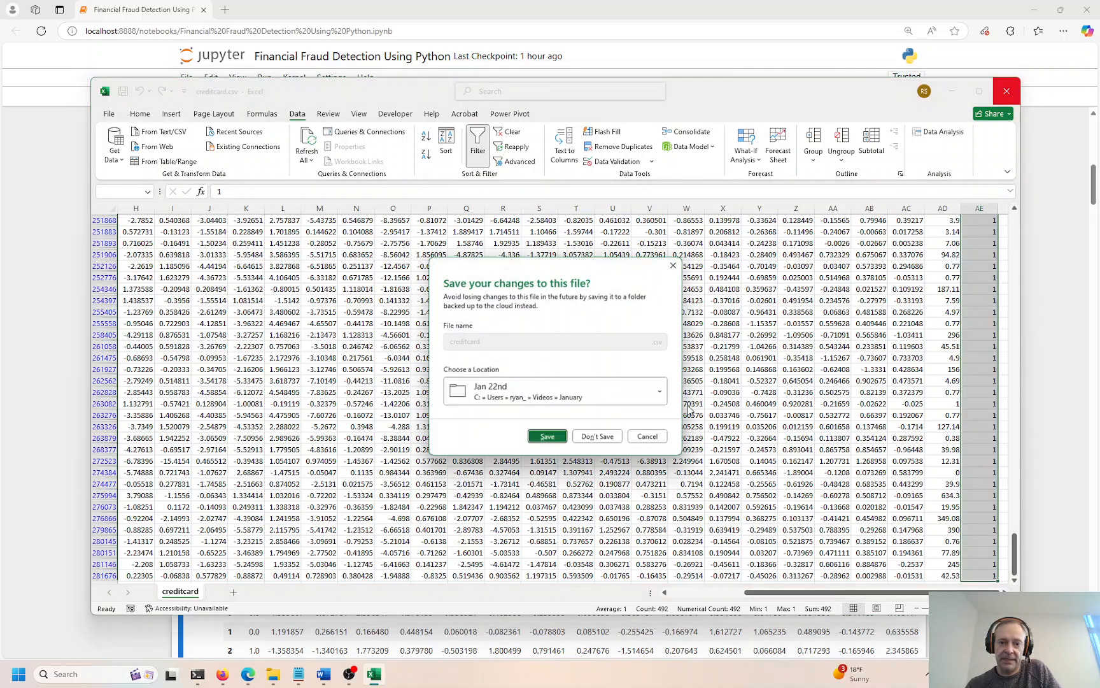
left_click(597, 436)
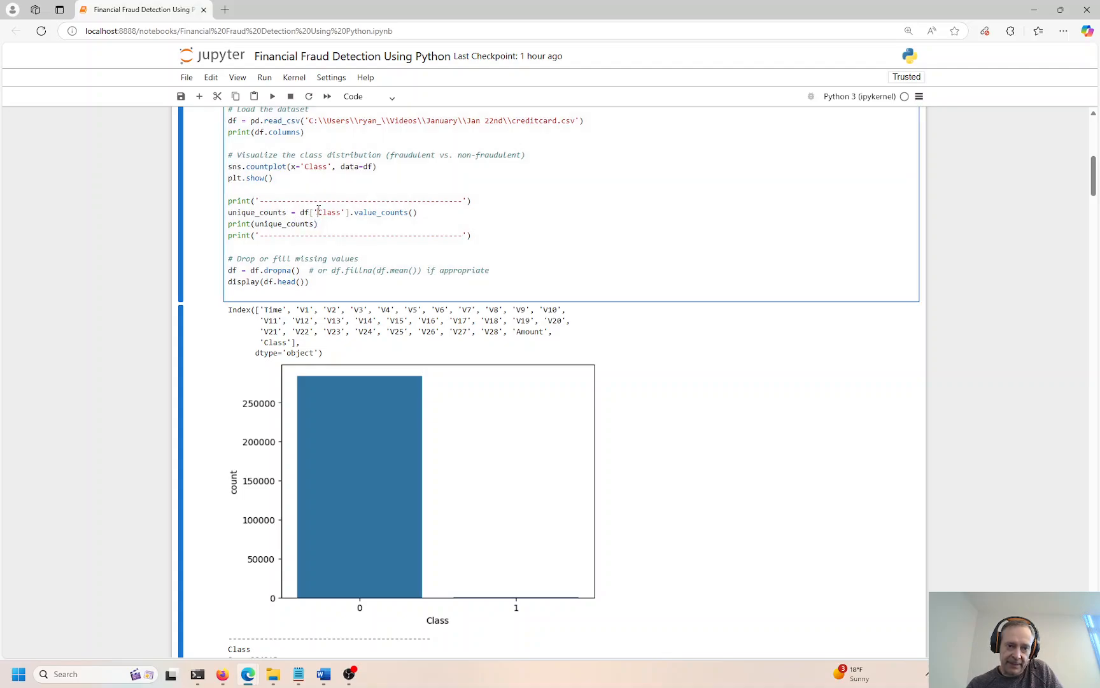
Move down through the features-and-labels cell to the Random Forest classification report
double_click(329, 211)
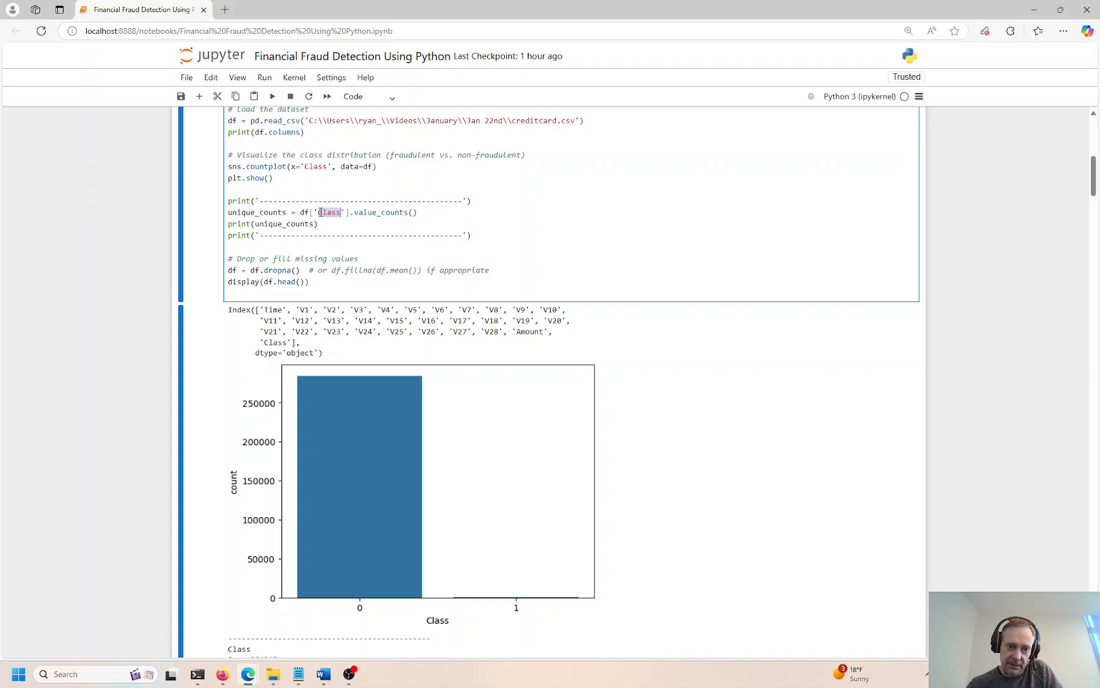
scroll("down", 3)
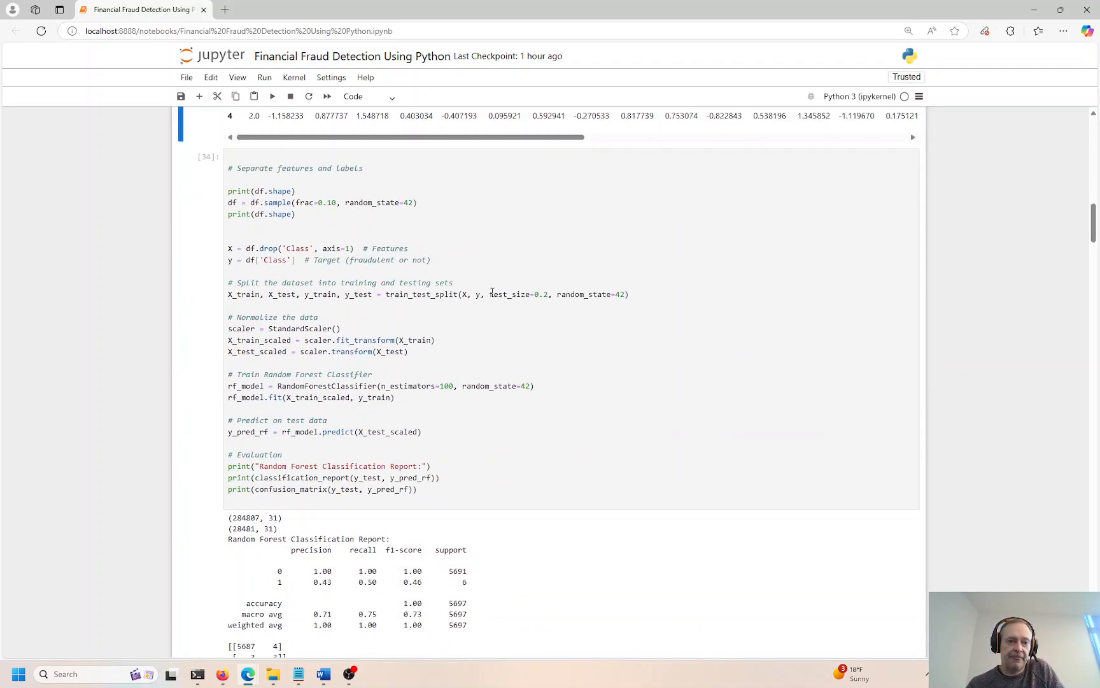
mouse_move(487, 294)
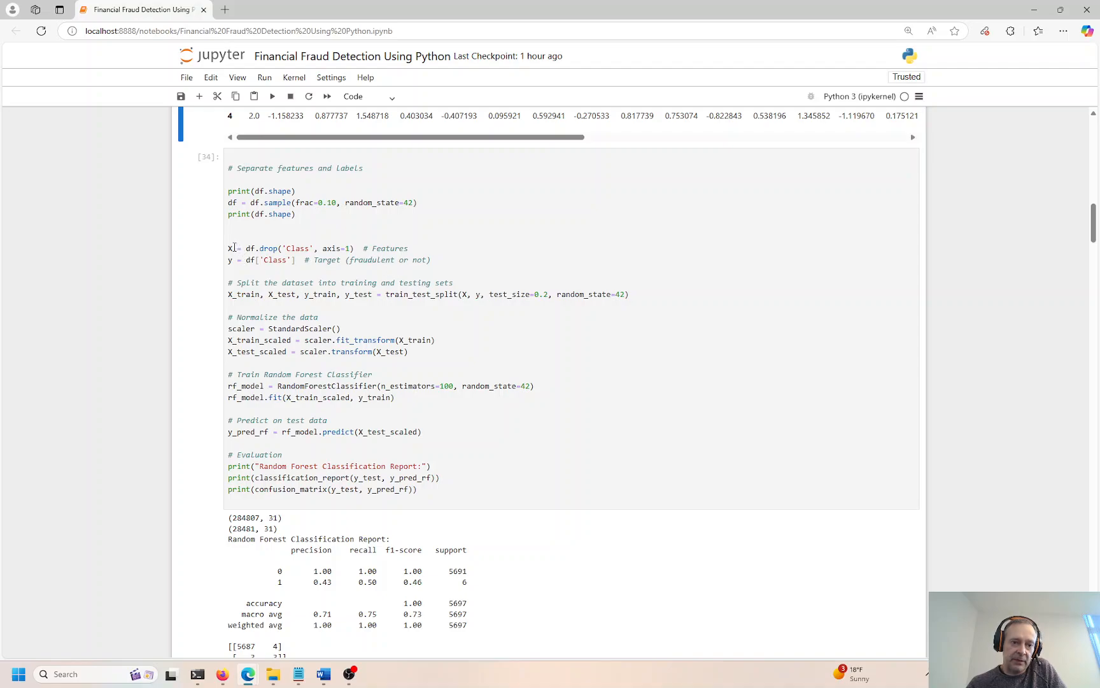
left_click(231, 260)
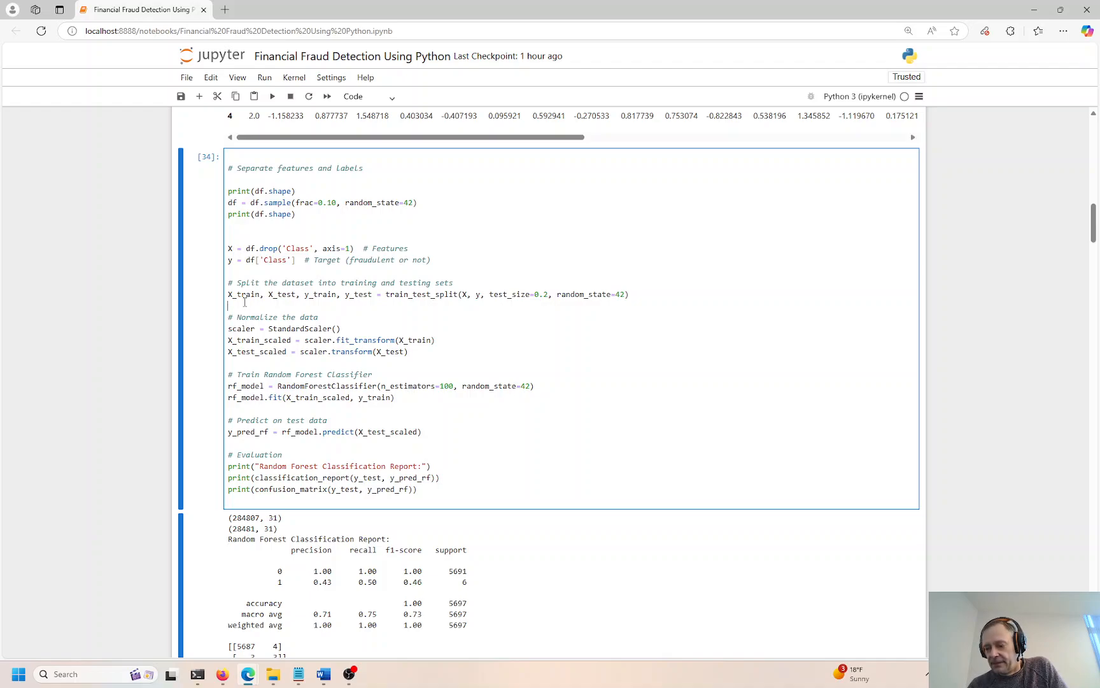
mouse_move(252, 305)
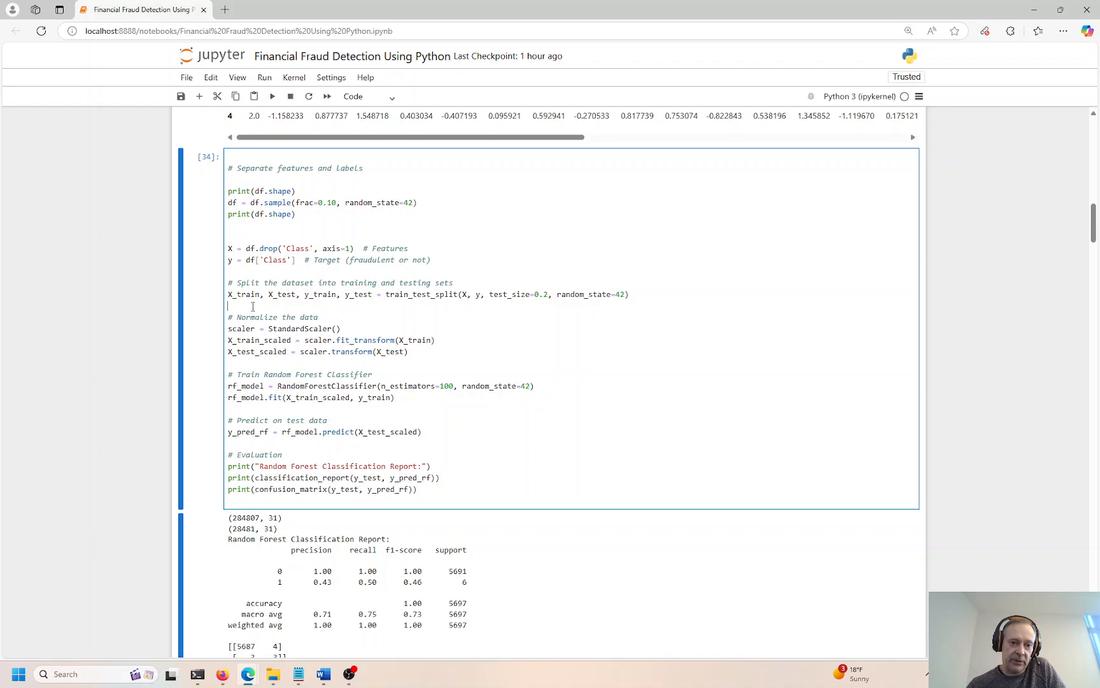
scroll("down", 3)
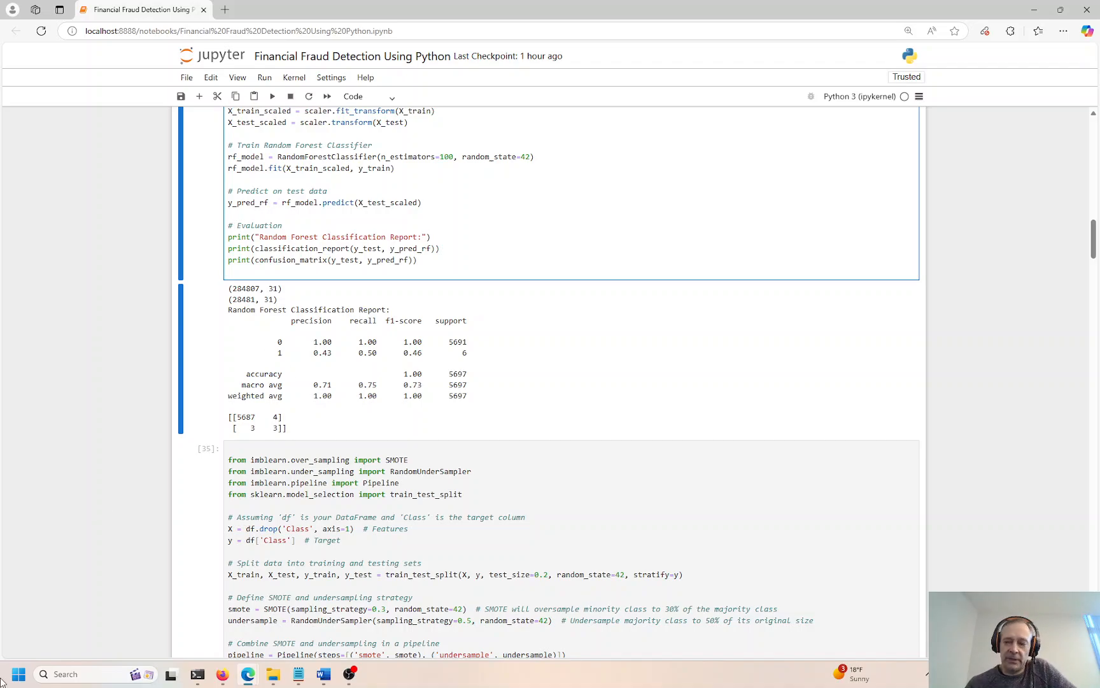
mouse_move(138, 580)
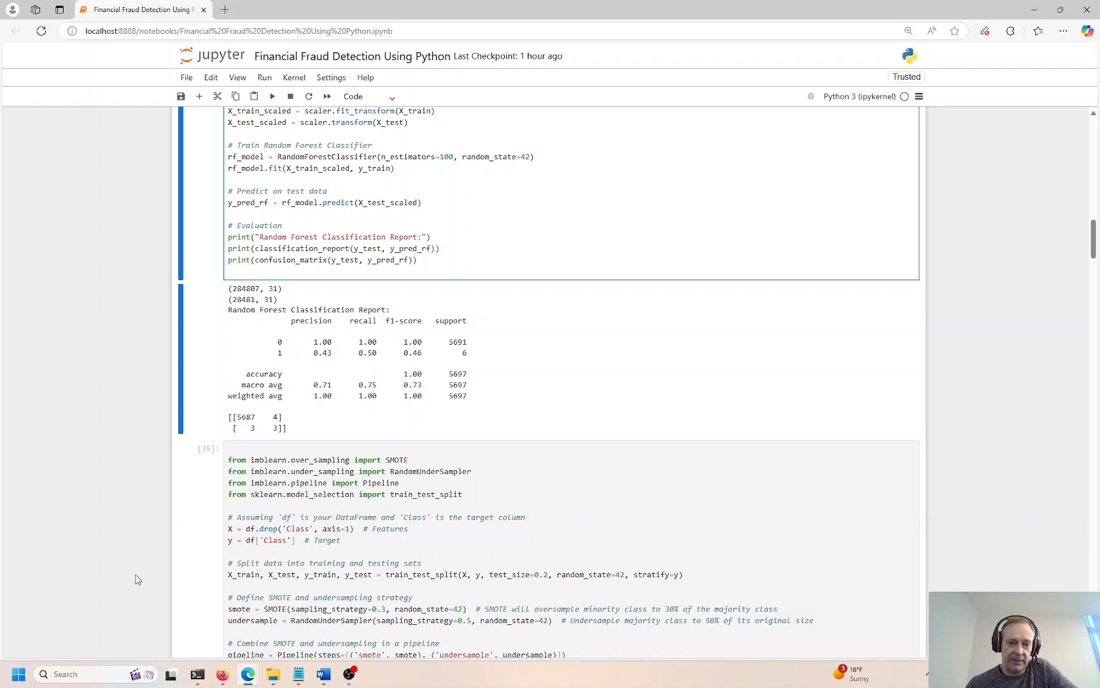
mouse_move(307, 296)
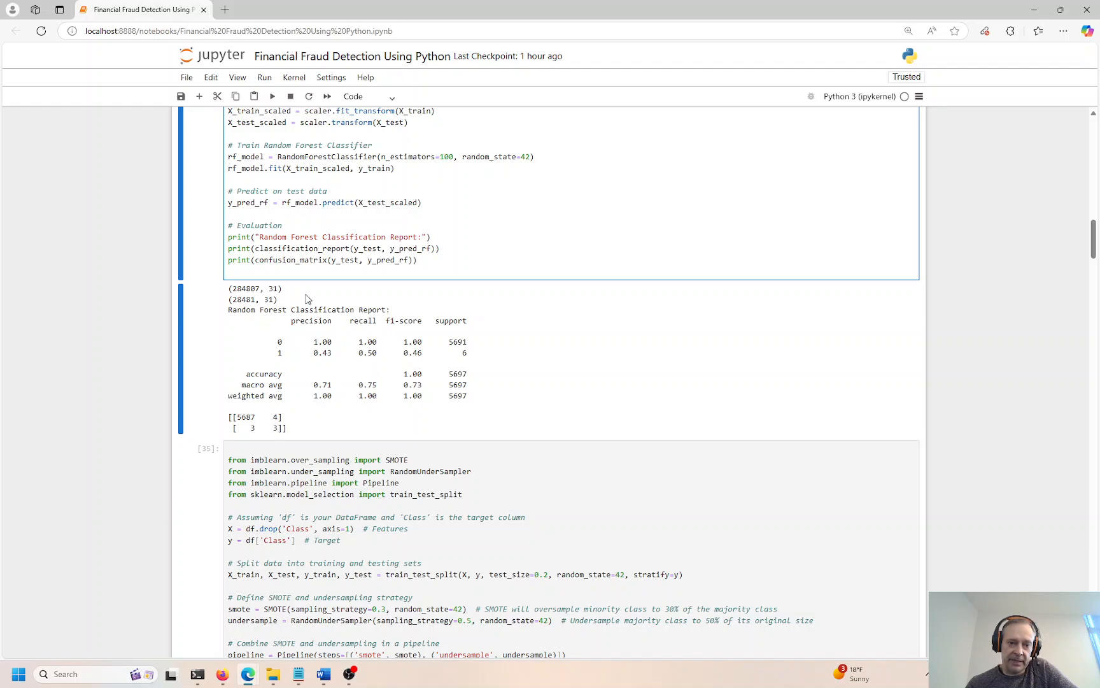
mouse_move(303, 298)
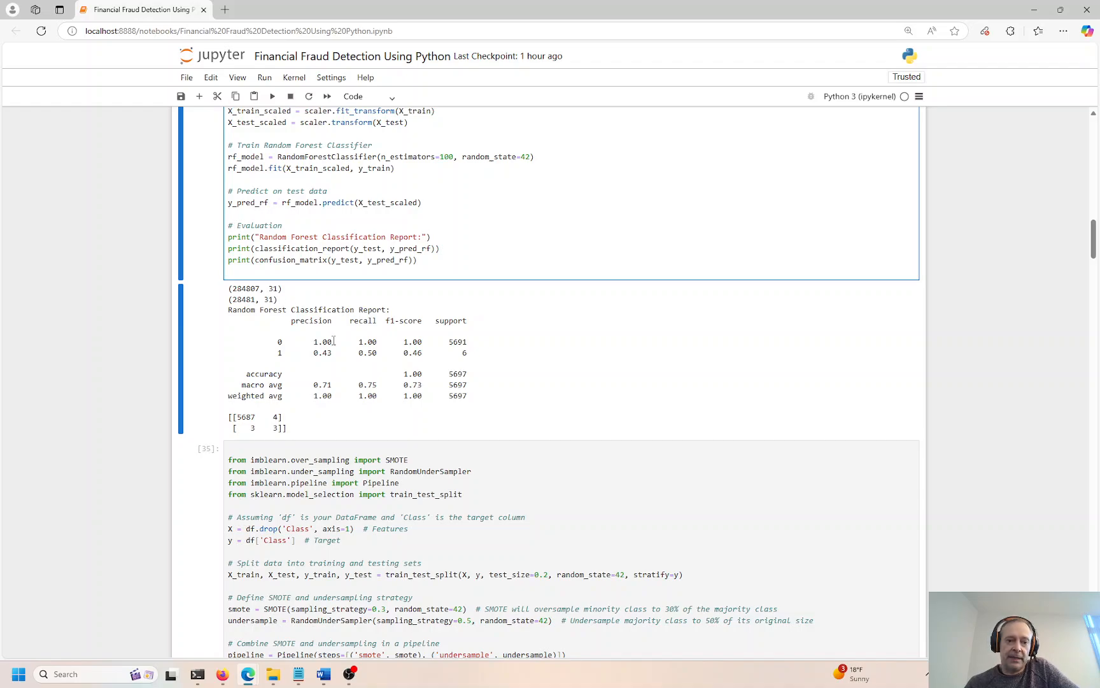
left_click_drag(291, 321, 420, 321)
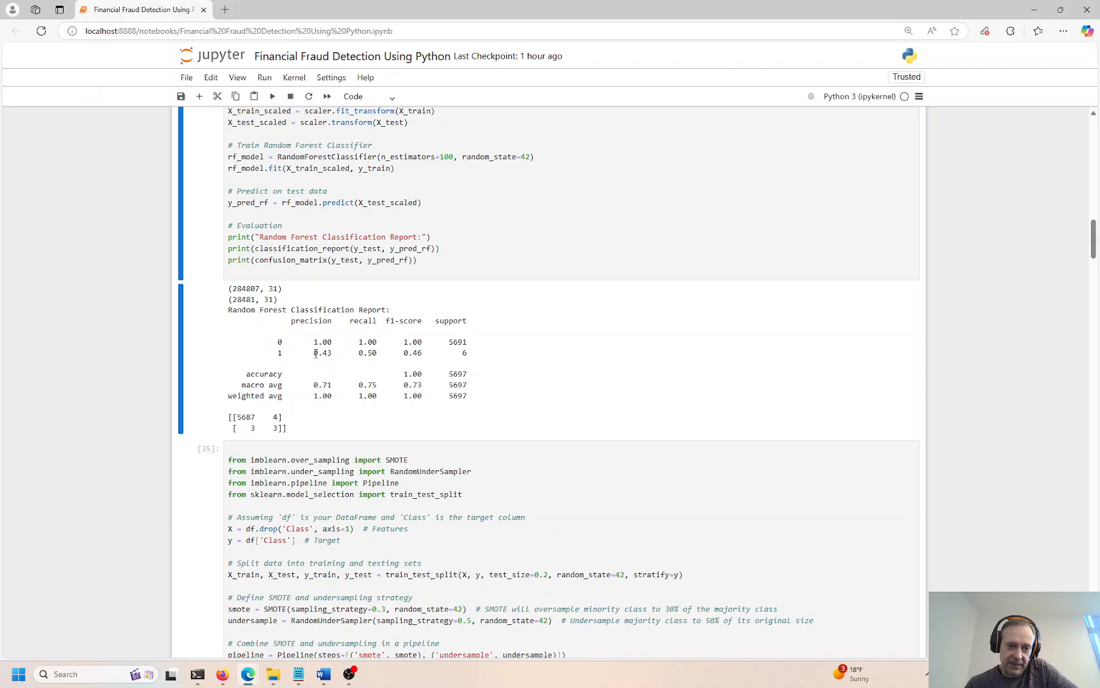
left_click_drag(313, 352, 422, 353)
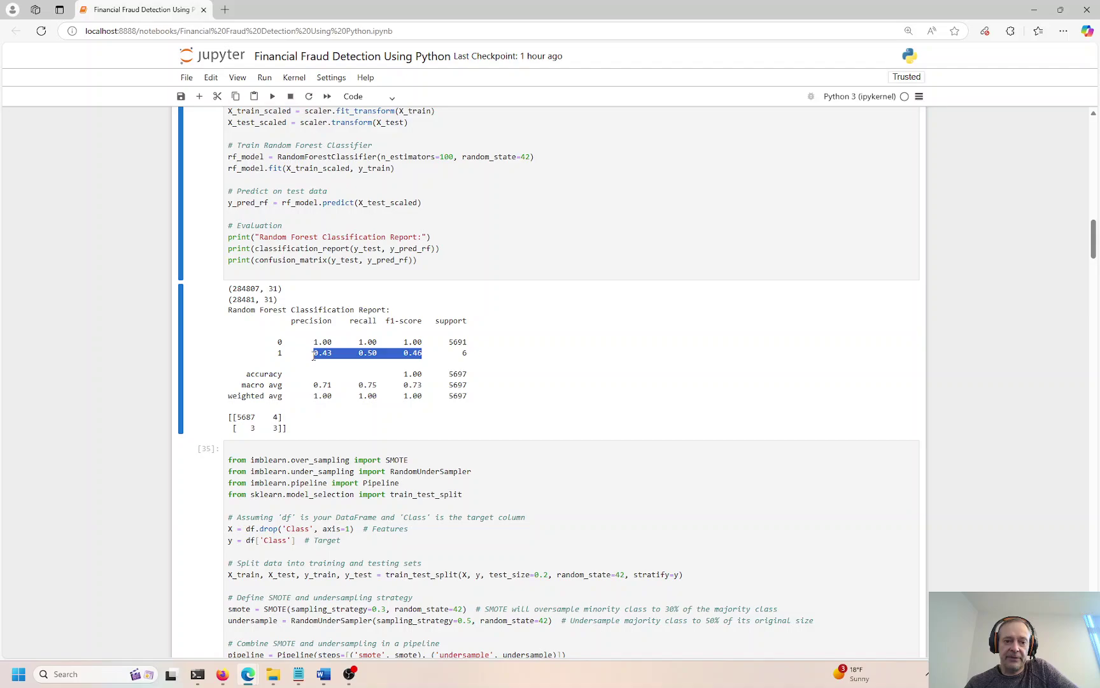
left_click(322, 361)
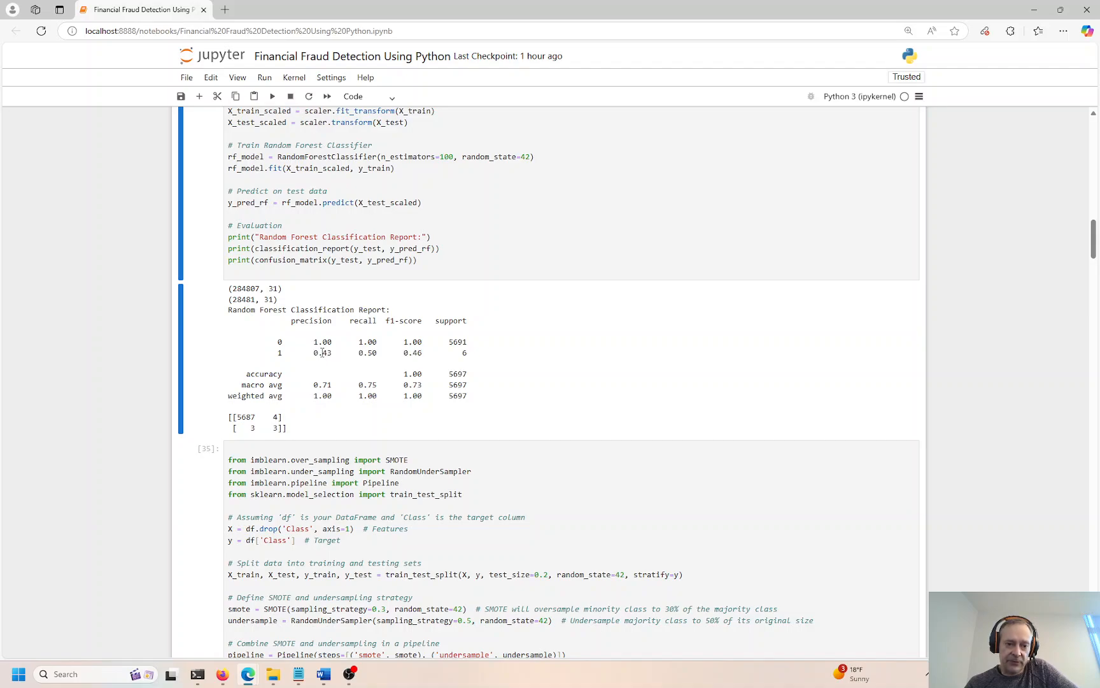
double_click(322, 353)
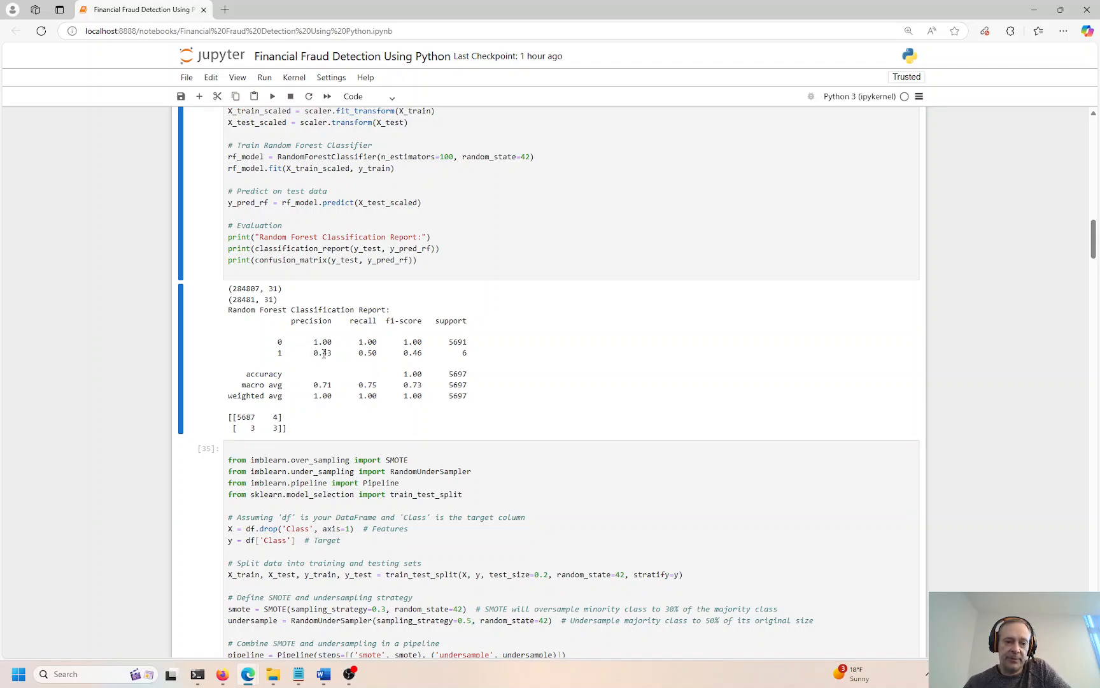
double_click(322, 353)
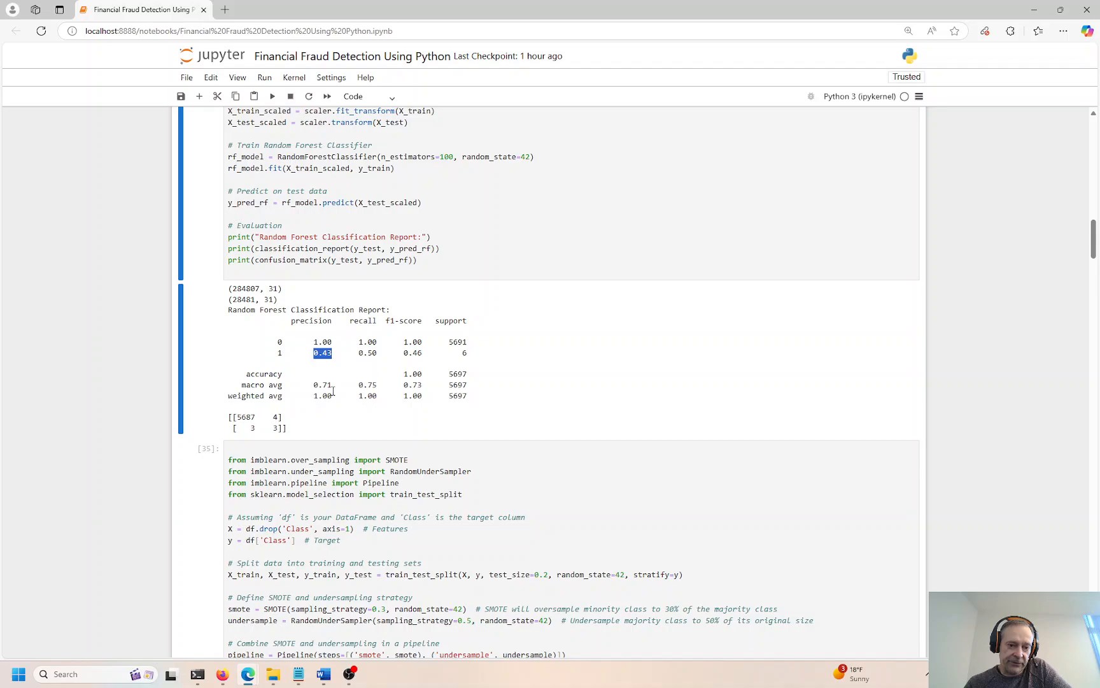
scroll("down", 3)
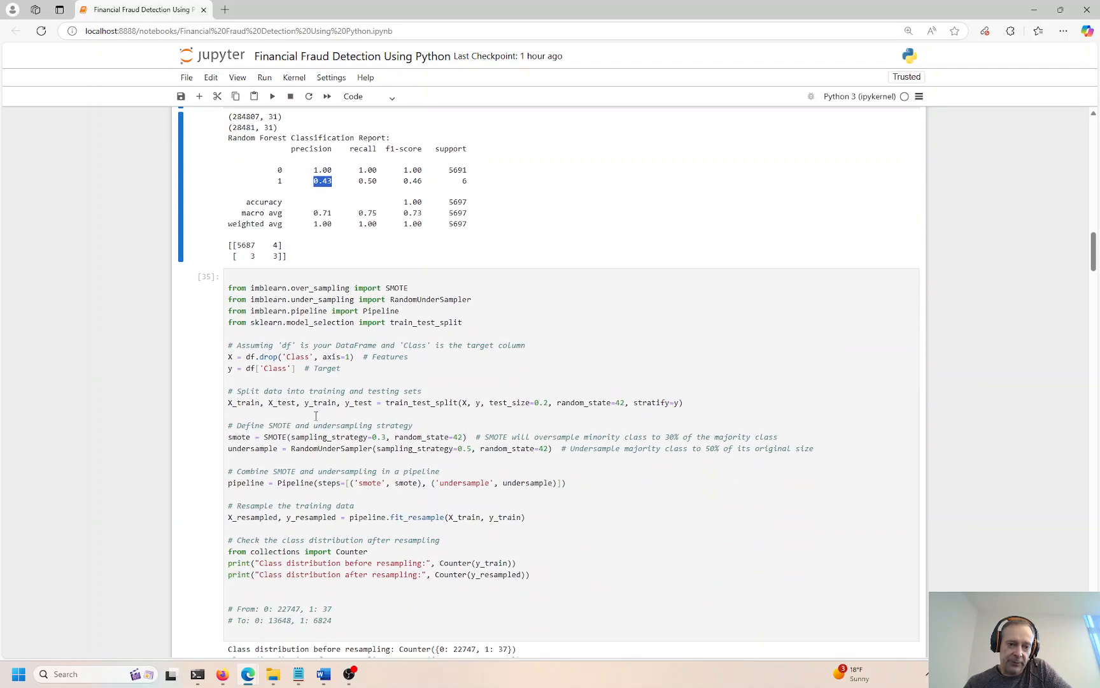
left_click(301, 414)
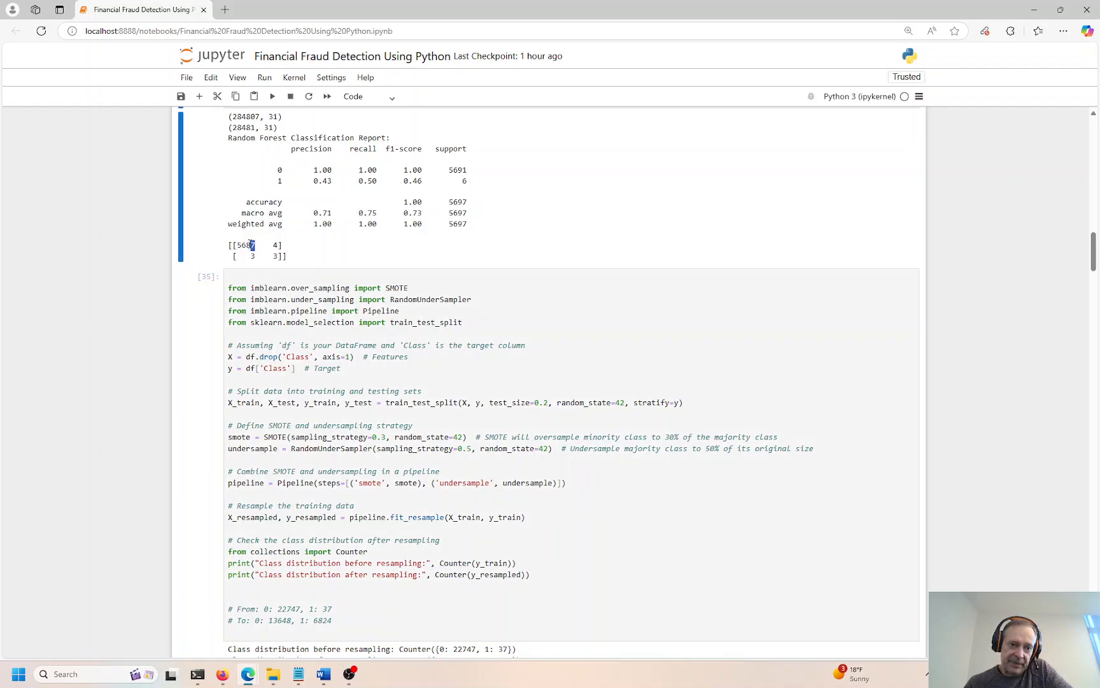
double_click(245, 246)
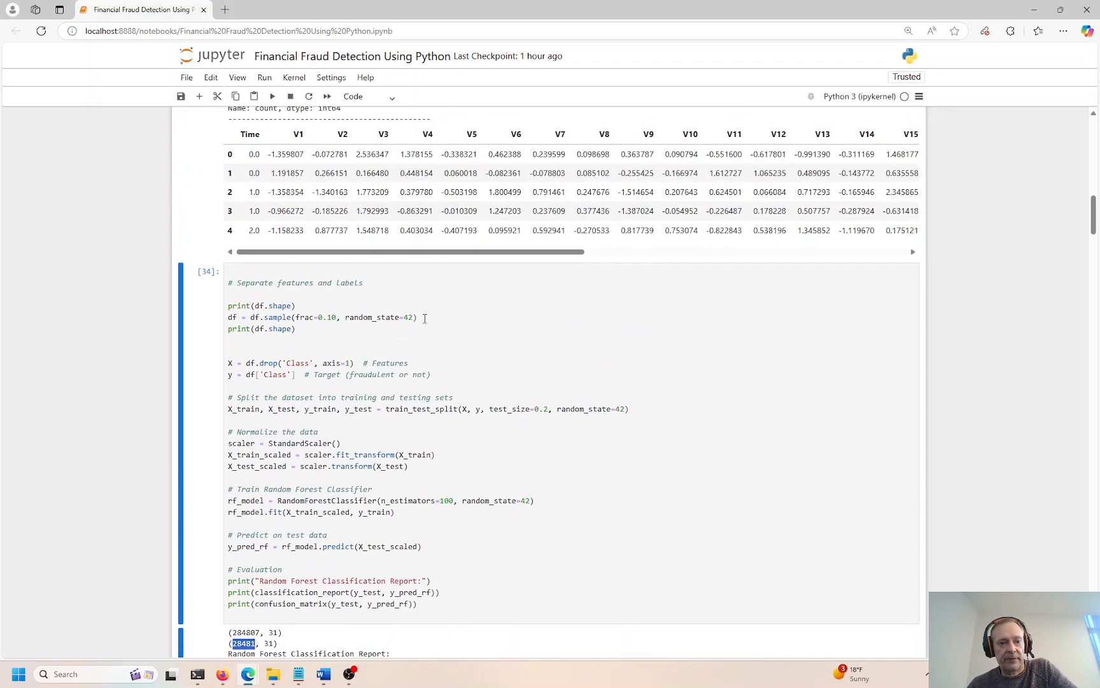
triple_click(322, 317)
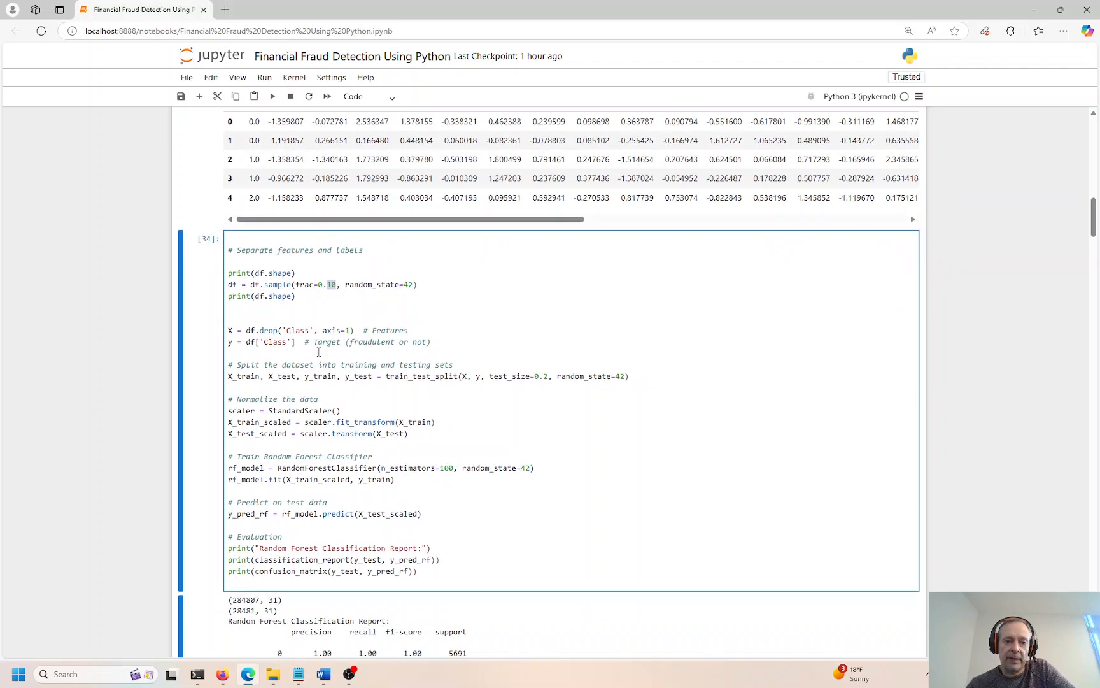
scroll("down", 3)
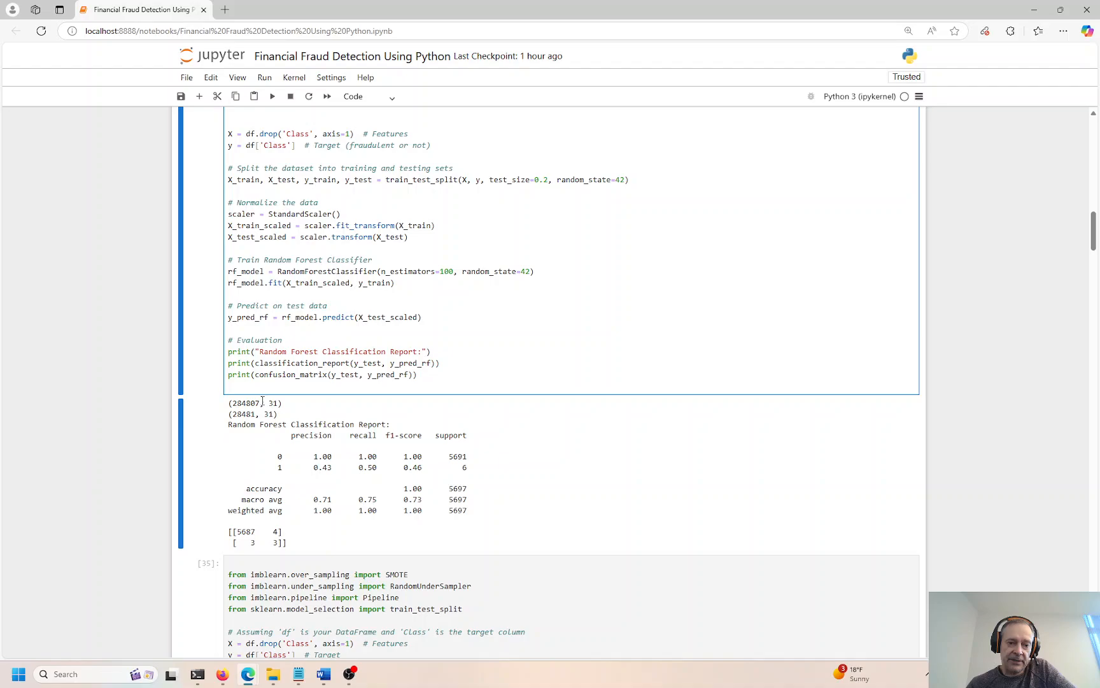
double_click(253, 402)
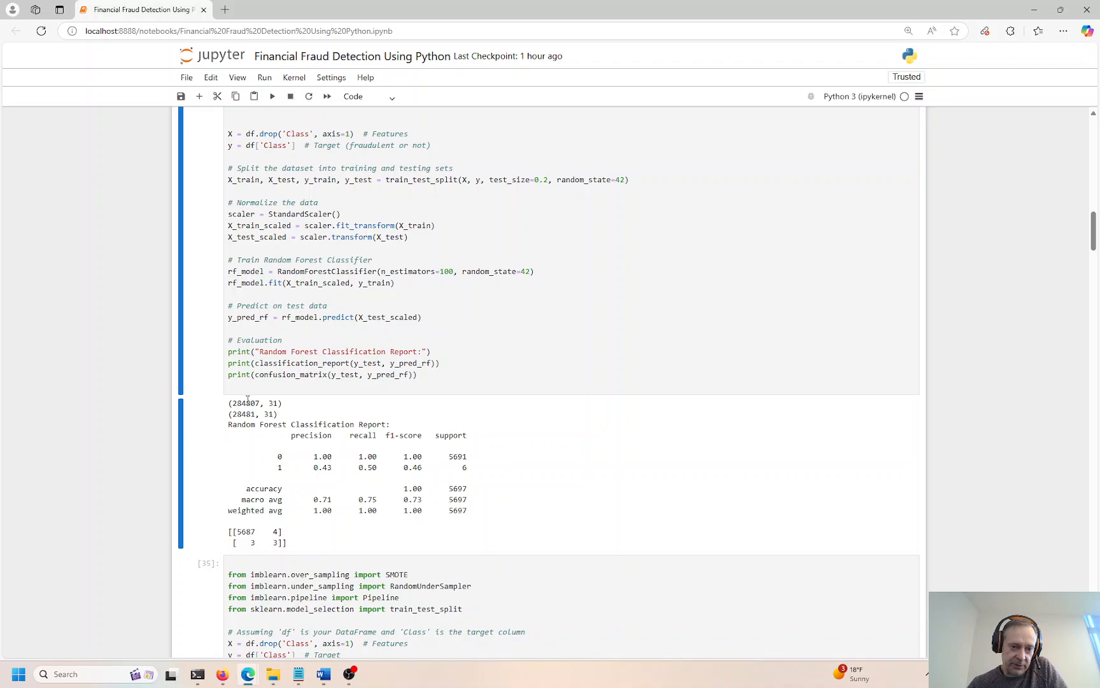
mouse_move(257, 414)
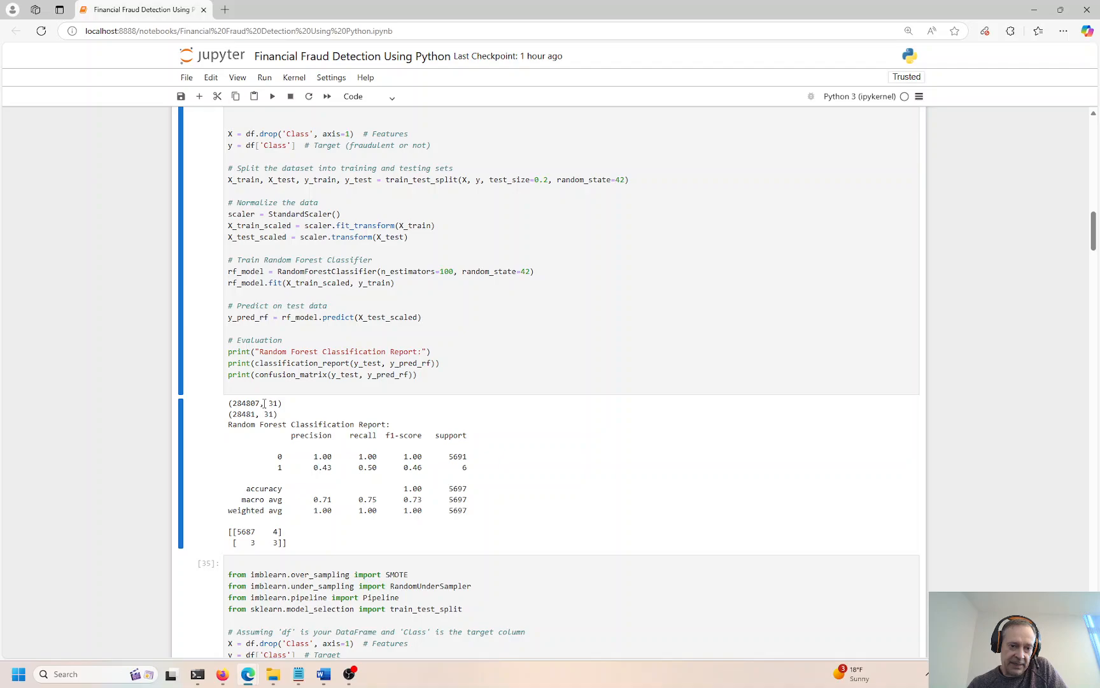
double_click(244, 402)
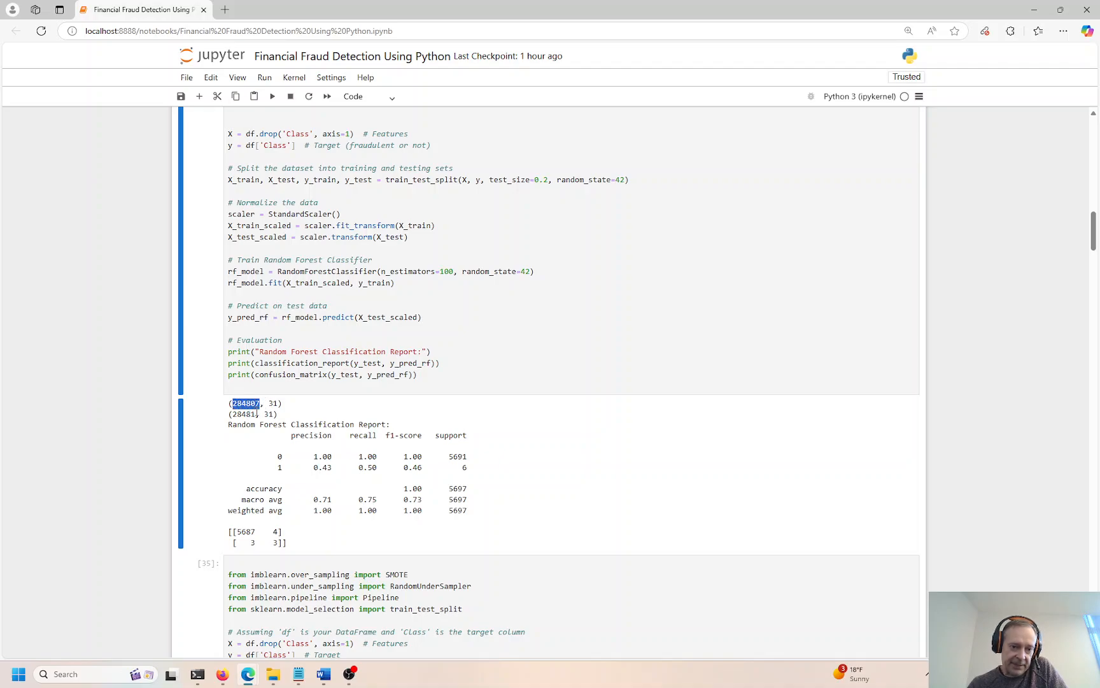
double_click(244, 414)
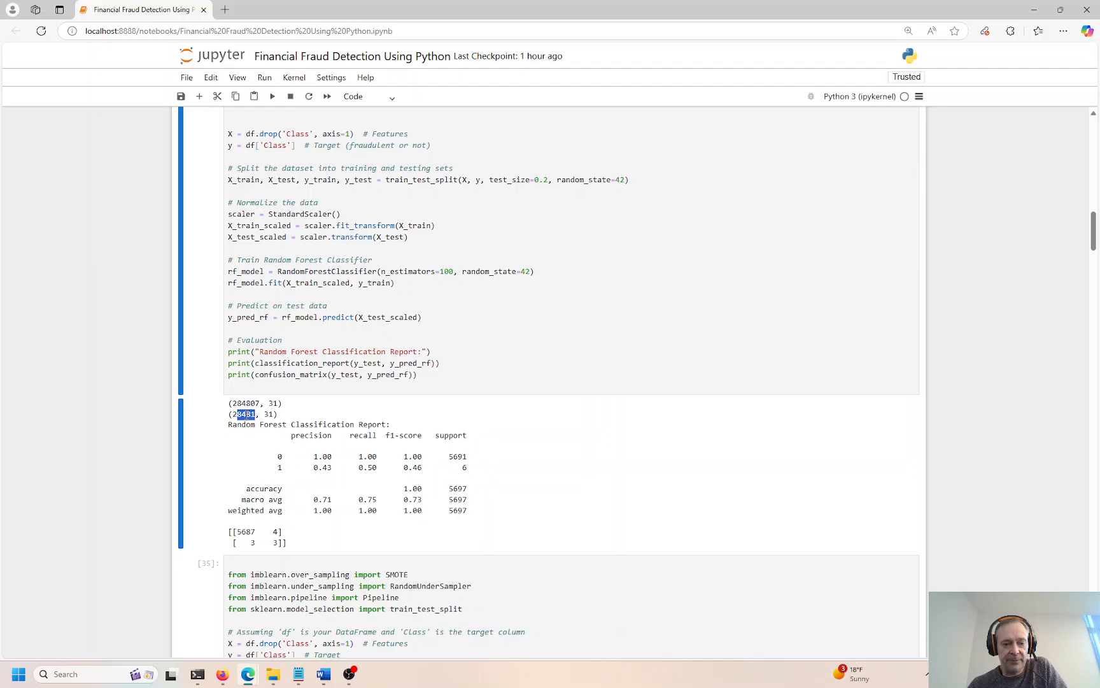
scroll("down", 3)
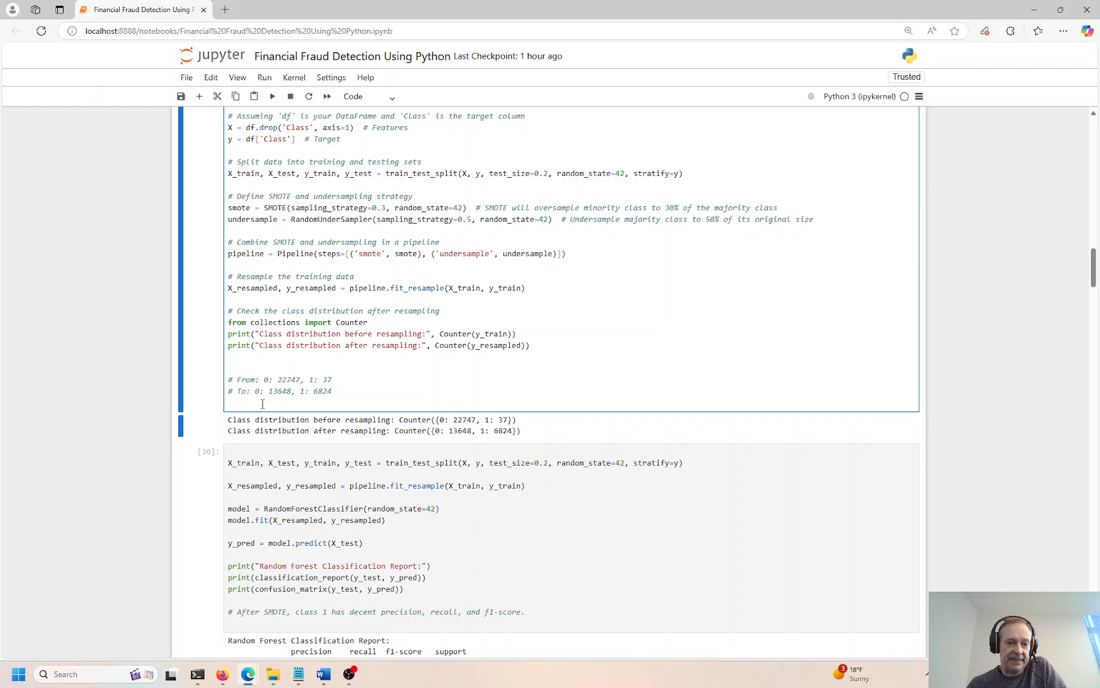
left_click(262, 402)
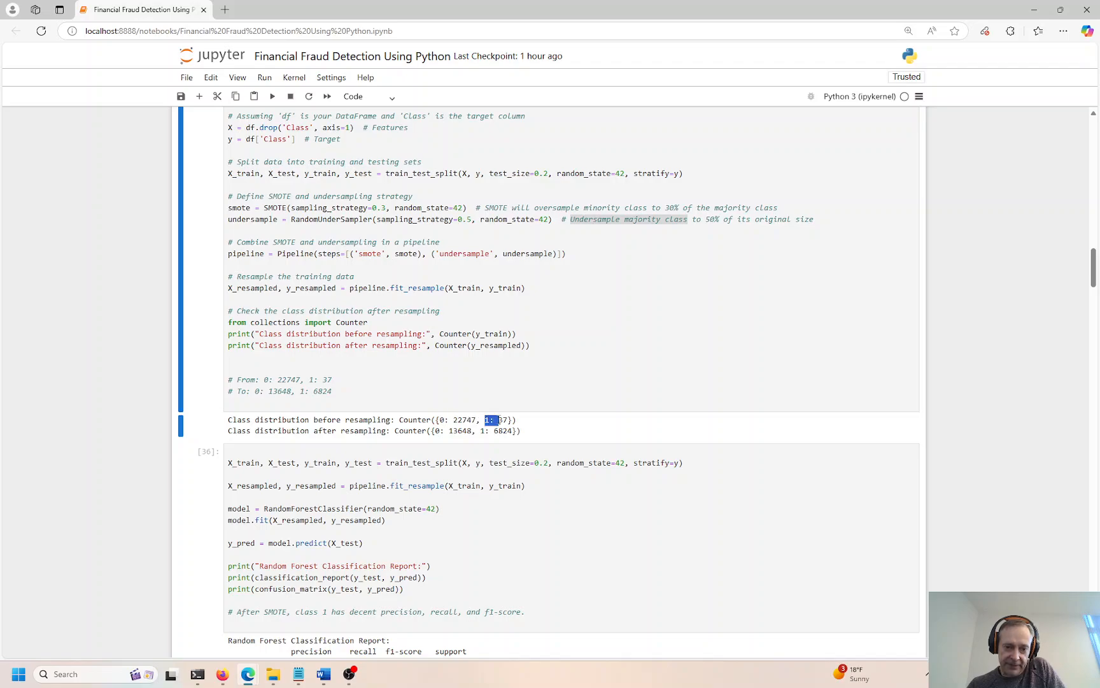
left_click_drag(482, 420, 511, 420)
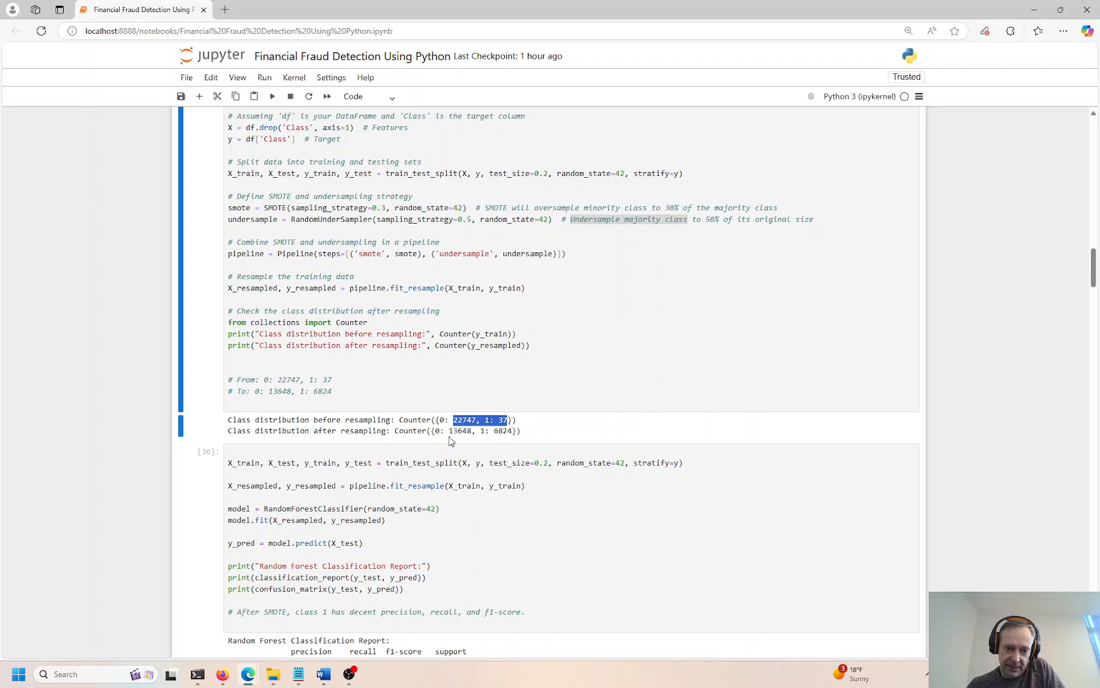
double_click(459, 431)
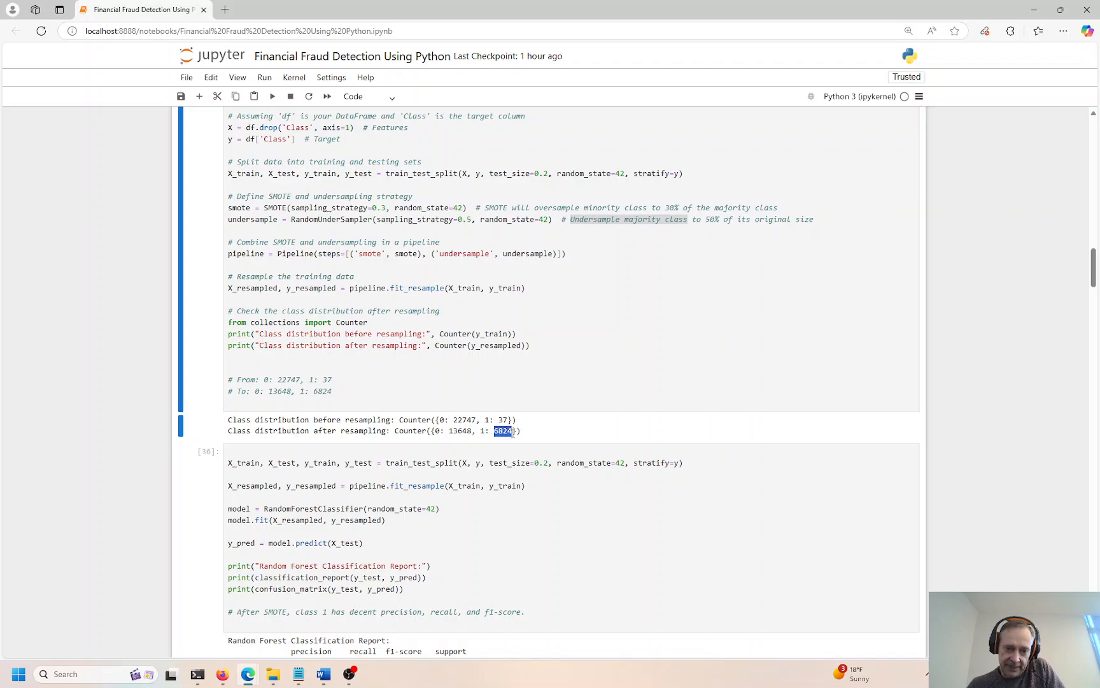
left_click(504, 431)
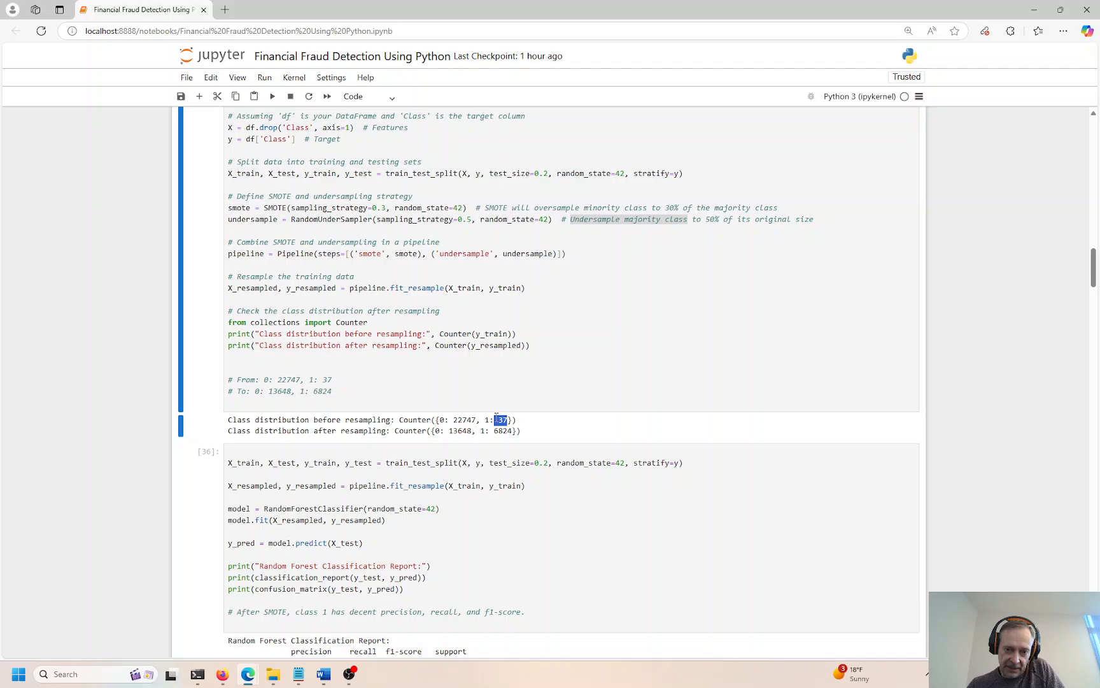
double_click(503, 430)
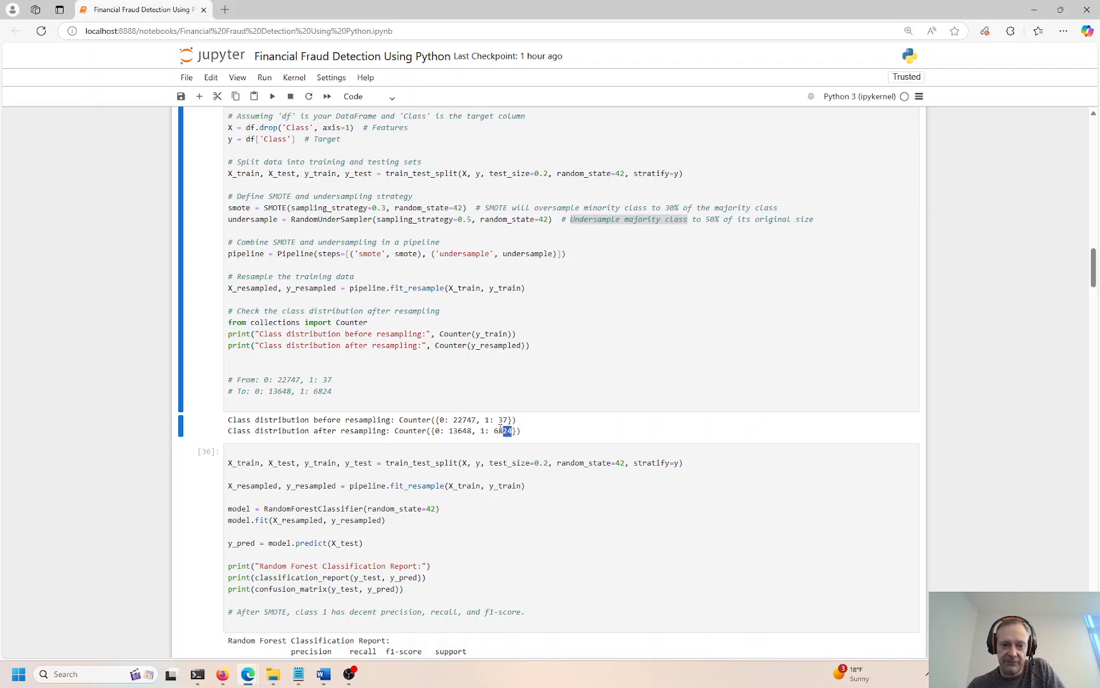
double_click(501, 430)
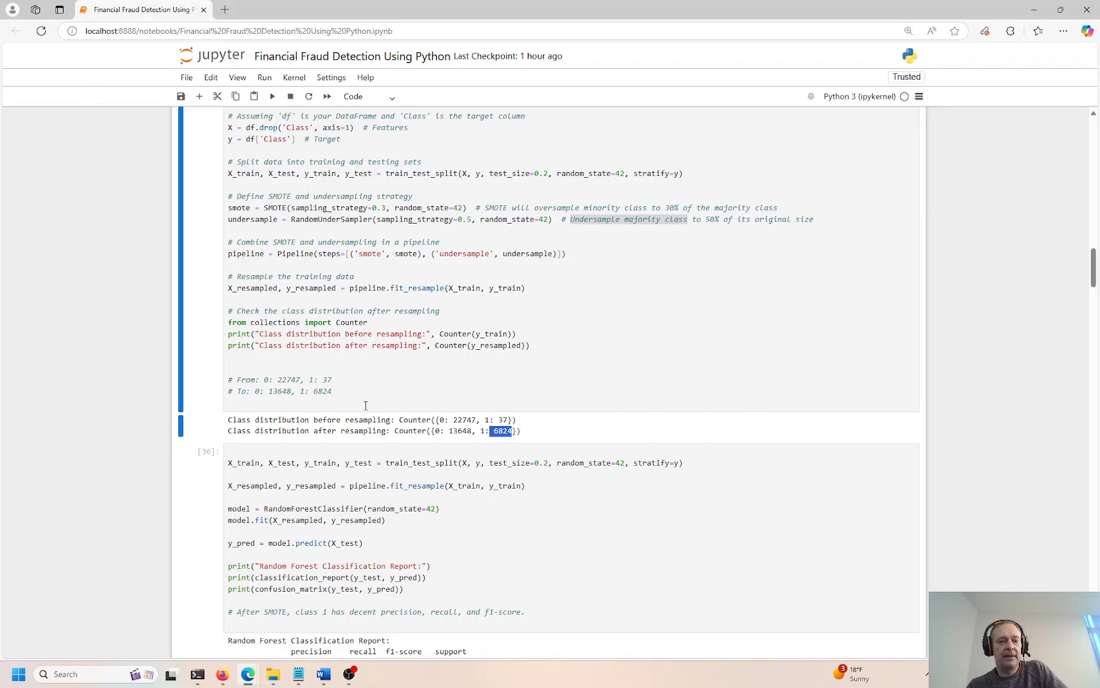
left_click(344, 402)
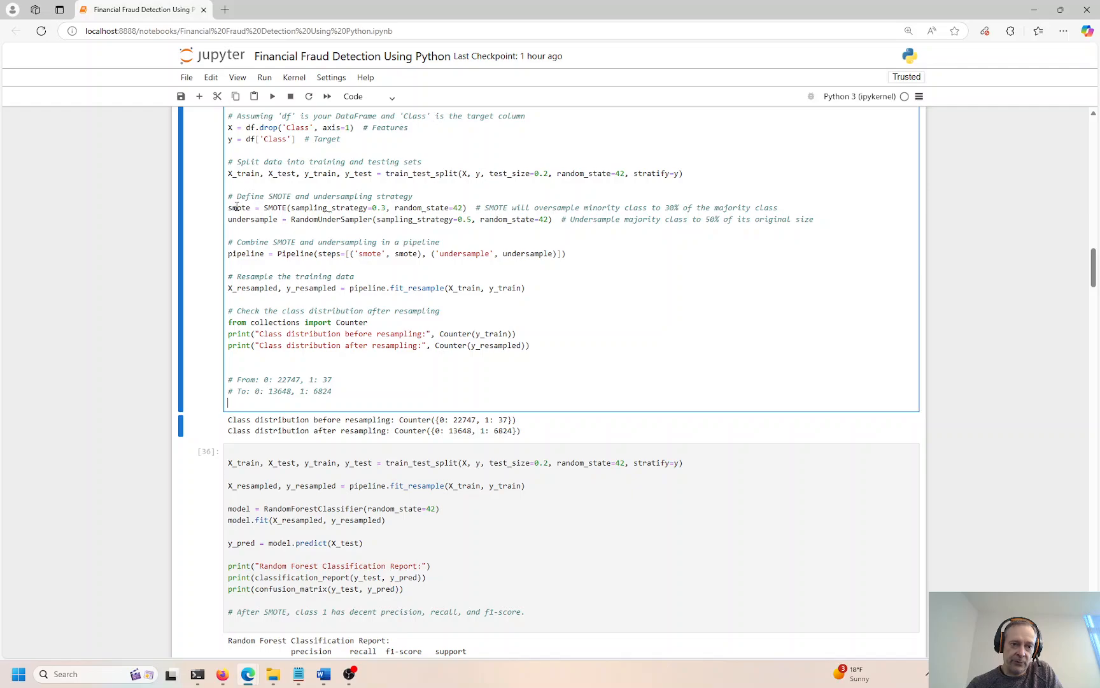
double_click(240, 207)
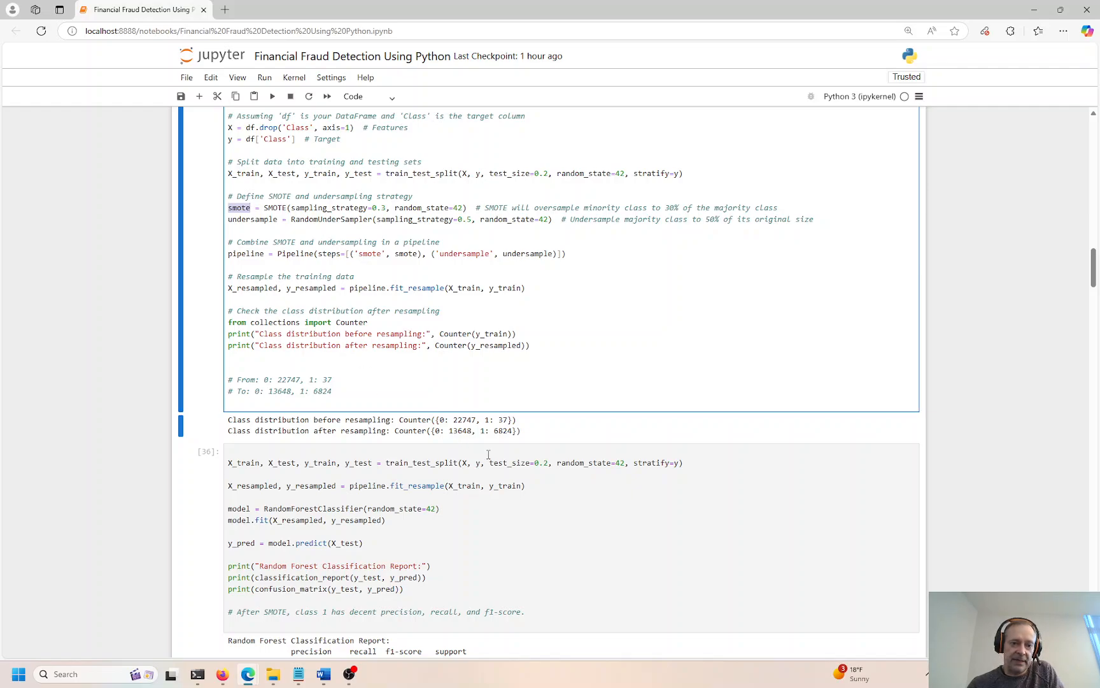
left_click_drag(454, 419, 511, 419)
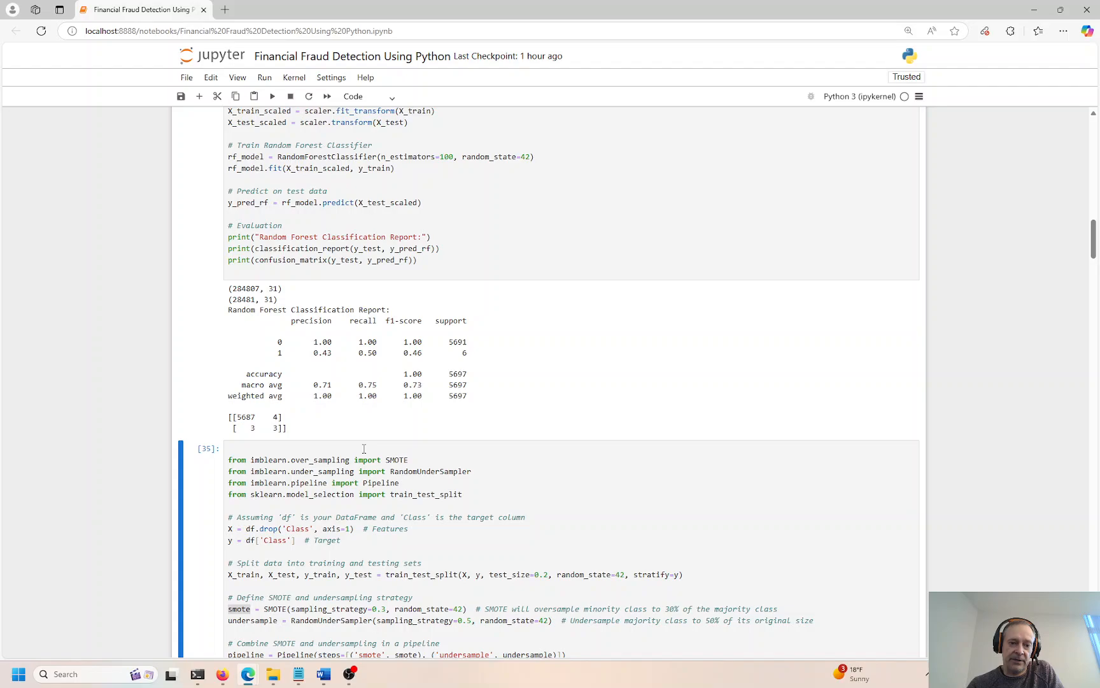
double_click(323, 353)
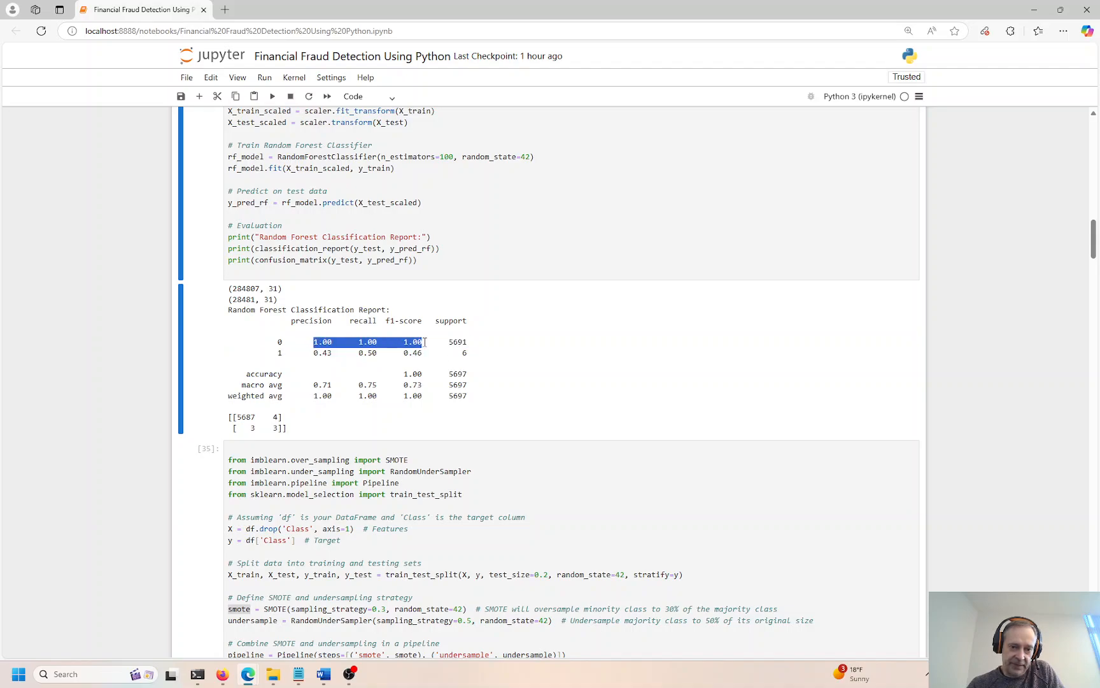
left_click_drag(315, 353, 410, 352)
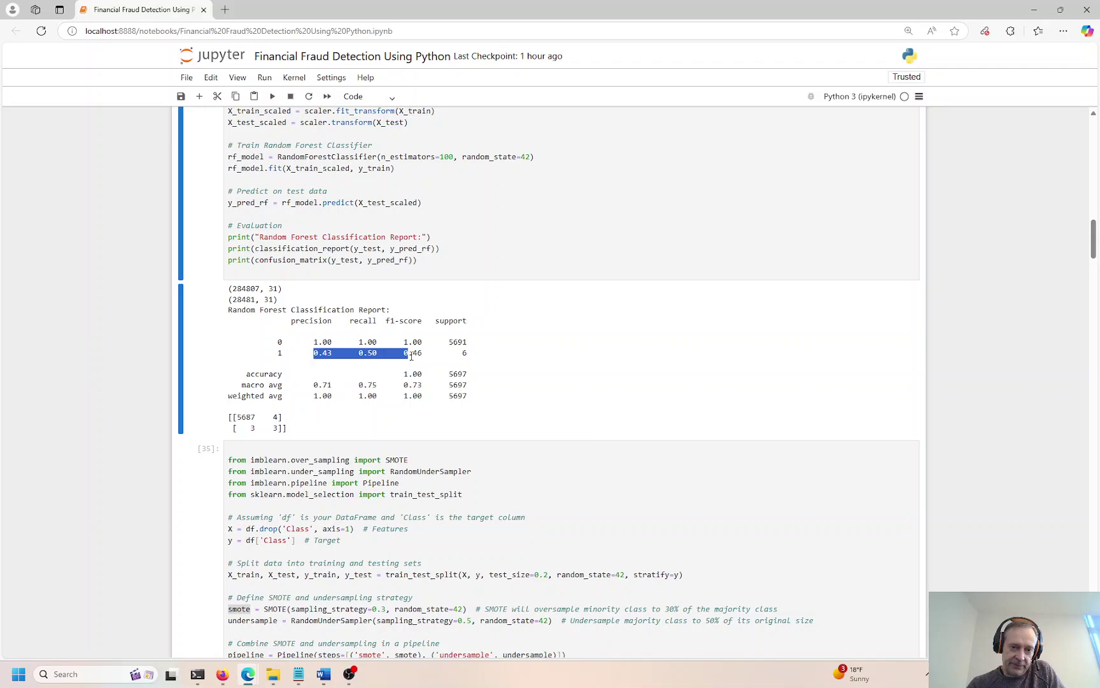
scroll("down", 3)
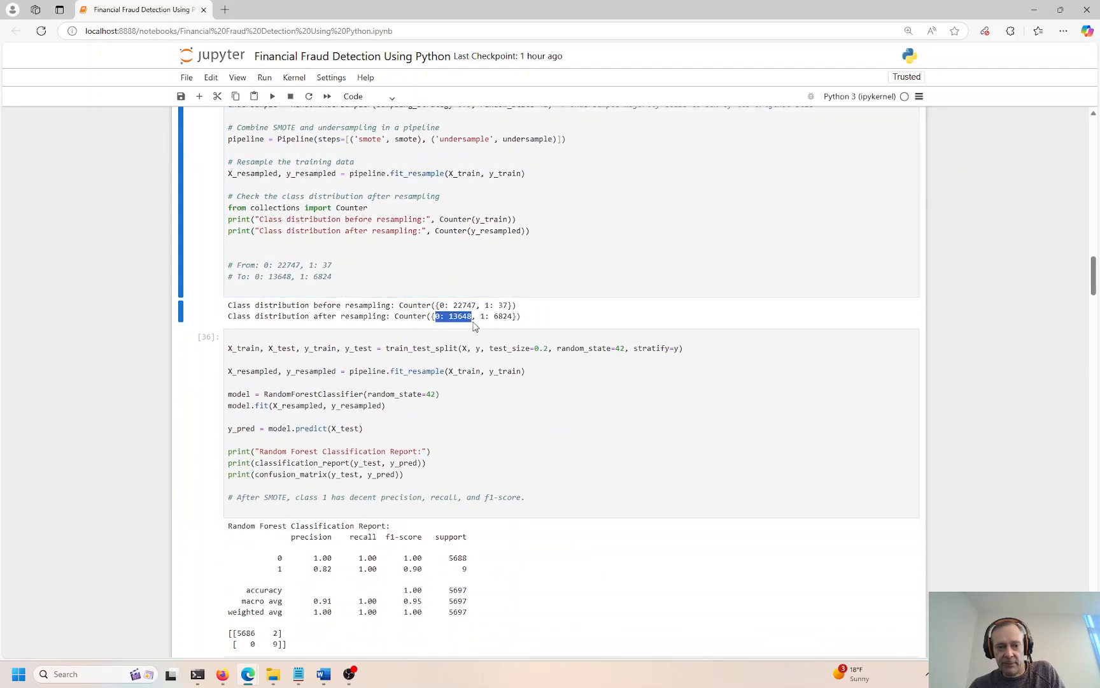
scroll("down", 3)
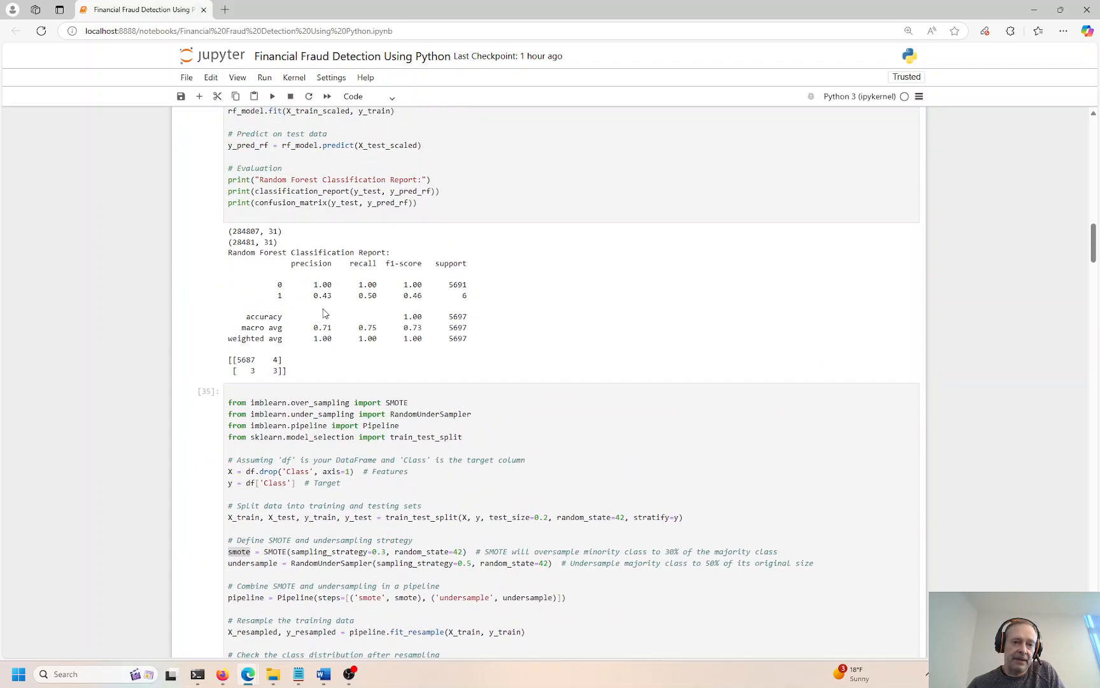
double_click(367, 295)
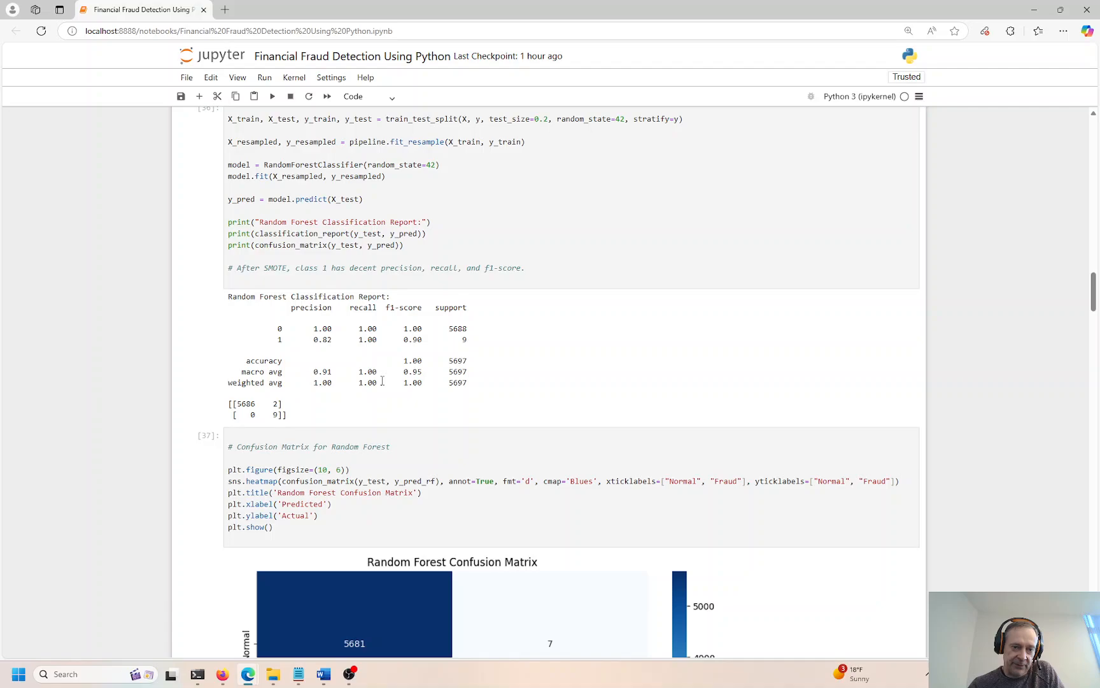
double_click(322, 340)
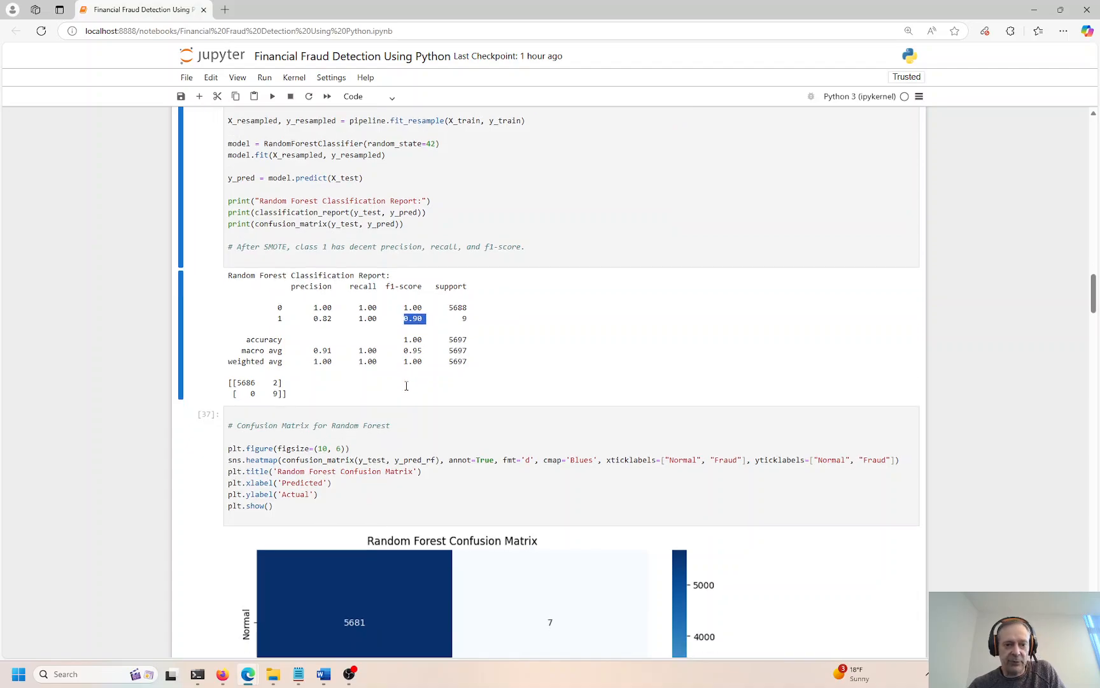
scroll("down", 3)
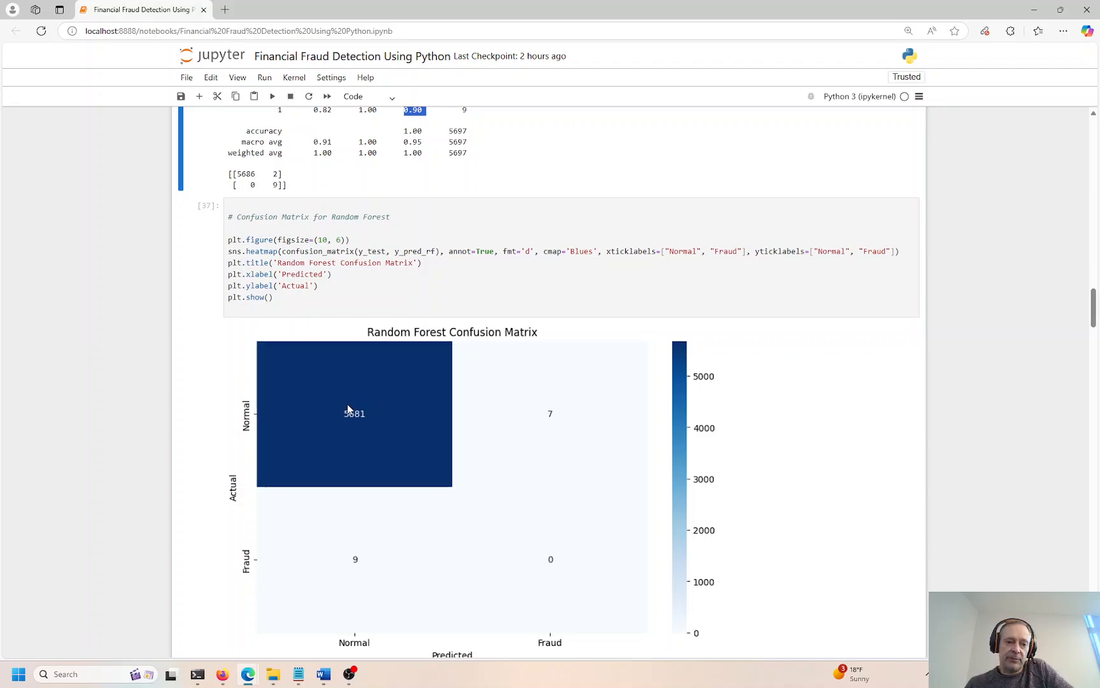
scroll("down", 3)
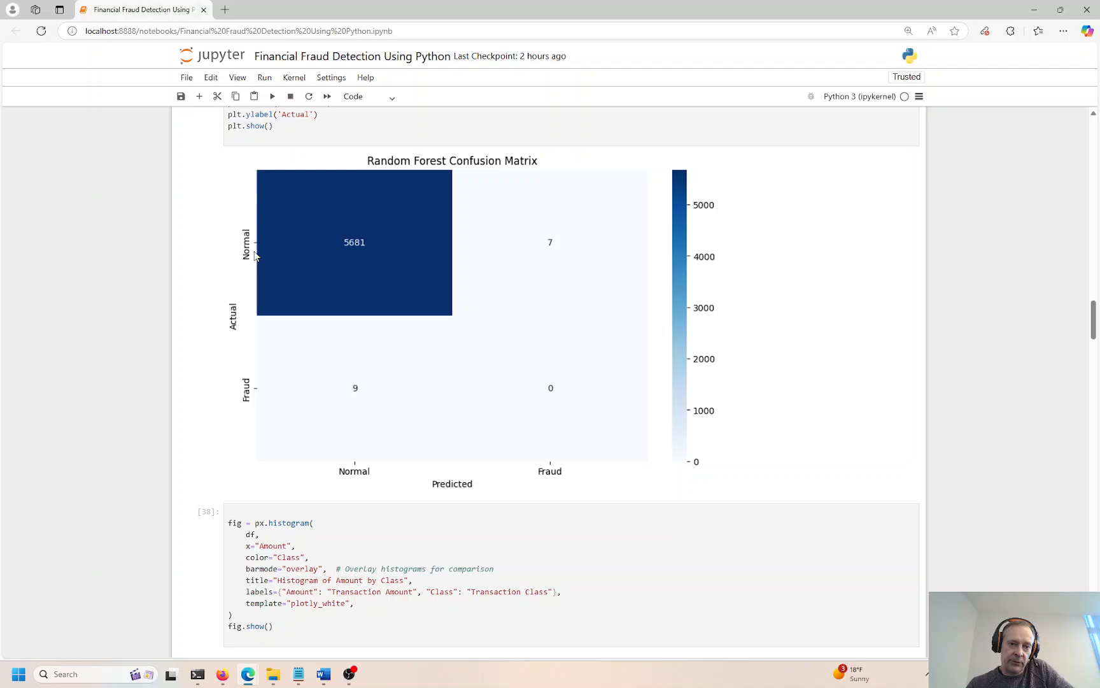
mouse_move(415, 419)
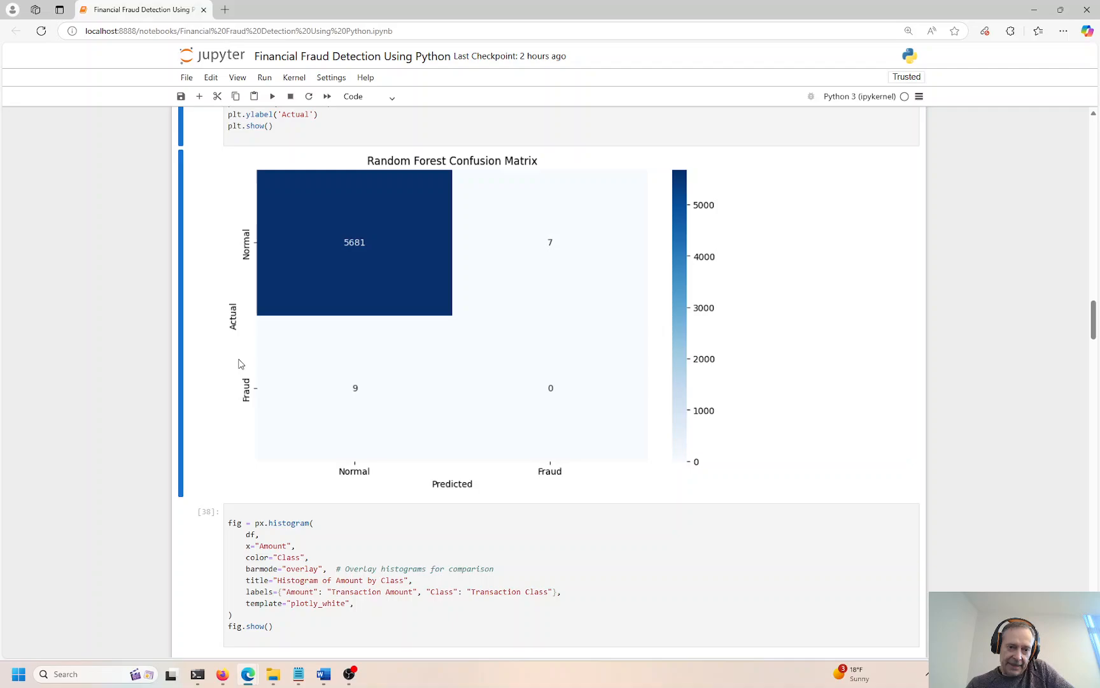
mouse_move(558, 398)
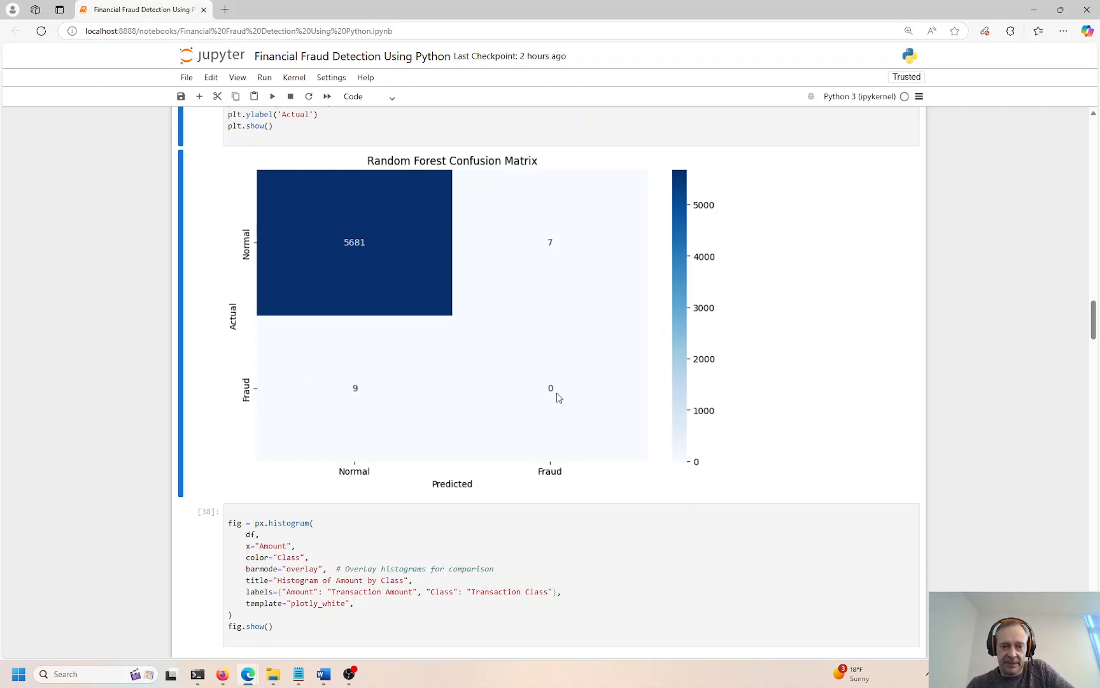
mouse_move(550, 391)
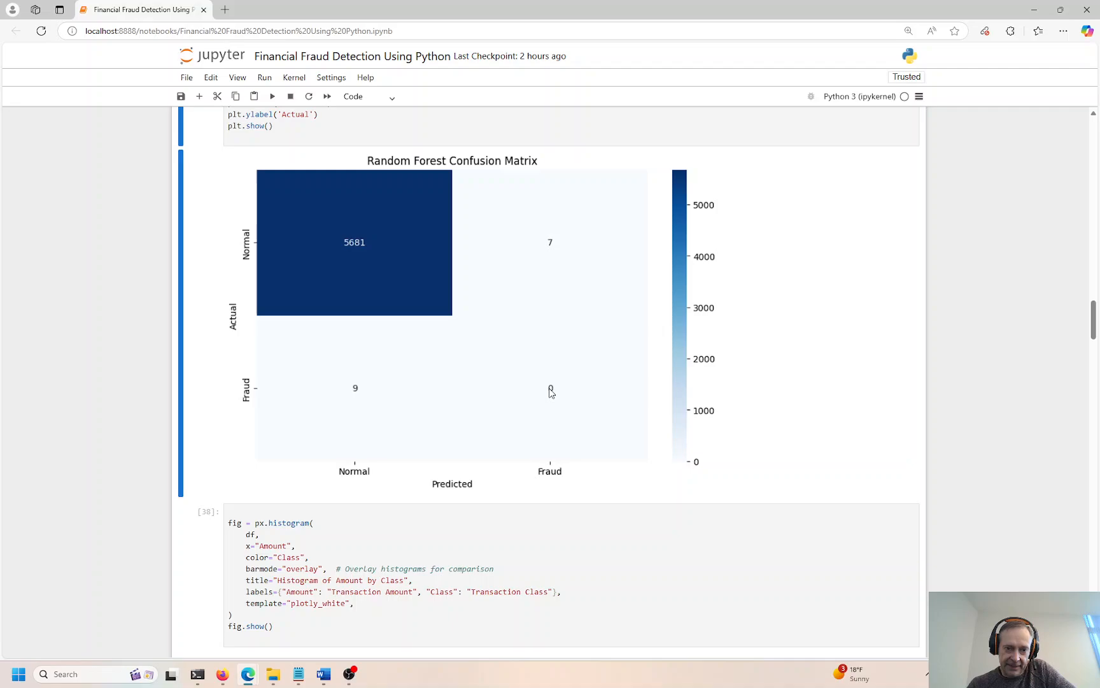
mouse_move(542, 252)
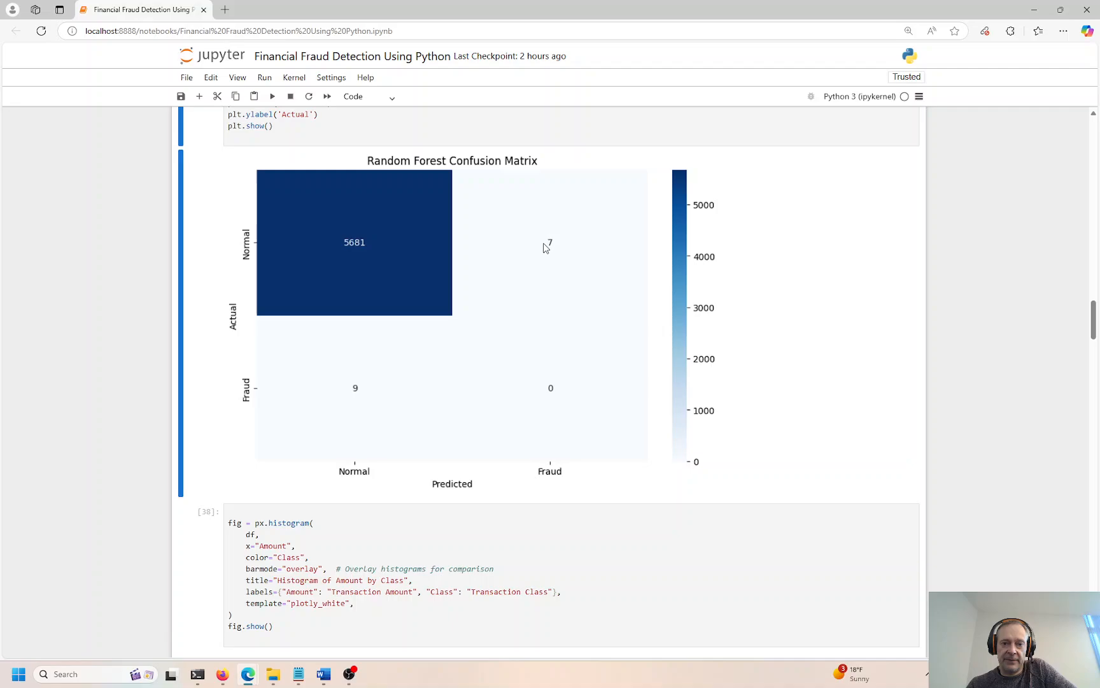
mouse_move(350, 398)
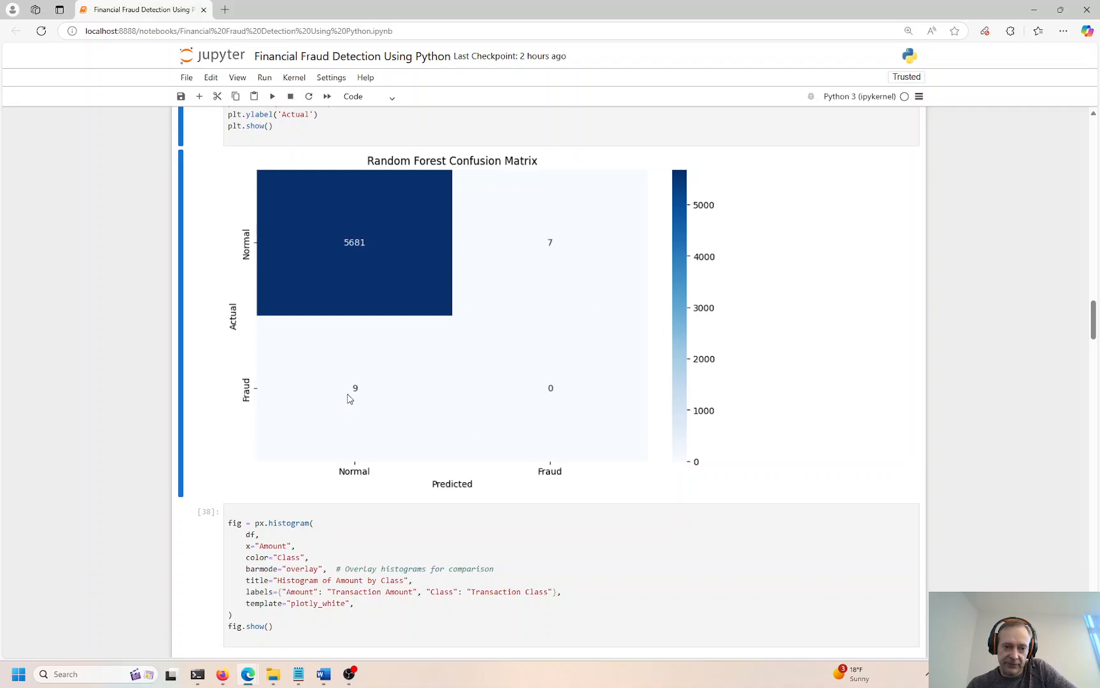
mouse_move(356, 389)
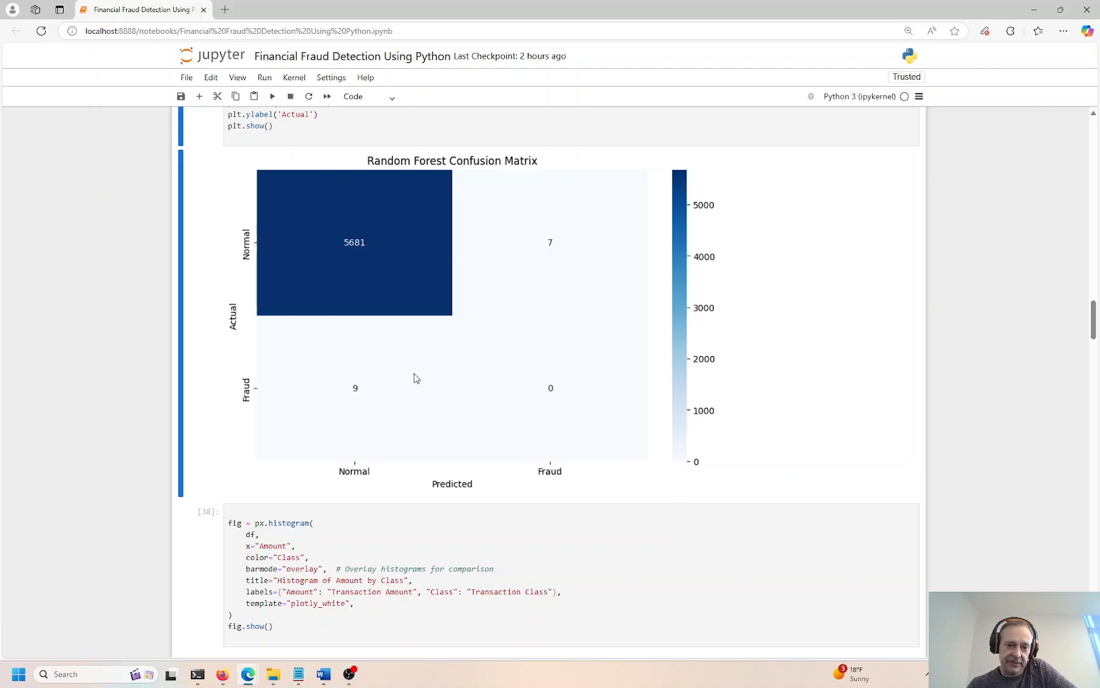
mouse_move(349, 249)
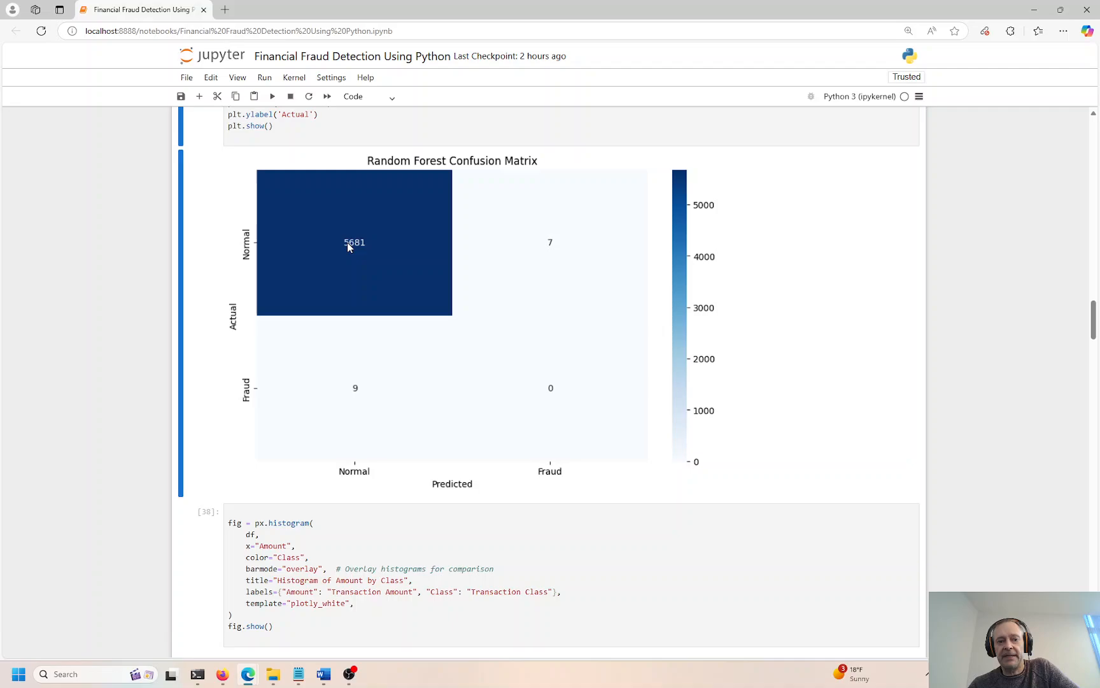
mouse_move(550, 398)
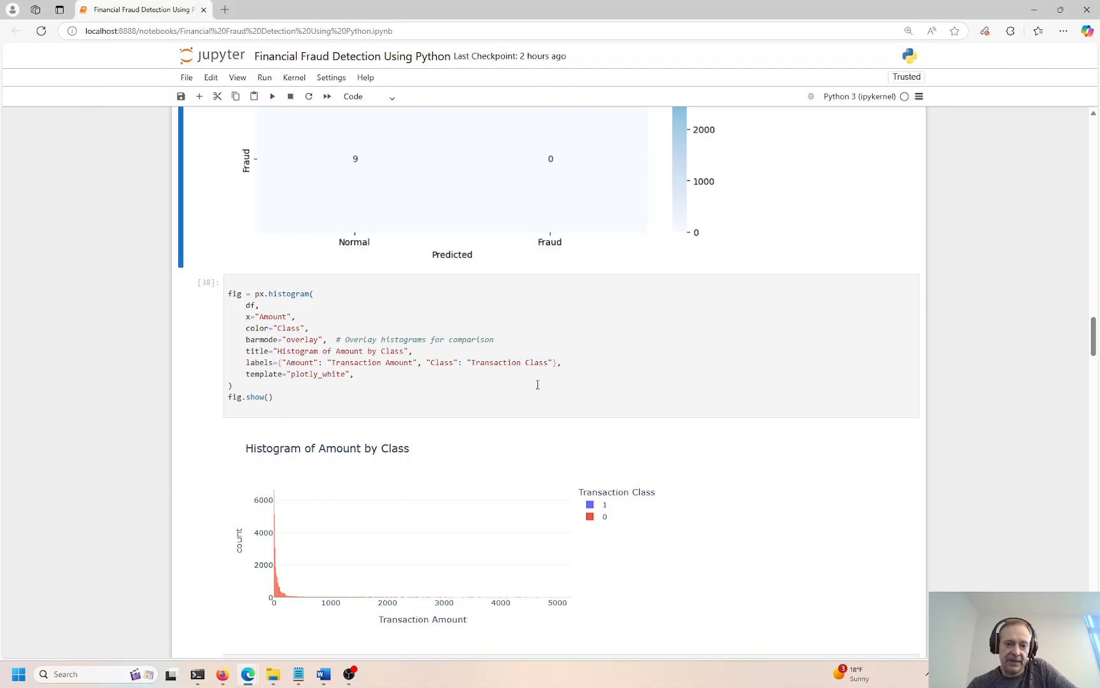
Add width=11, height=600 to the px.histogram call and rerun it, getting a squeezed chart
scroll("down", 3)
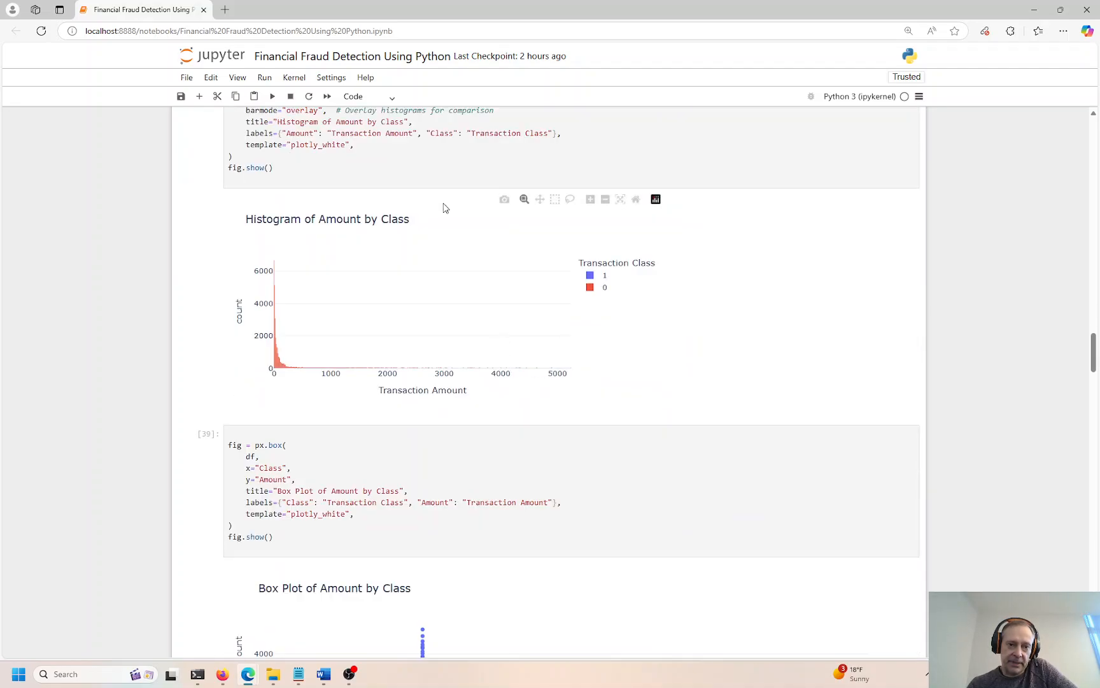
left_click(377, 144)
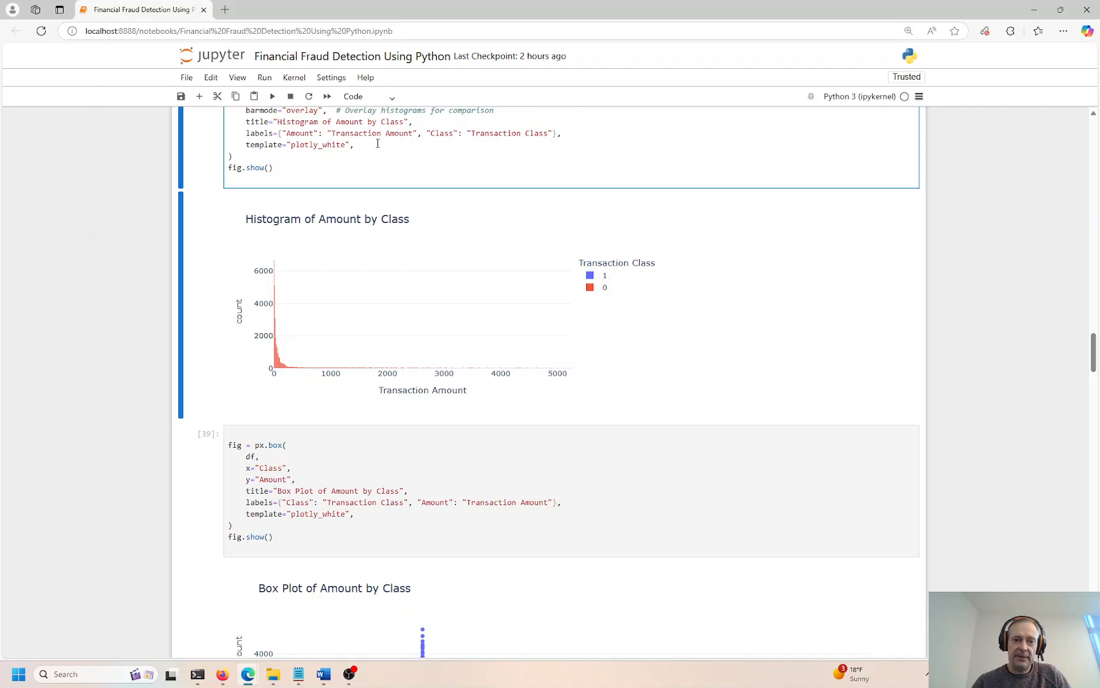
type("width")
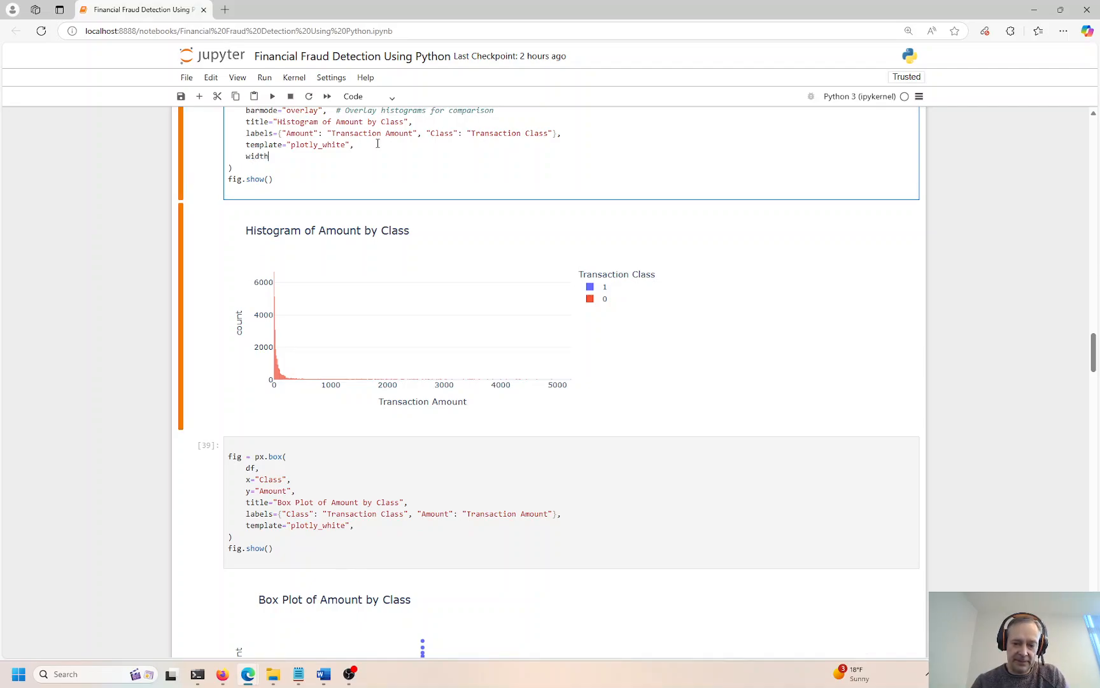
type("=11,he")
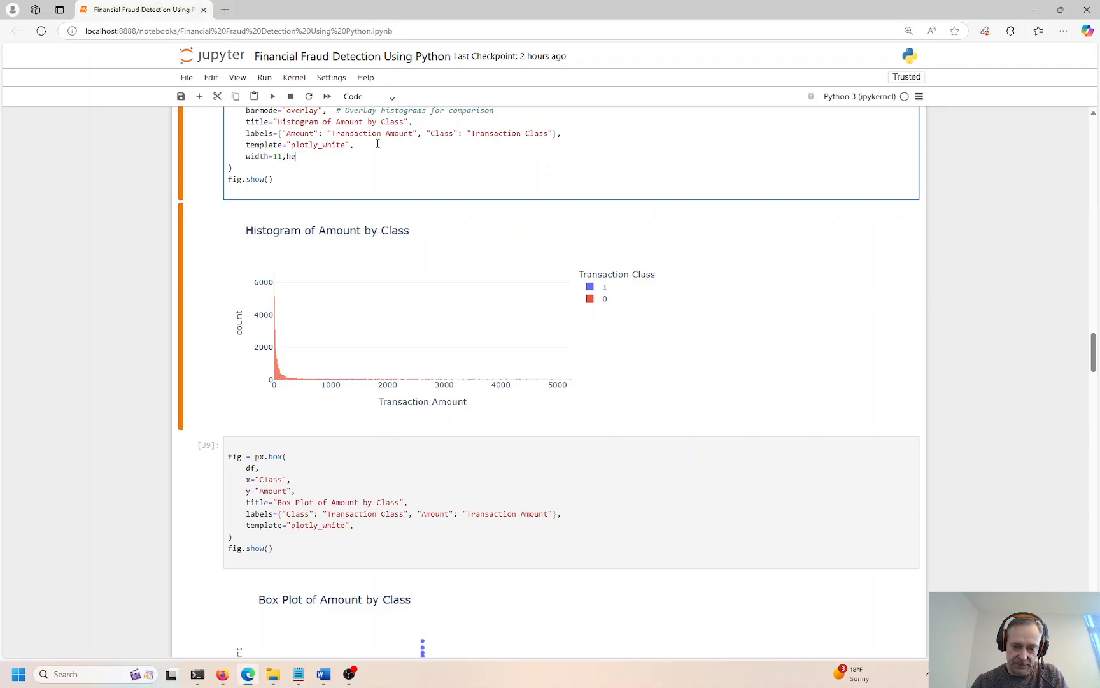
type("ight=66")
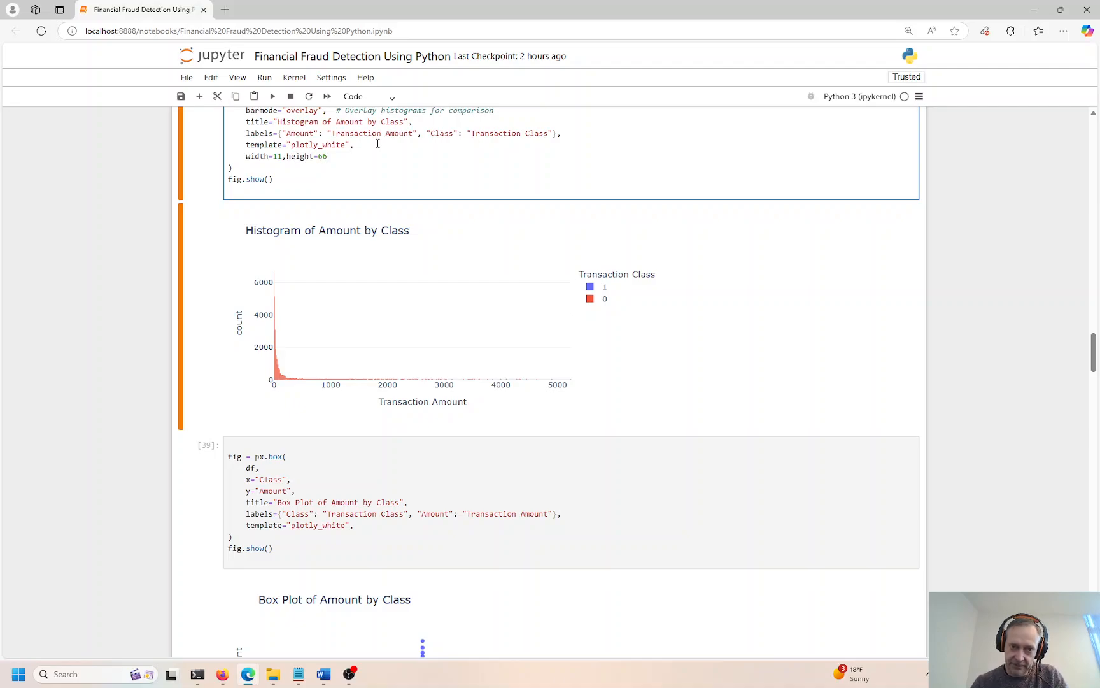
key("Backspace")
type("0")
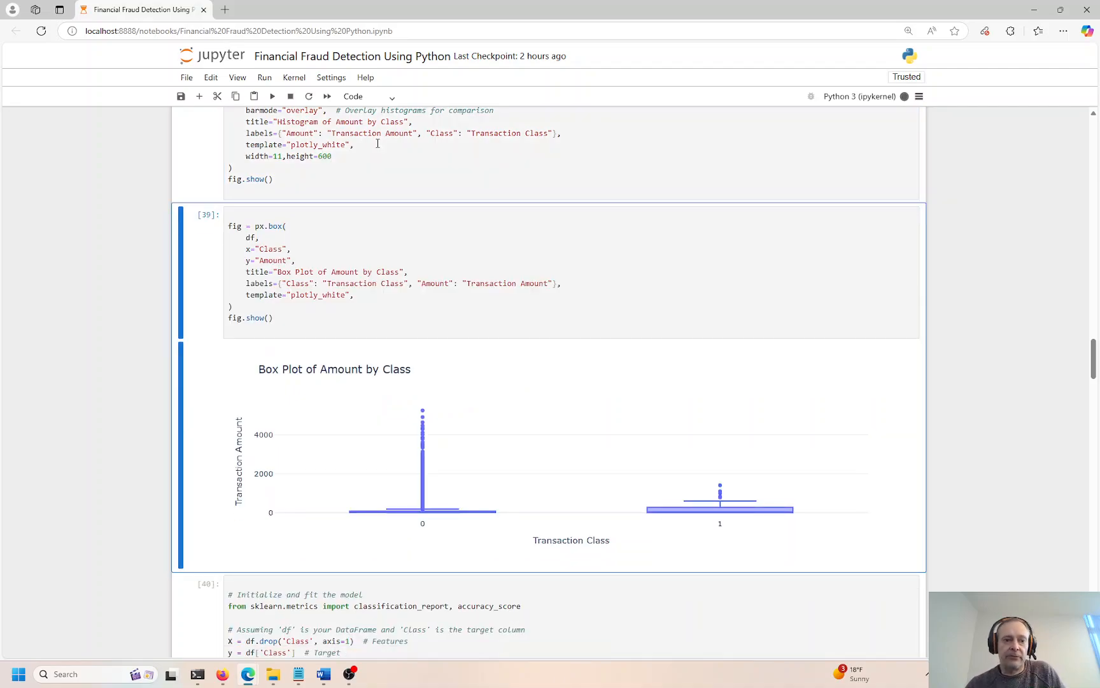
mouse_move(357, 204)
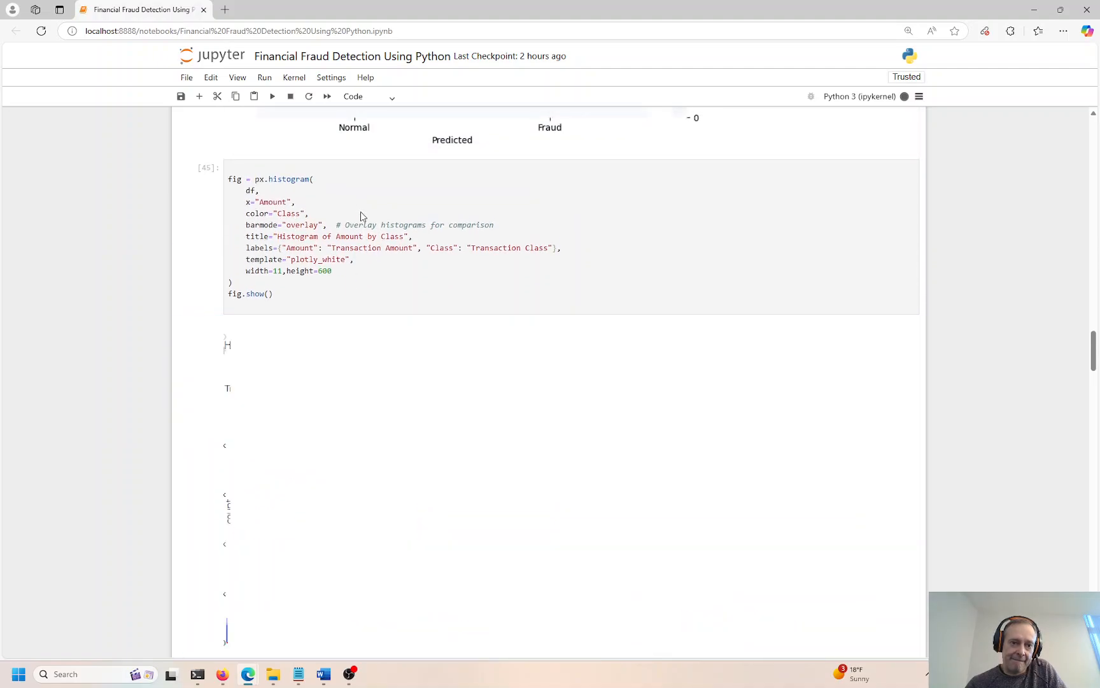
scroll("down", 3)
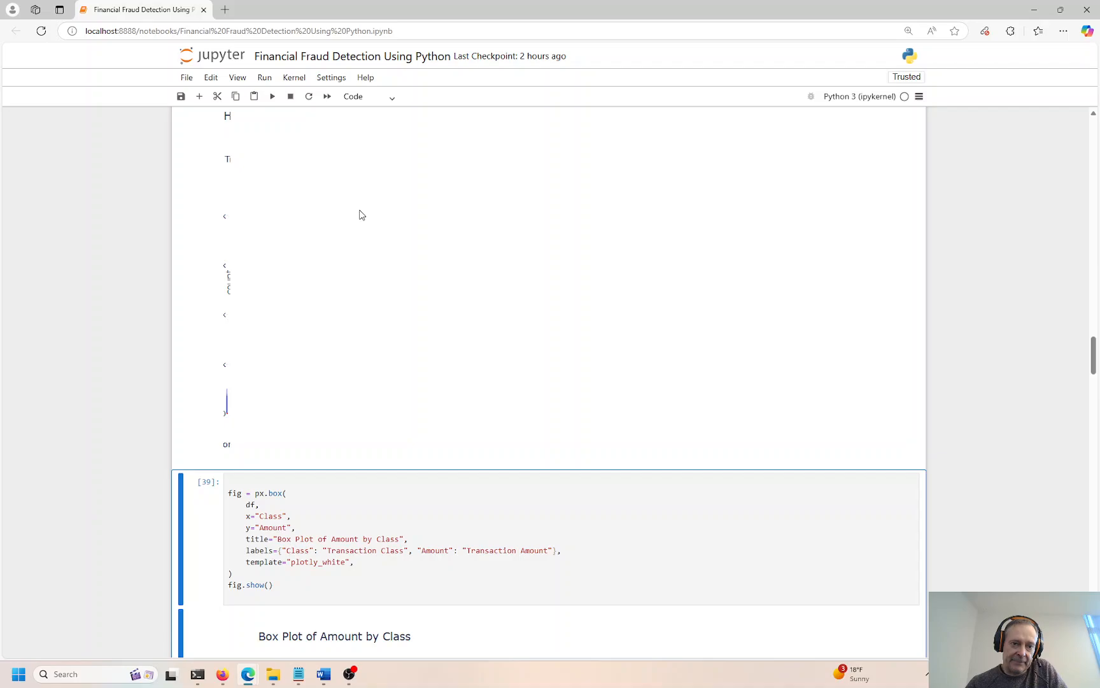
scroll("up", 3)
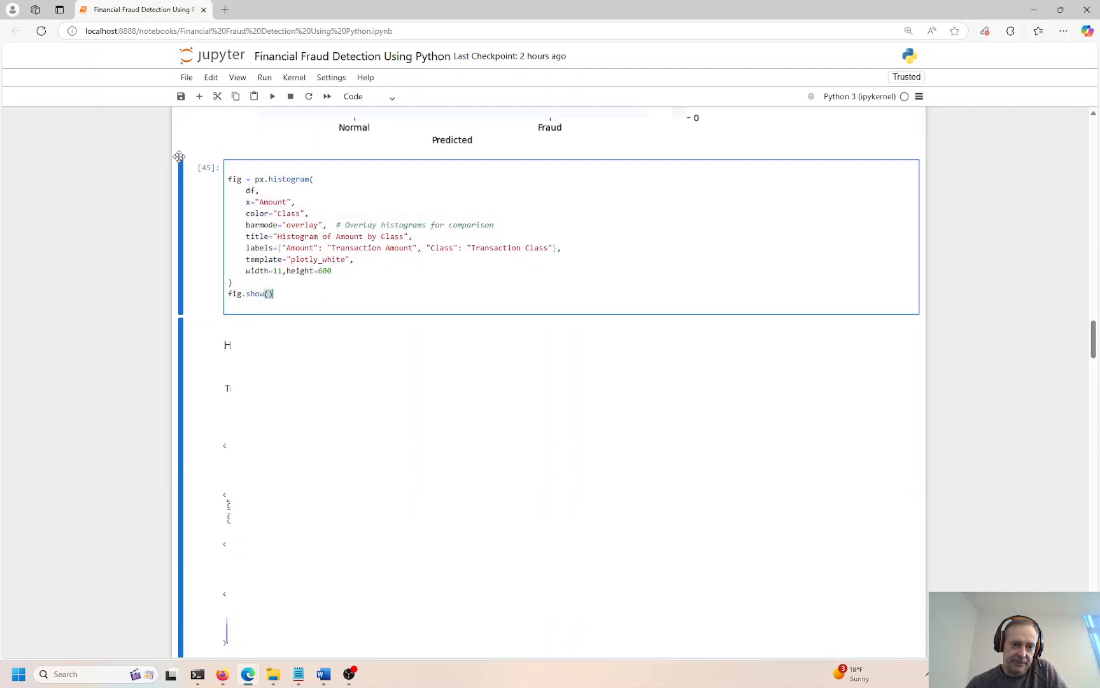
Reload the notebook page, confirming the 'Reload site?' prompt despite unsaved changes
left_click(42, 31)
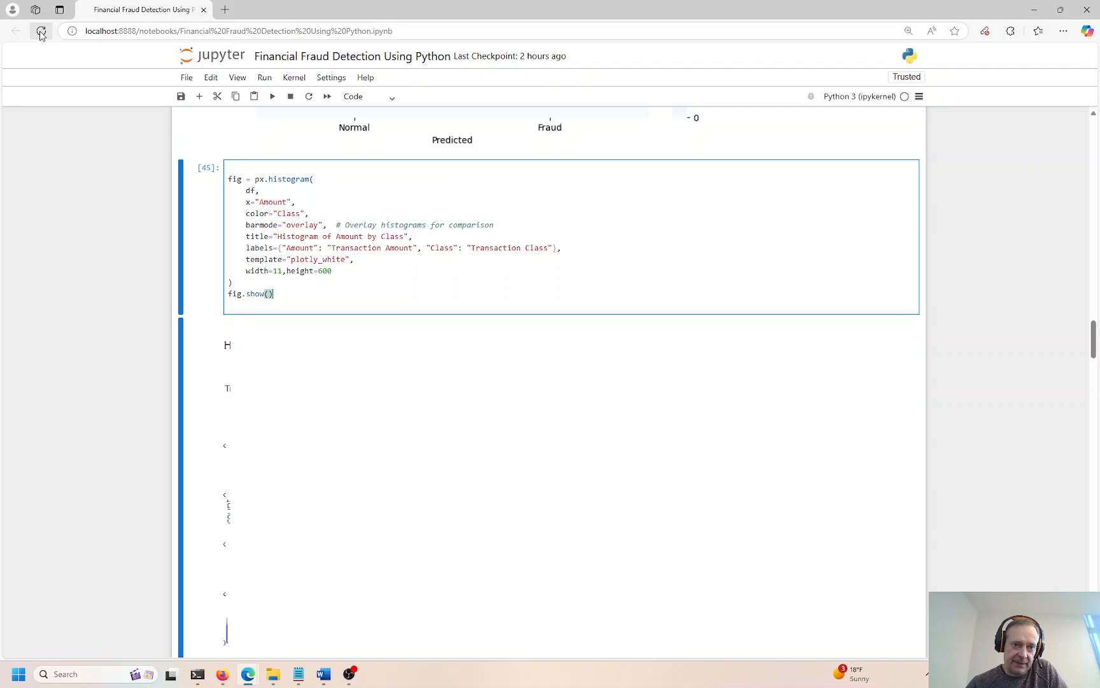
left_click(41, 31)
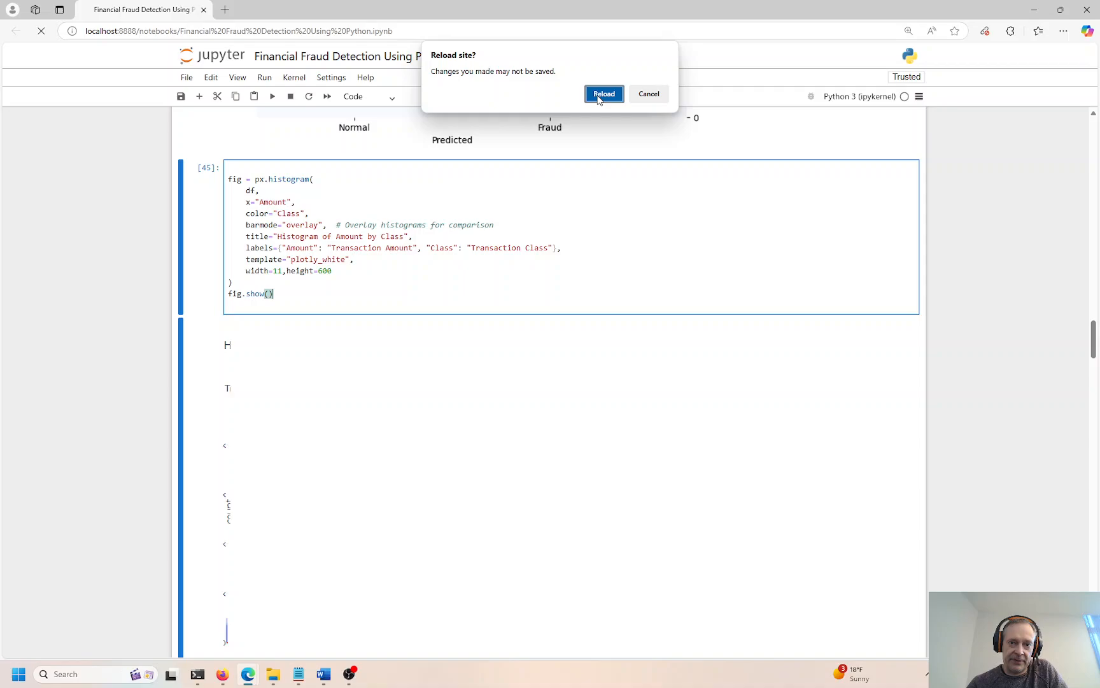
left_click(603, 94)
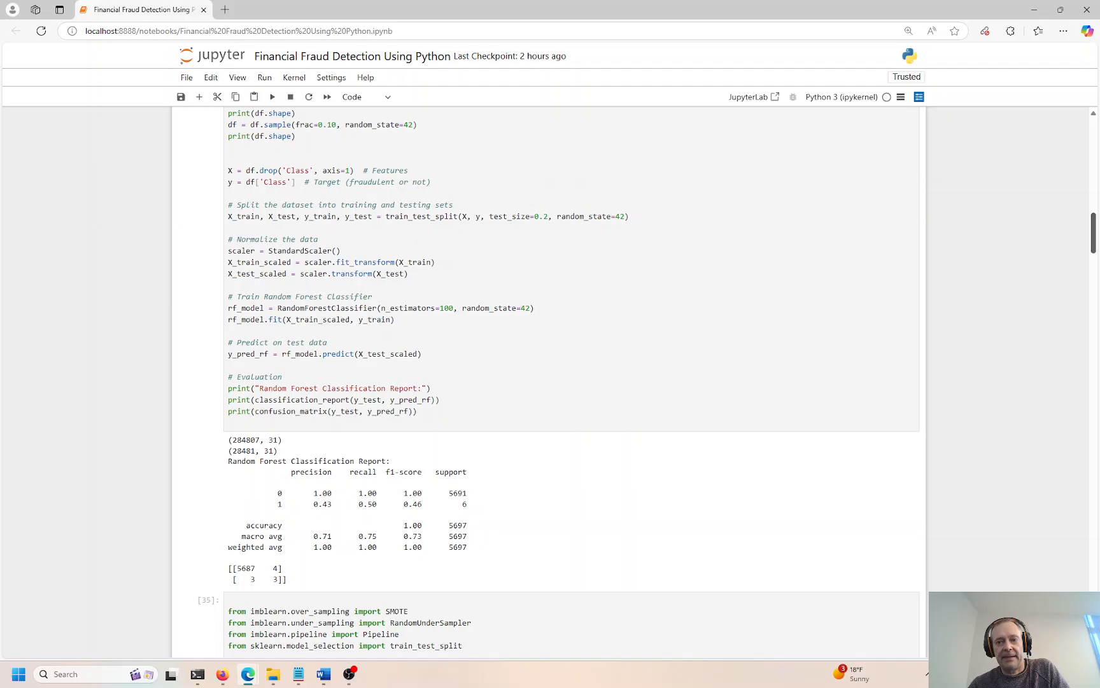
Correct the histogram size to width 1100, height 600 and rerun it for a full-size chart
scroll("down", 3)
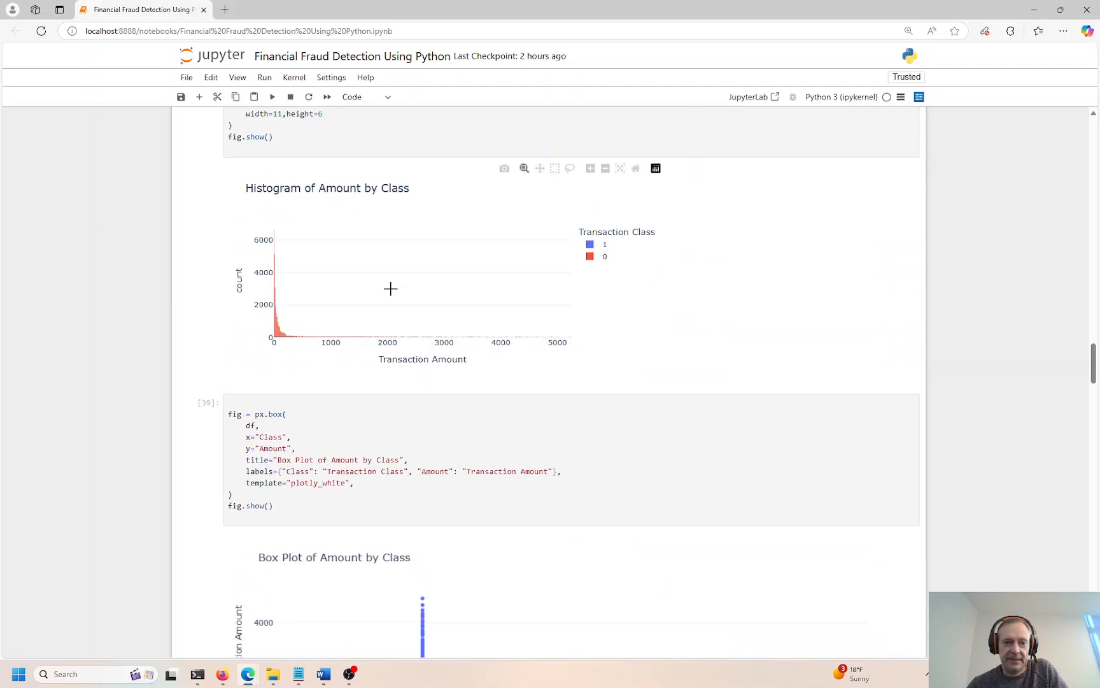
scroll("up", 3)
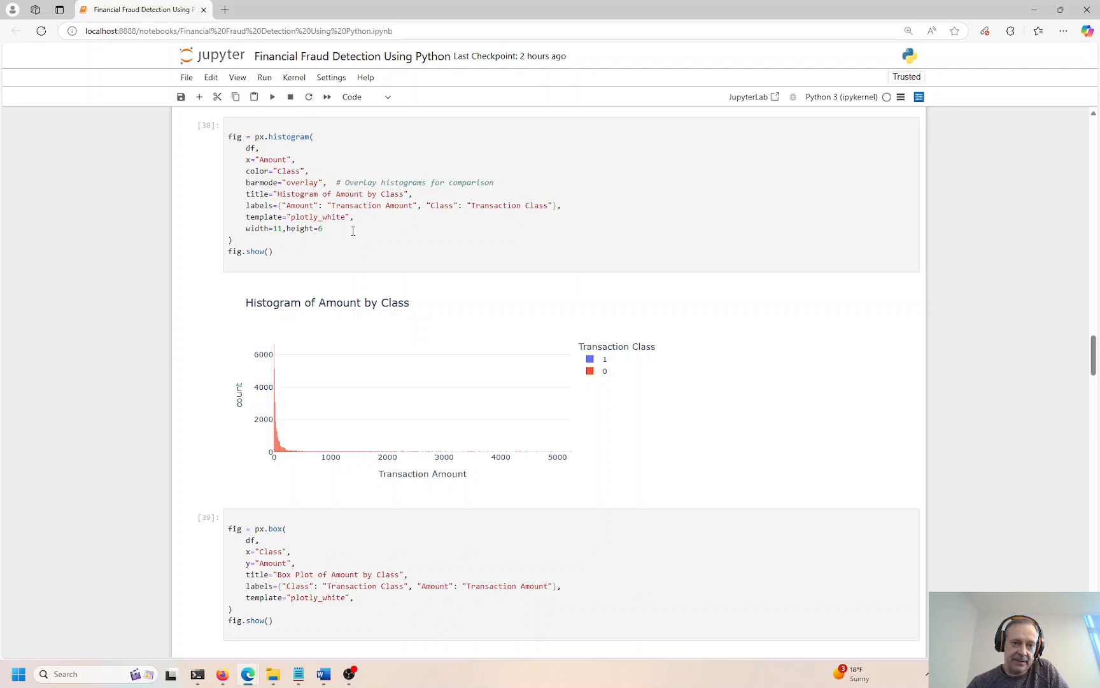
left_click(284, 228)
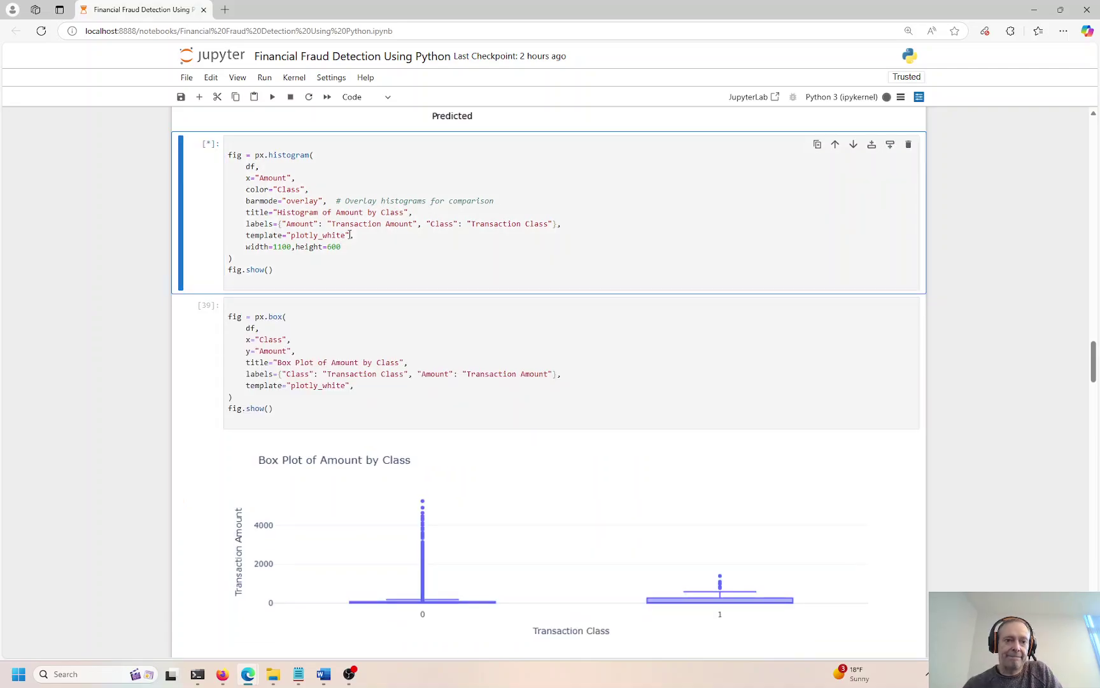
mouse_move(362, 247)
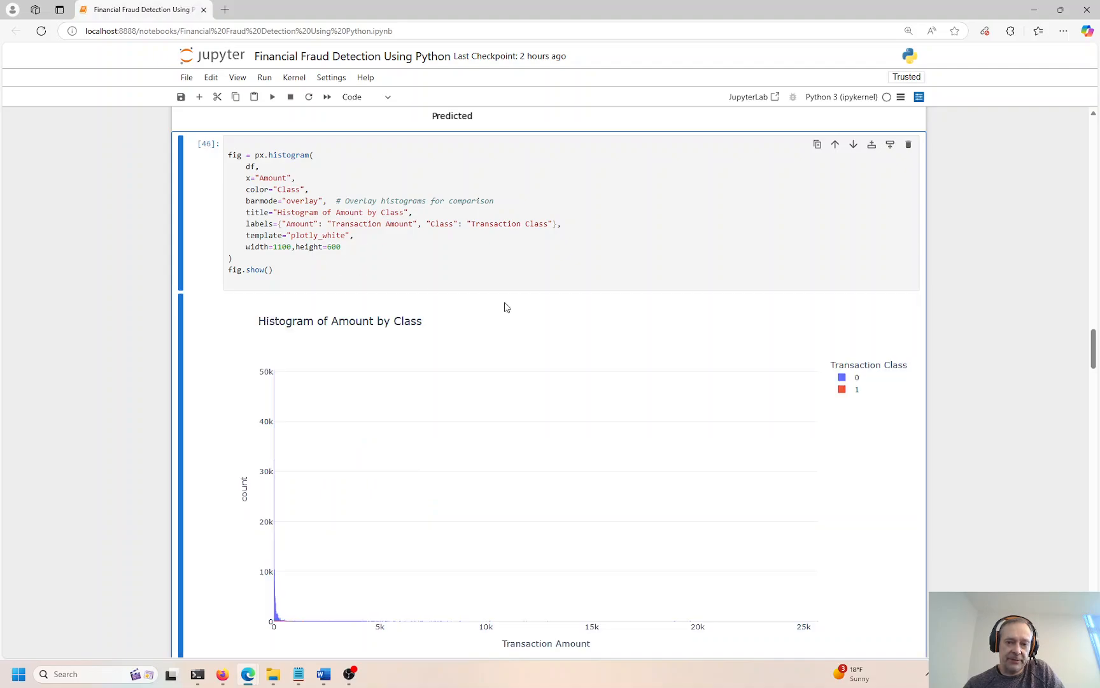
scroll("down", 3)
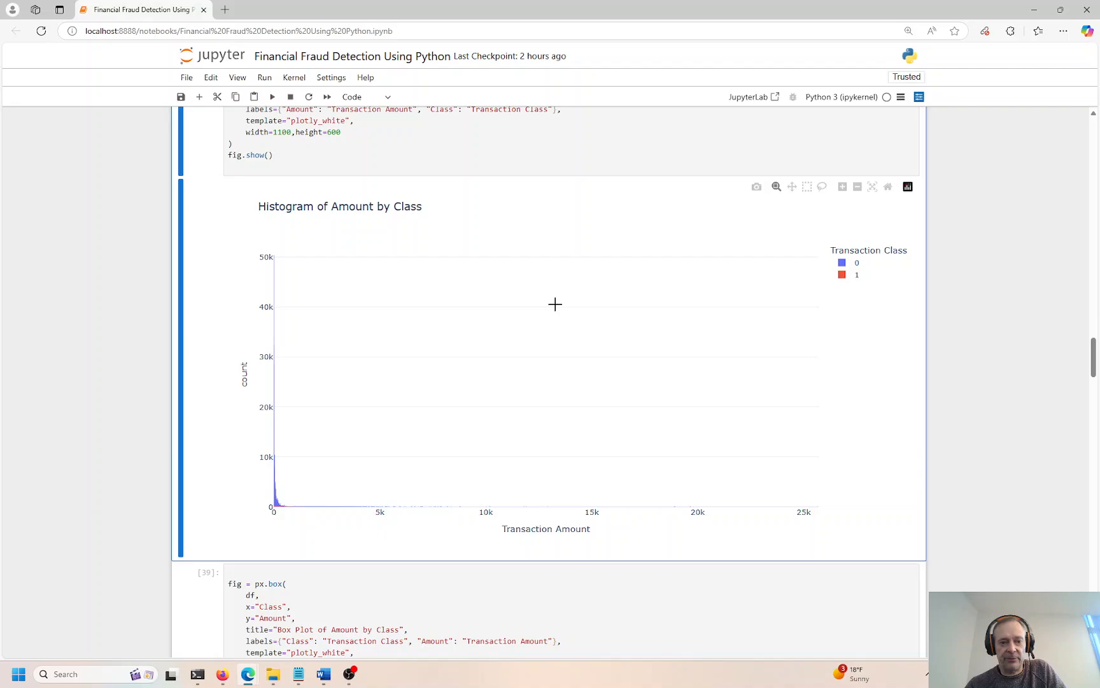
mouse_move(349, 478)
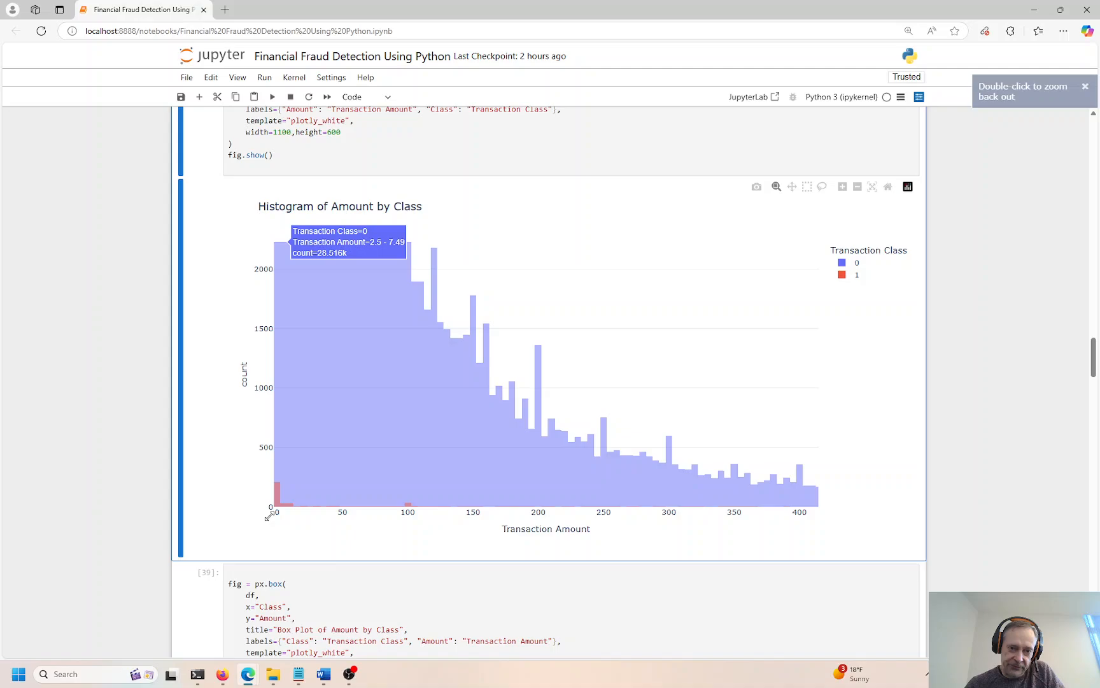
mouse_move(506, 501)
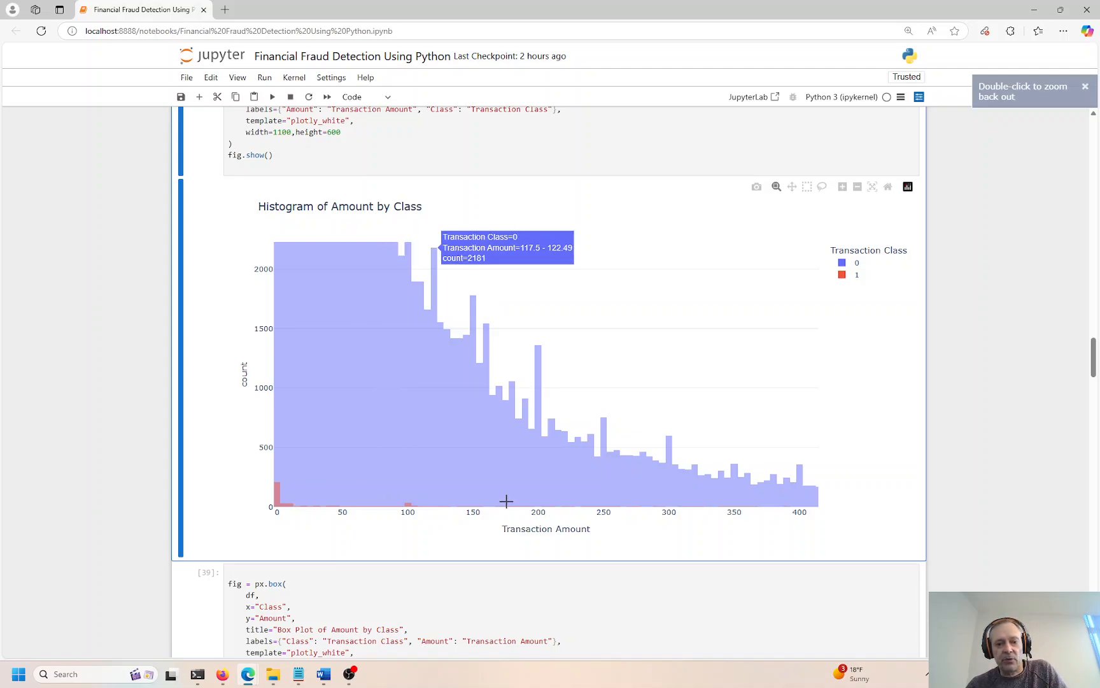
mouse_move(693, 501)
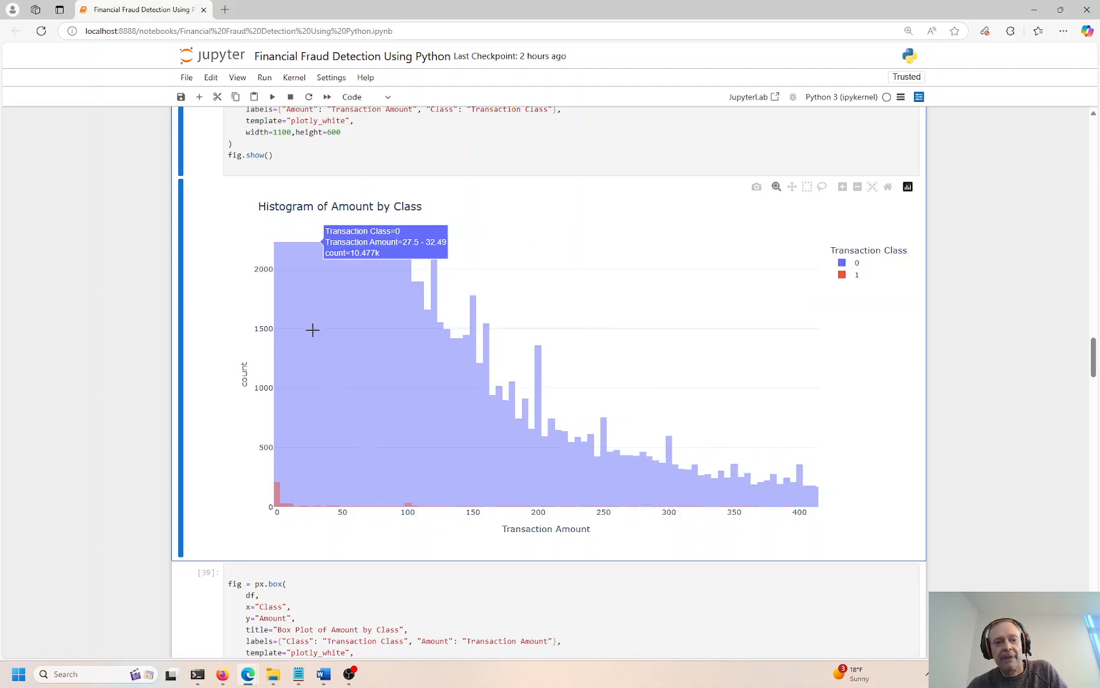
mouse_move(300, 323)
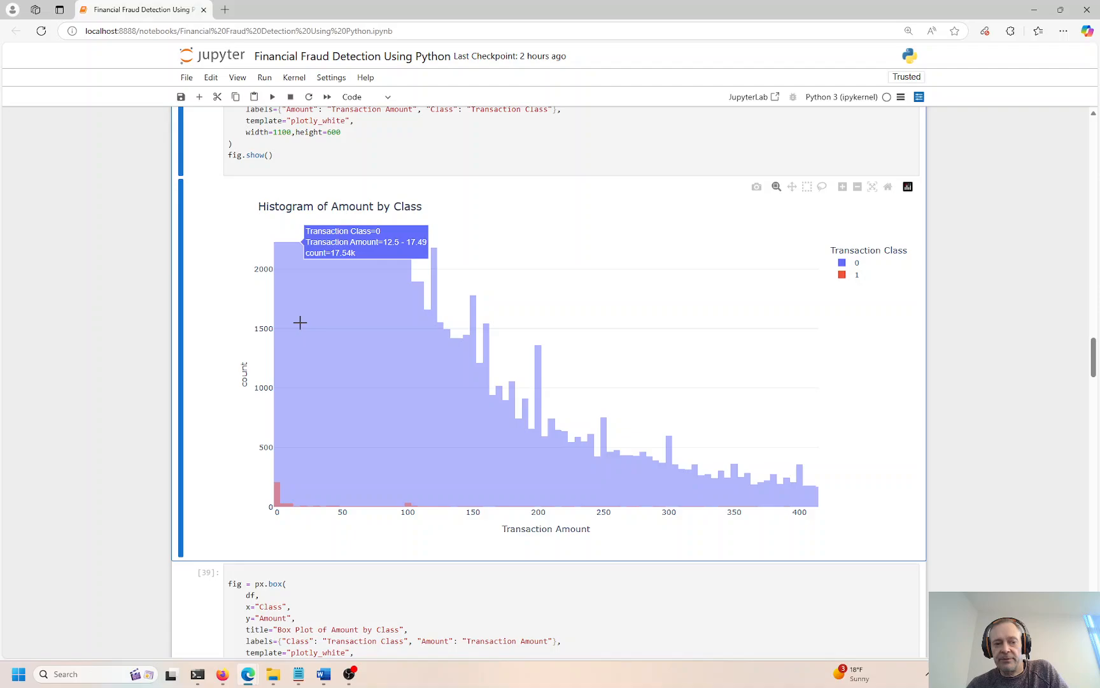
mouse_move(880, 347)
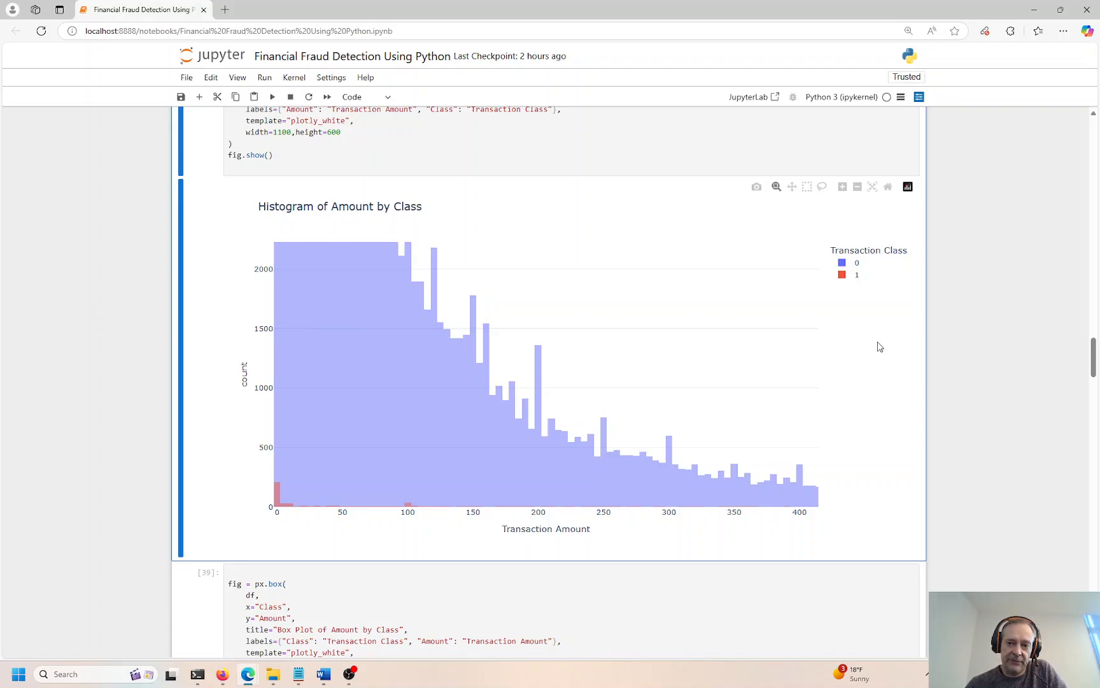
mouse_move(858, 267)
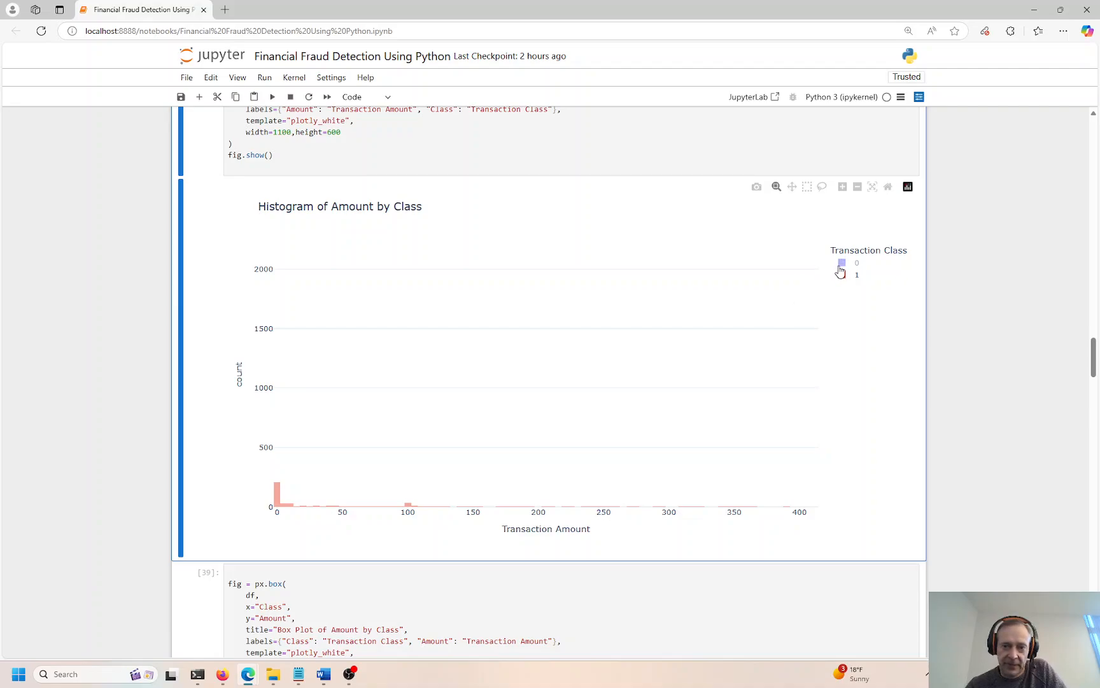
Toggle the class 0 legend entry so only fraud transaction amounts remain in the histogram
left_click(842, 262)
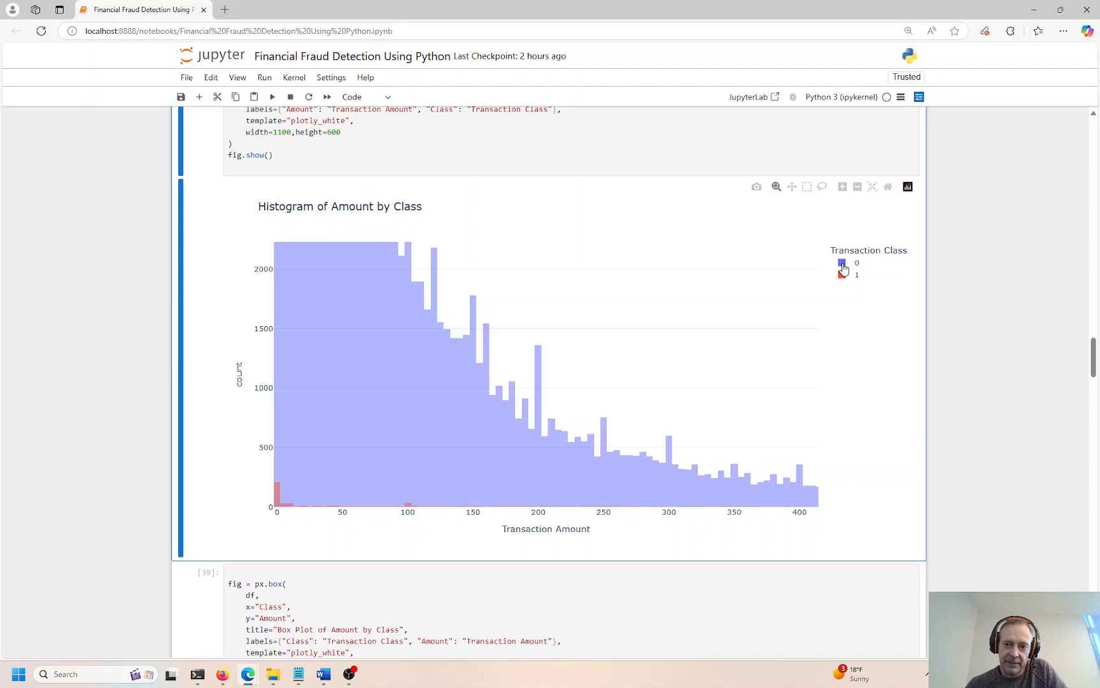
left_click(842, 263)
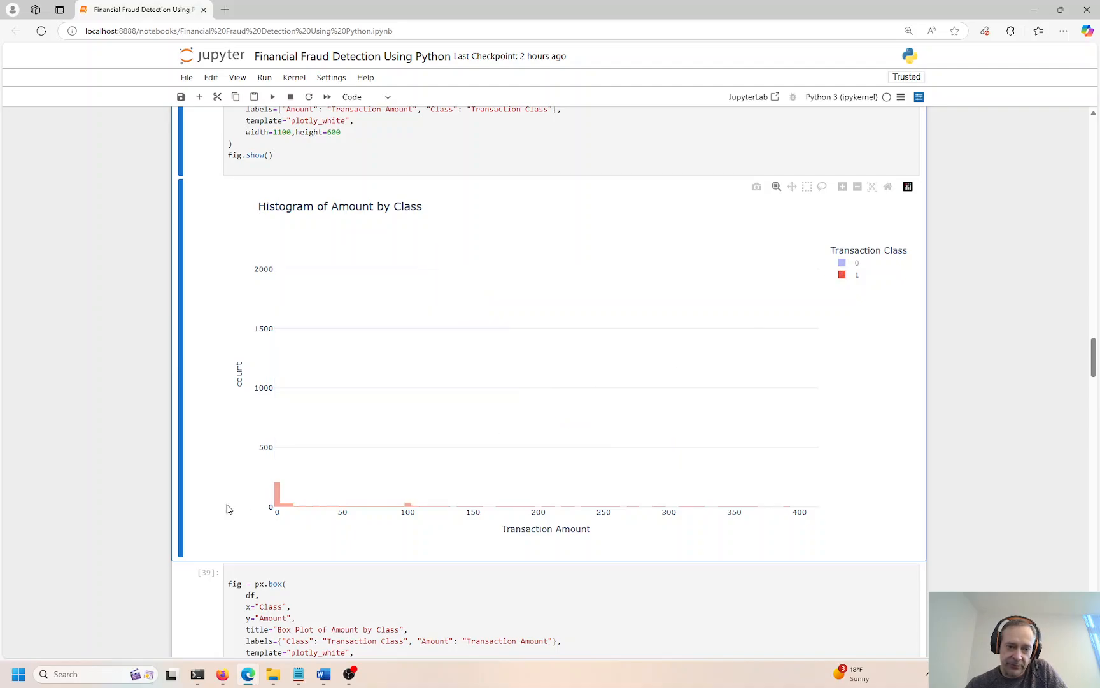
mouse_move(277, 492)
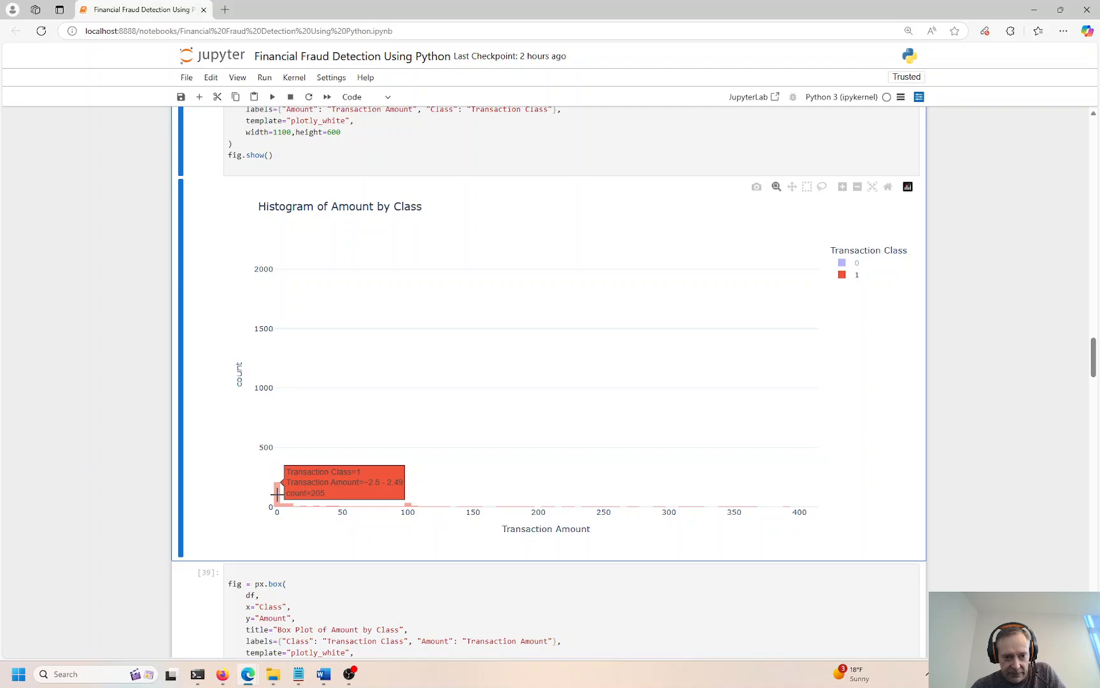
mouse_move(307, 270)
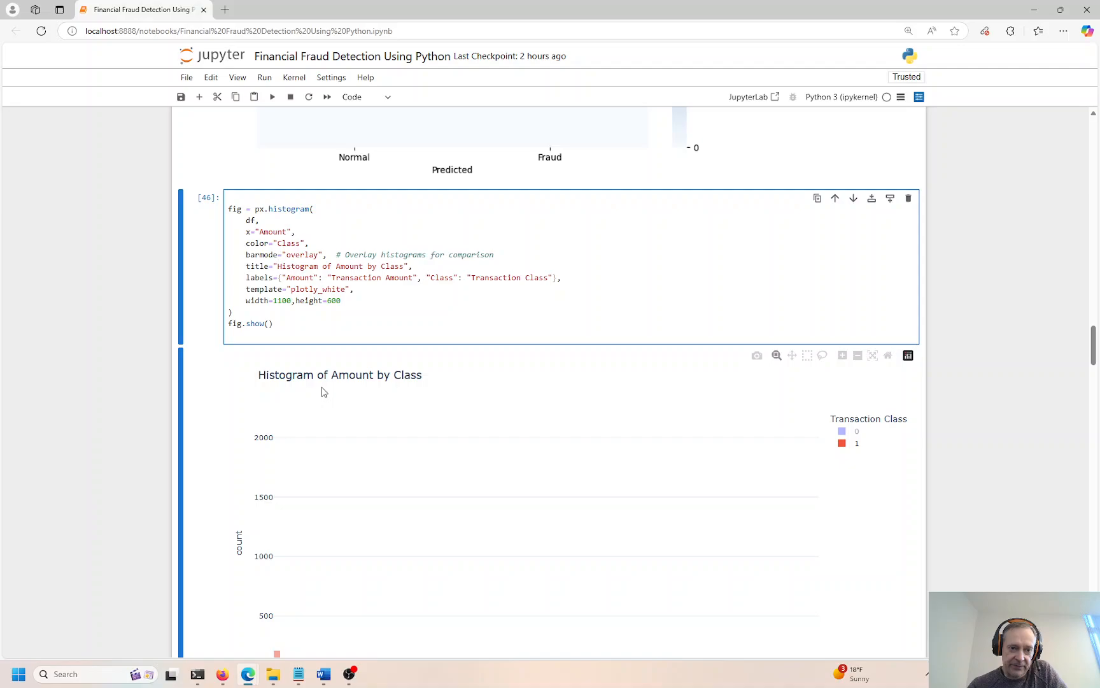
scroll("down", 3)
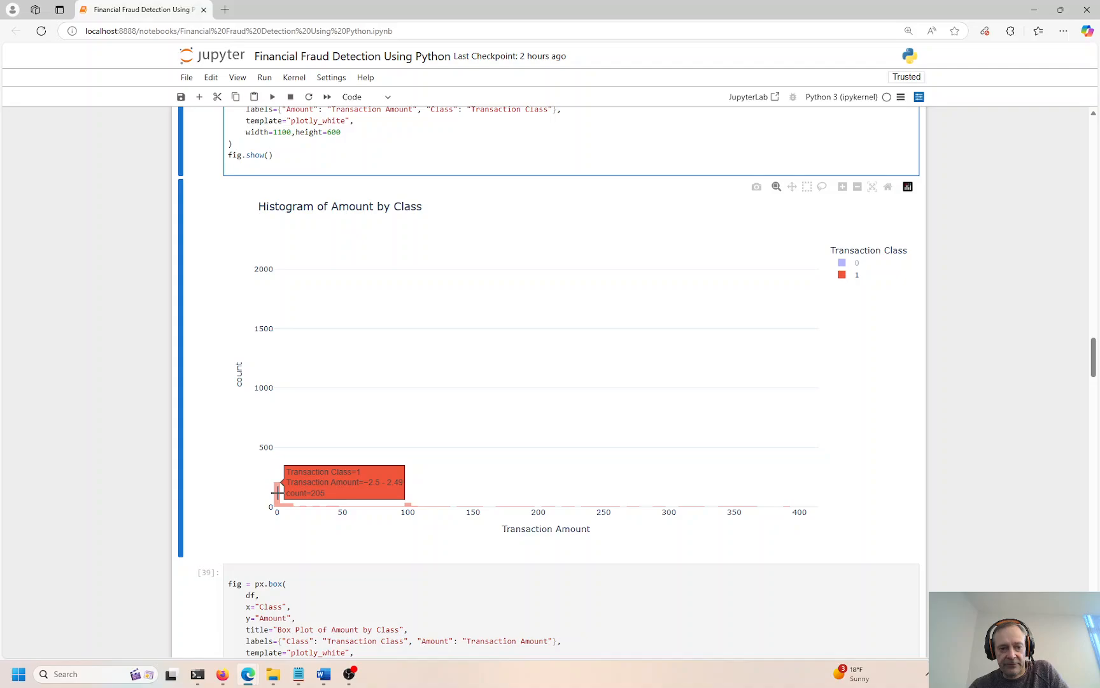
mouse_move(408, 504)
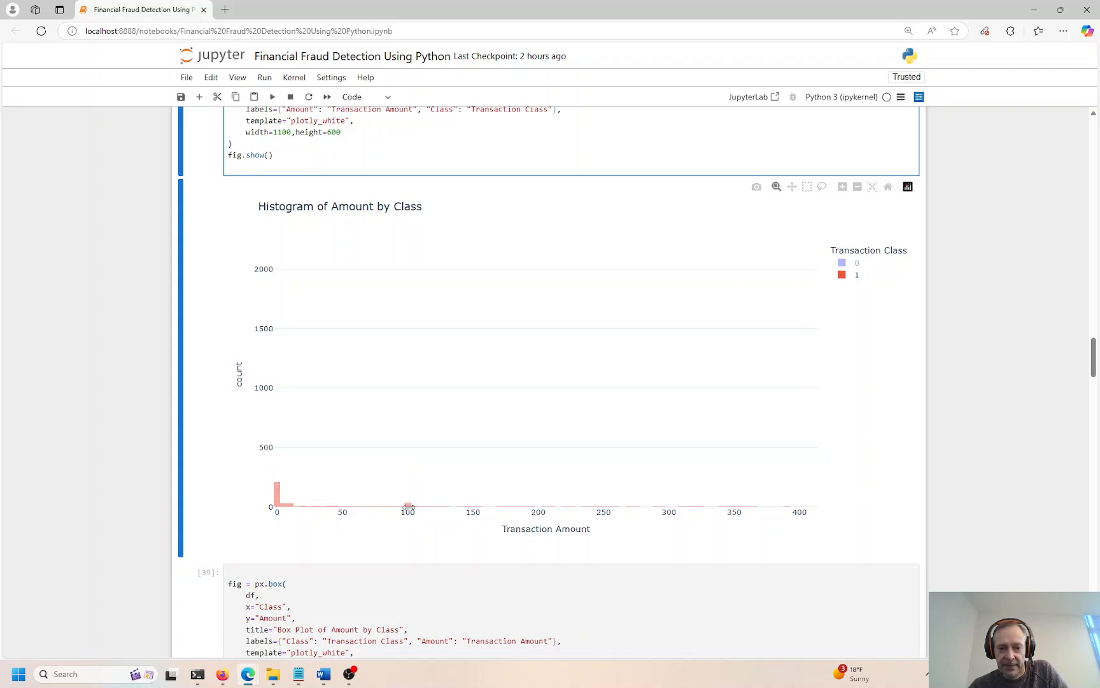
mouse_move(407, 504)
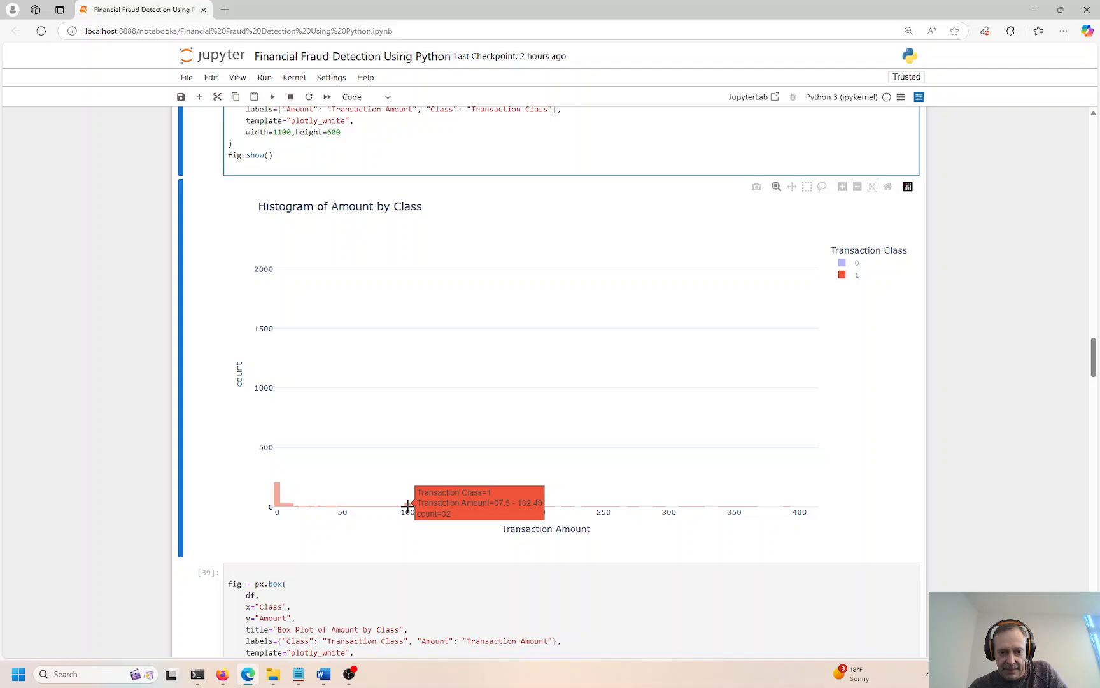
mouse_move(281, 501)
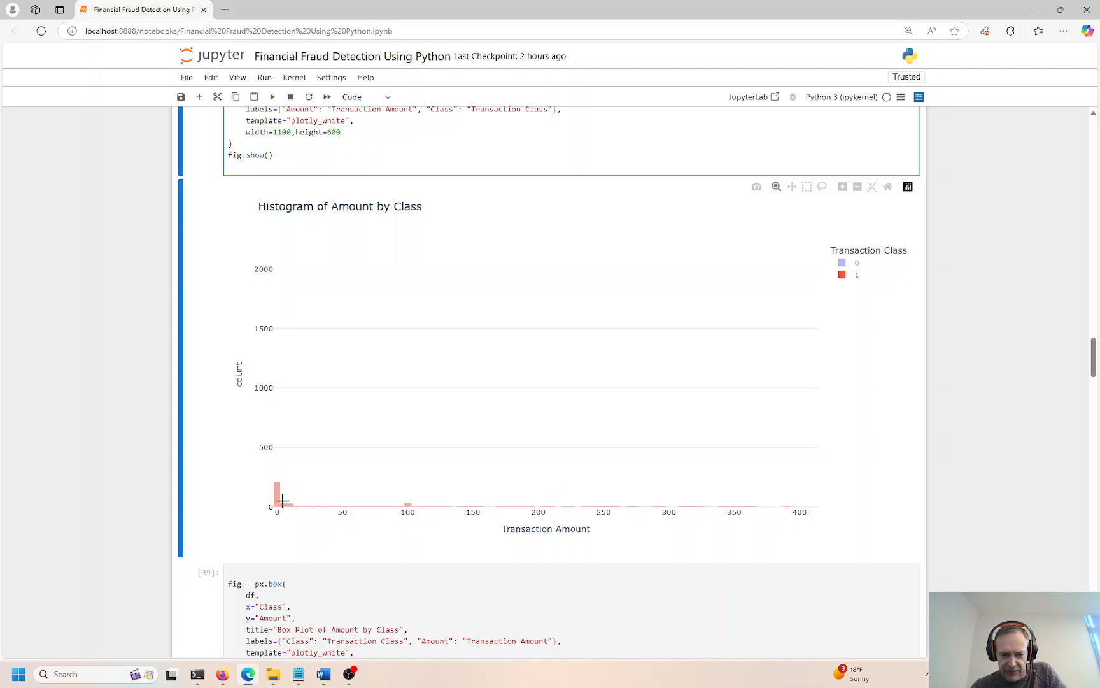
mouse_move(279, 499)
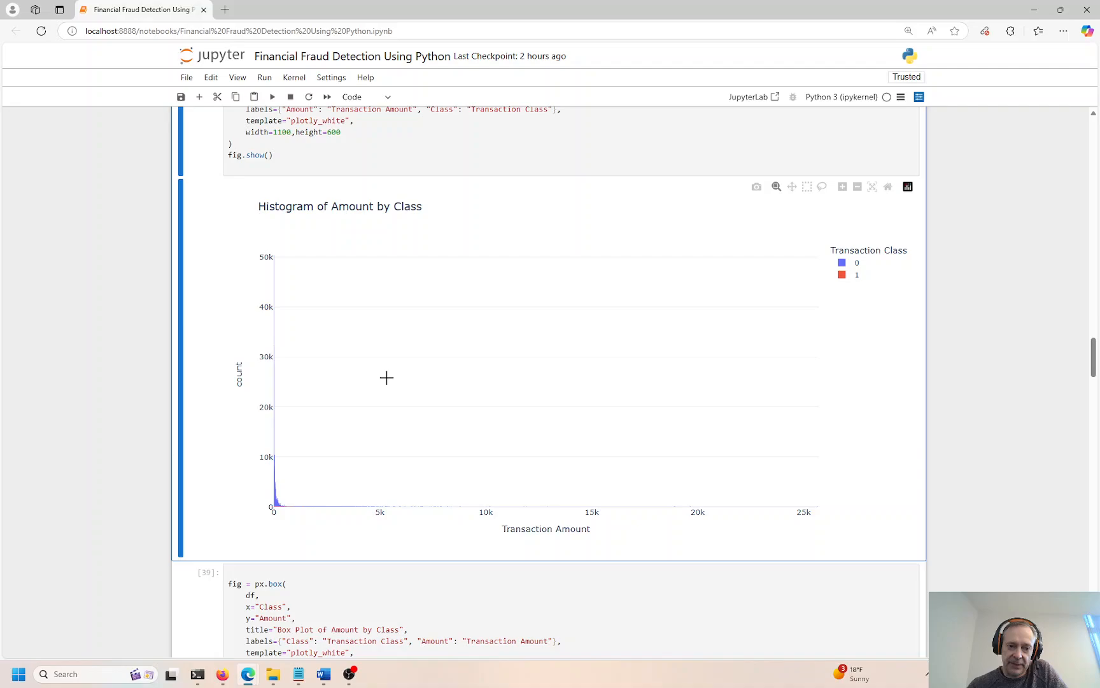
Scroll down to the Box Plot of Amount by Class output
scroll("down", 3)
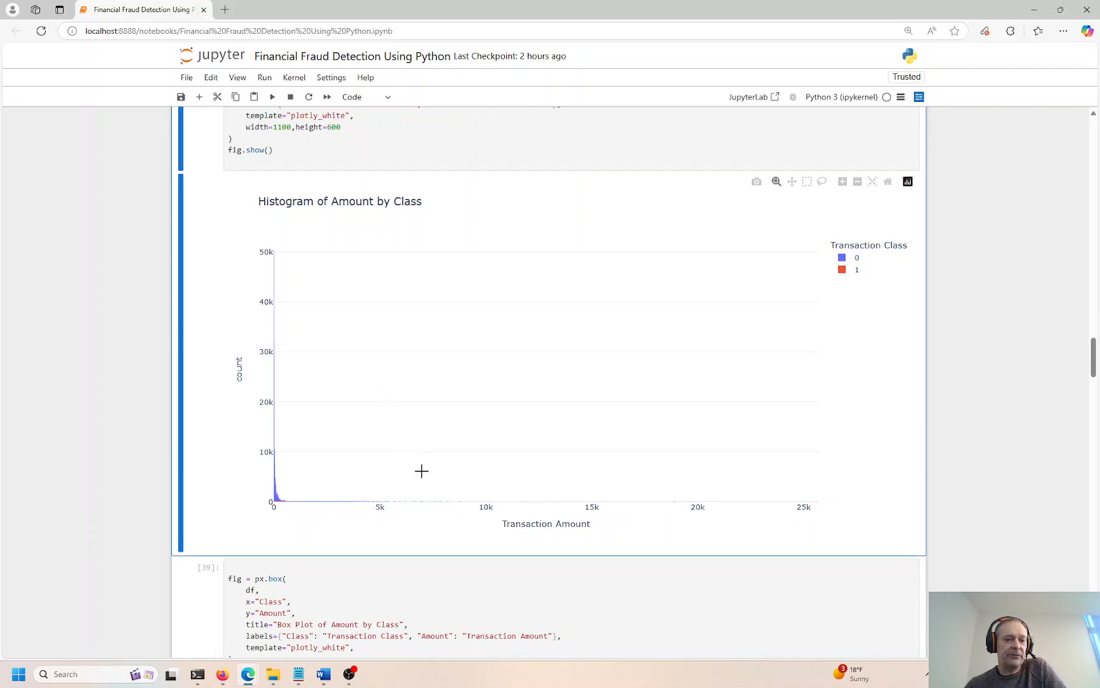
scroll("down", 3)
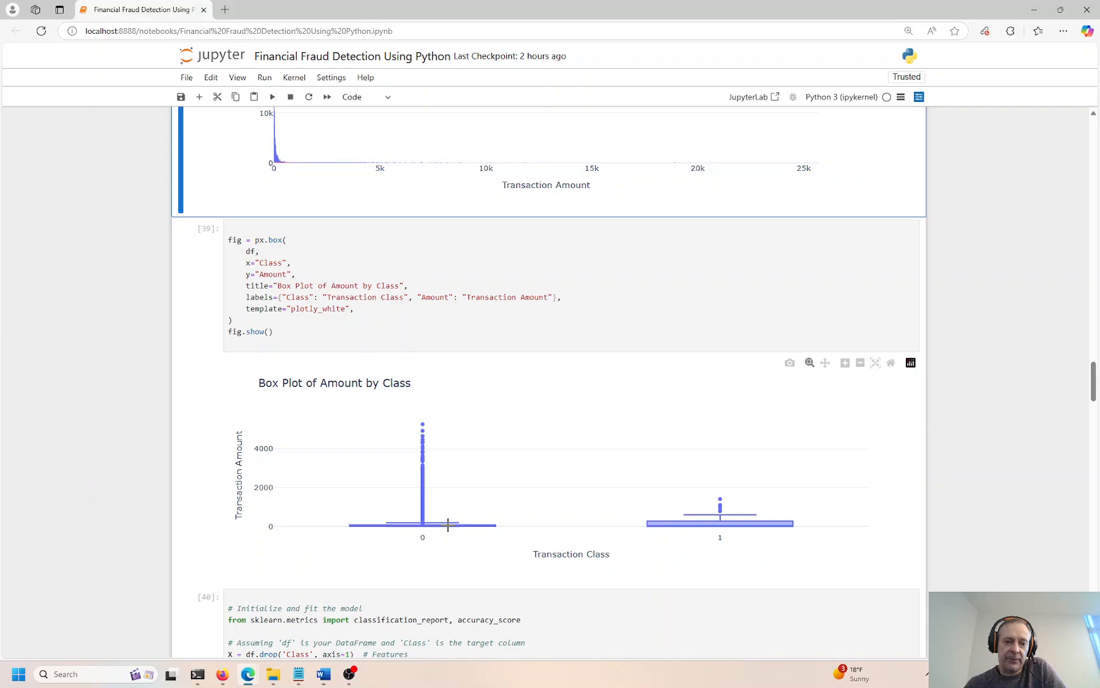
mouse_move(420, 524)
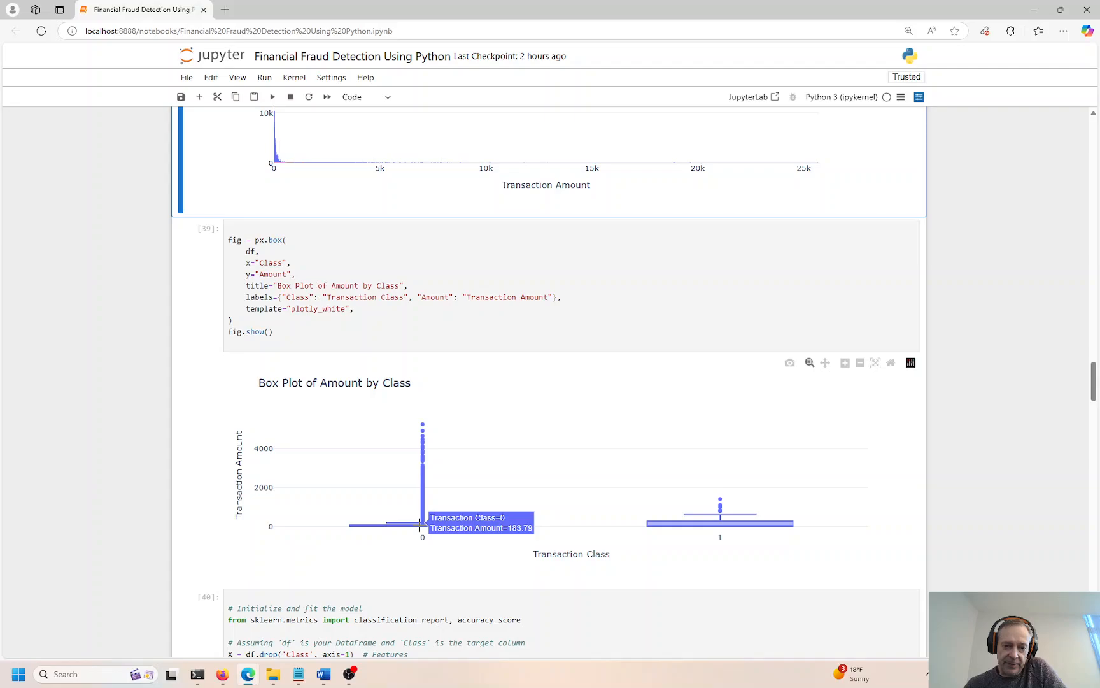
mouse_move(423, 424)
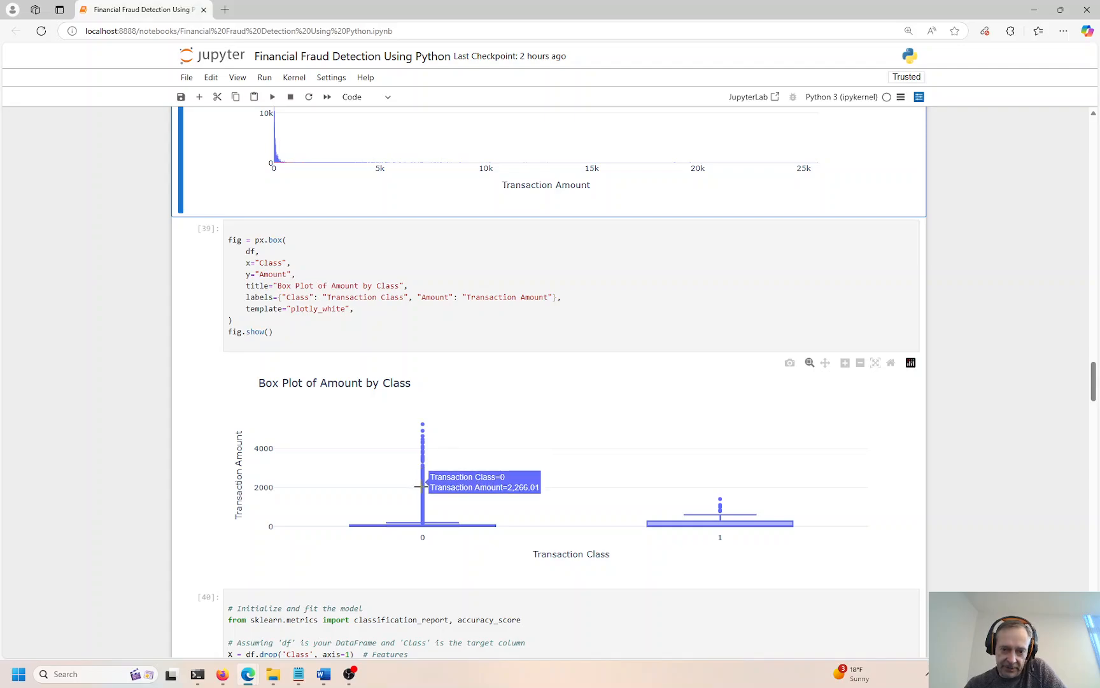
mouse_move(721, 524)
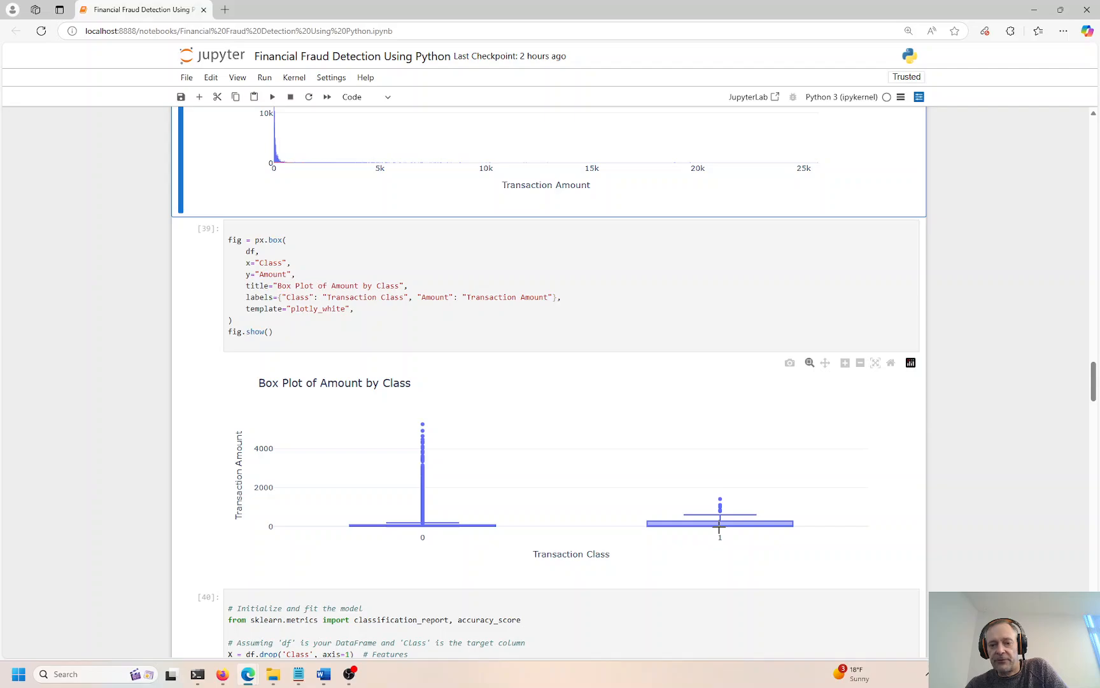
mouse_move(719, 523)
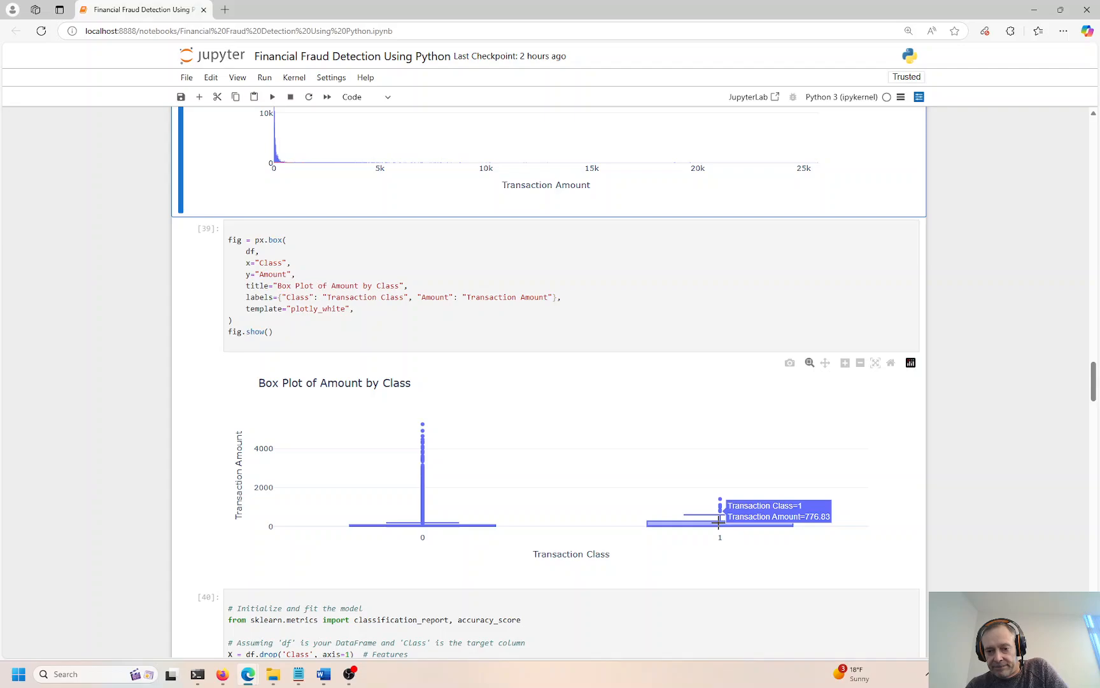
mouse_move(719, 509)
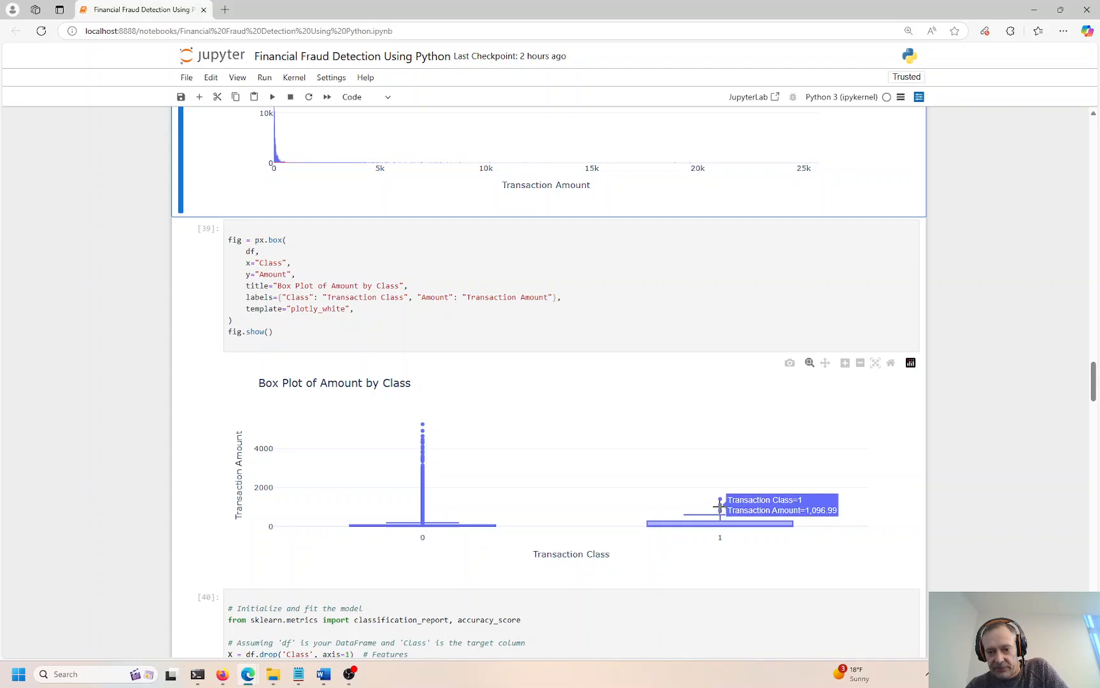
mouse_move(719, 498)
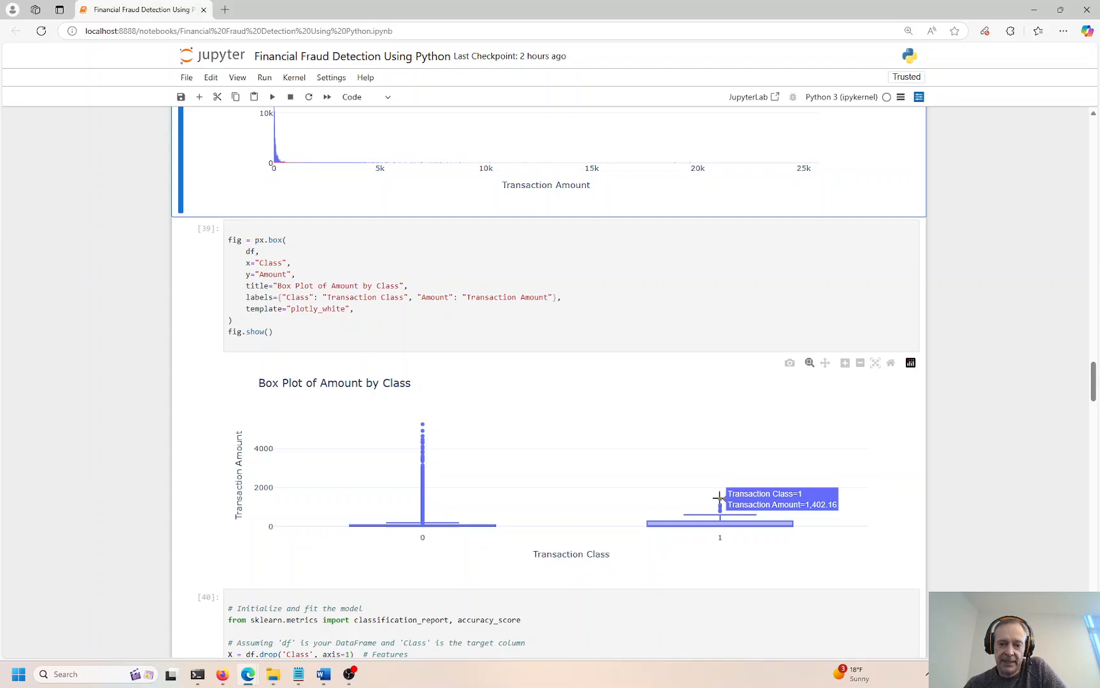
mouse_move(420, 423)
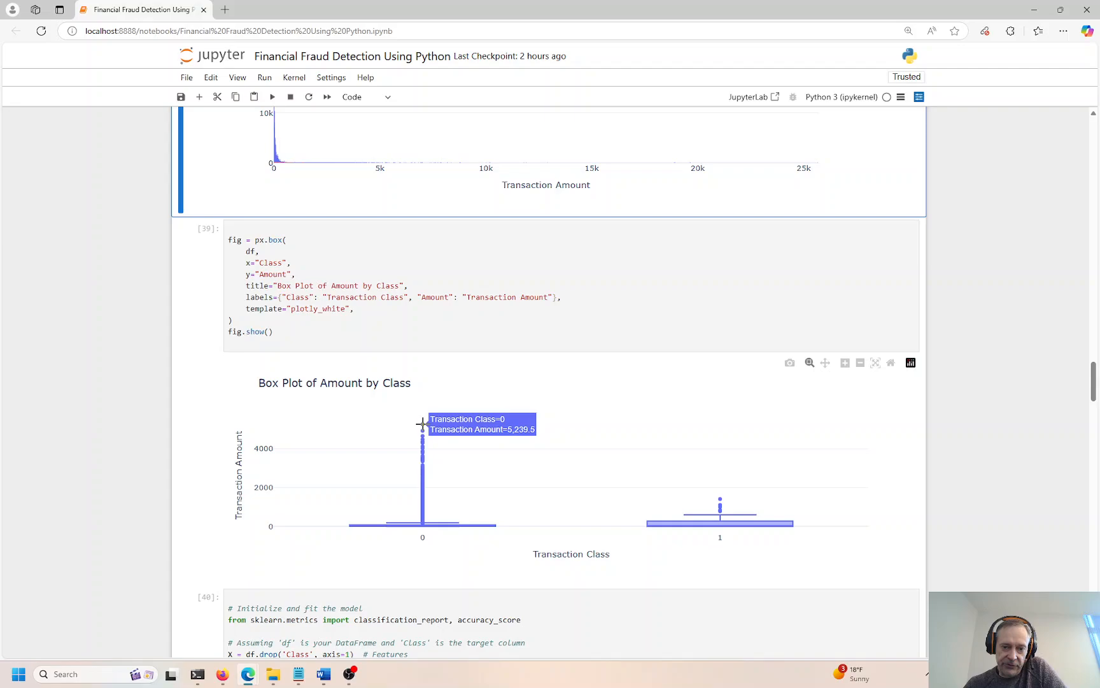
mouse_move(719, 497)
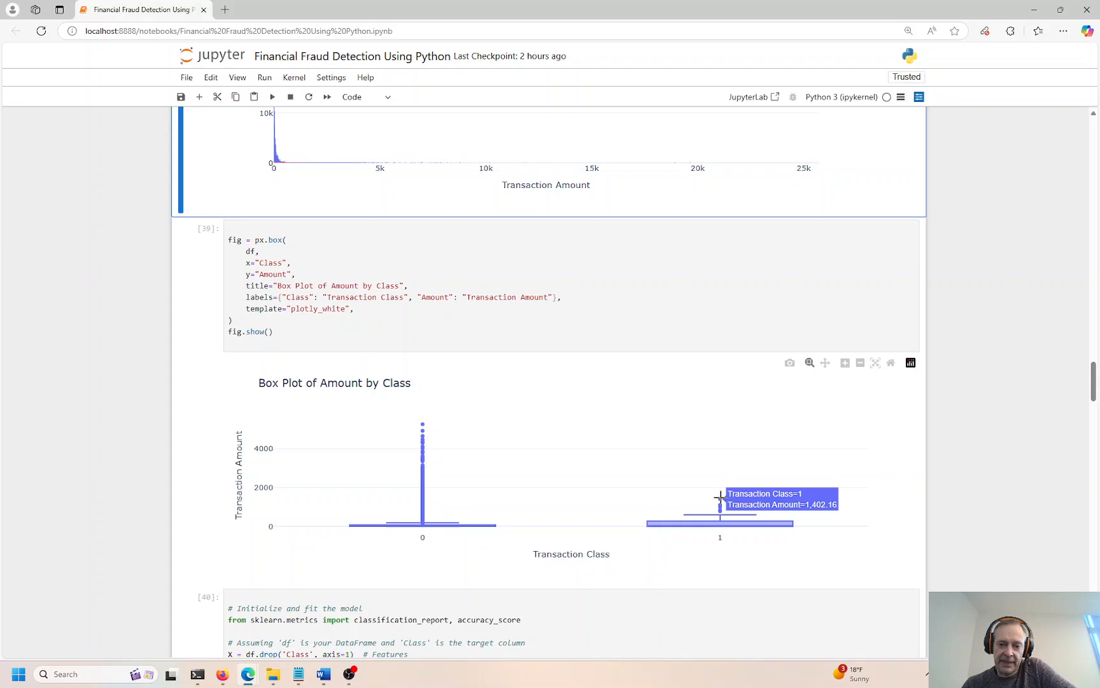
mouse_move(724, 469)
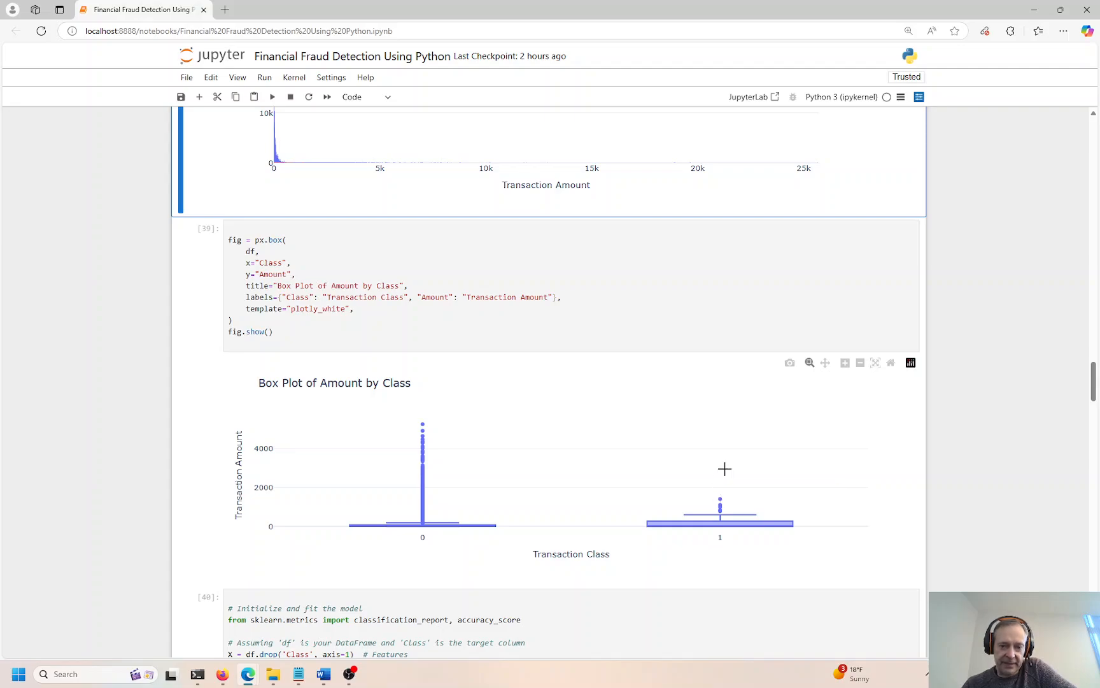
mouse_move(718, 496)
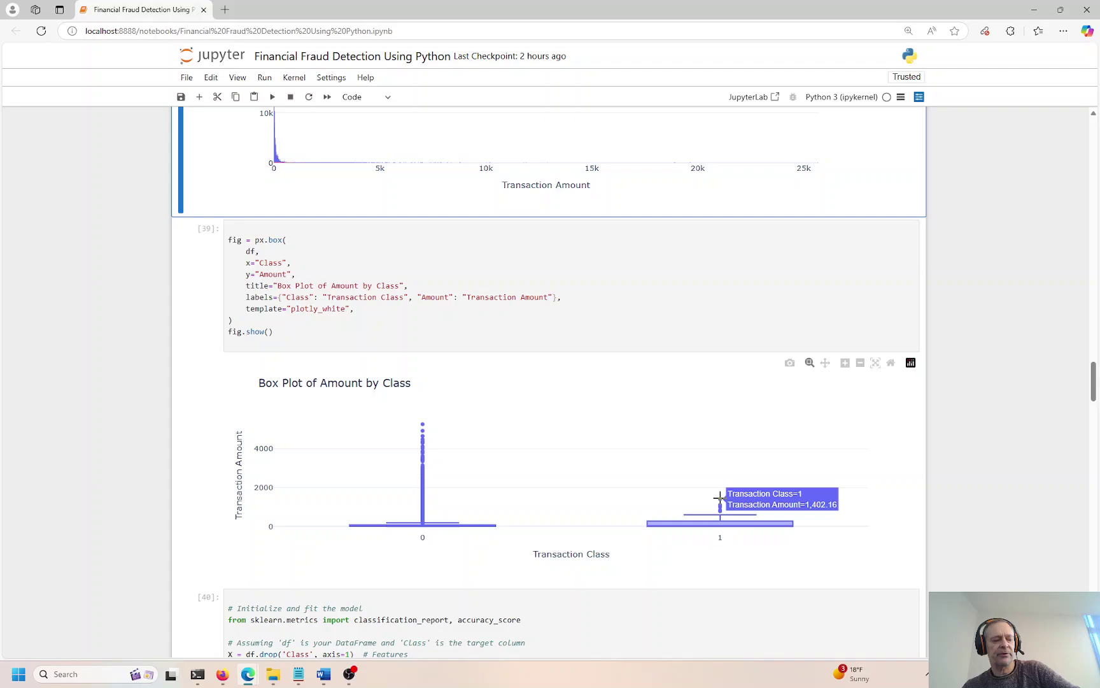
mouse_move(721, 503)
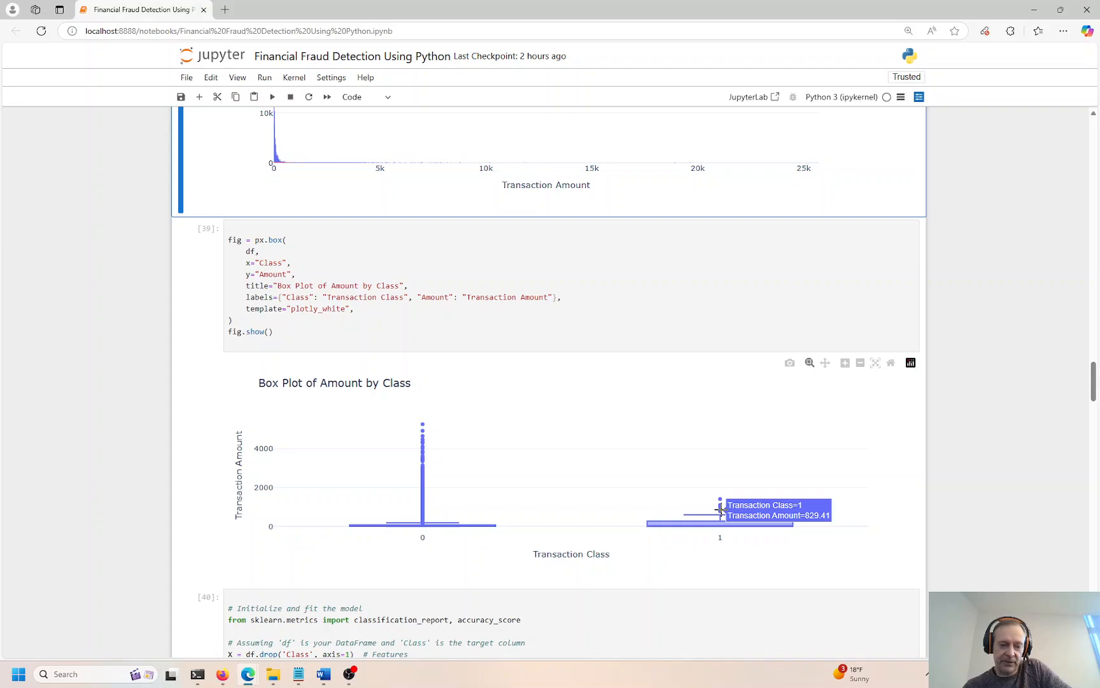
mouse_move(690, 412)
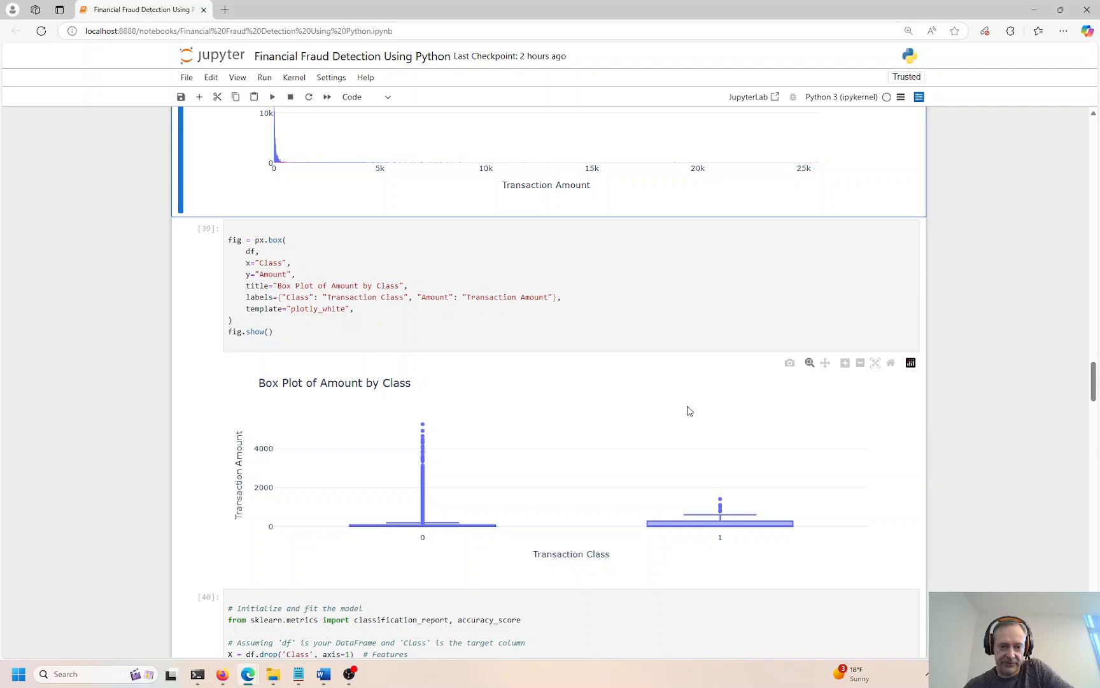
scroll("down", 3)
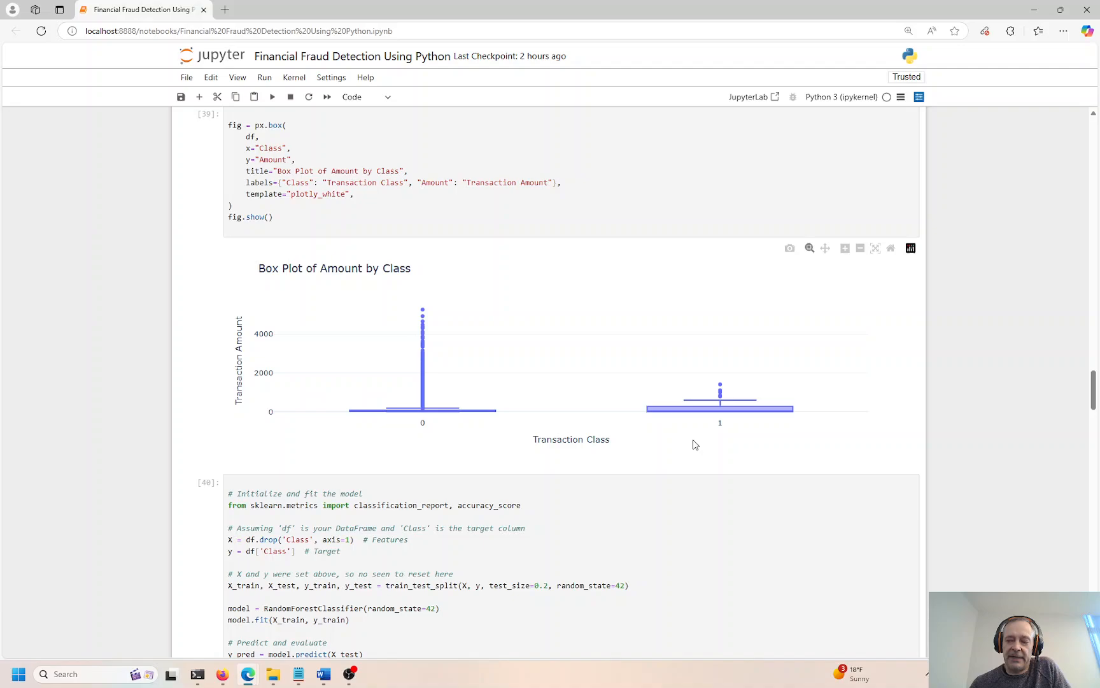
mouse_move(720, 385)
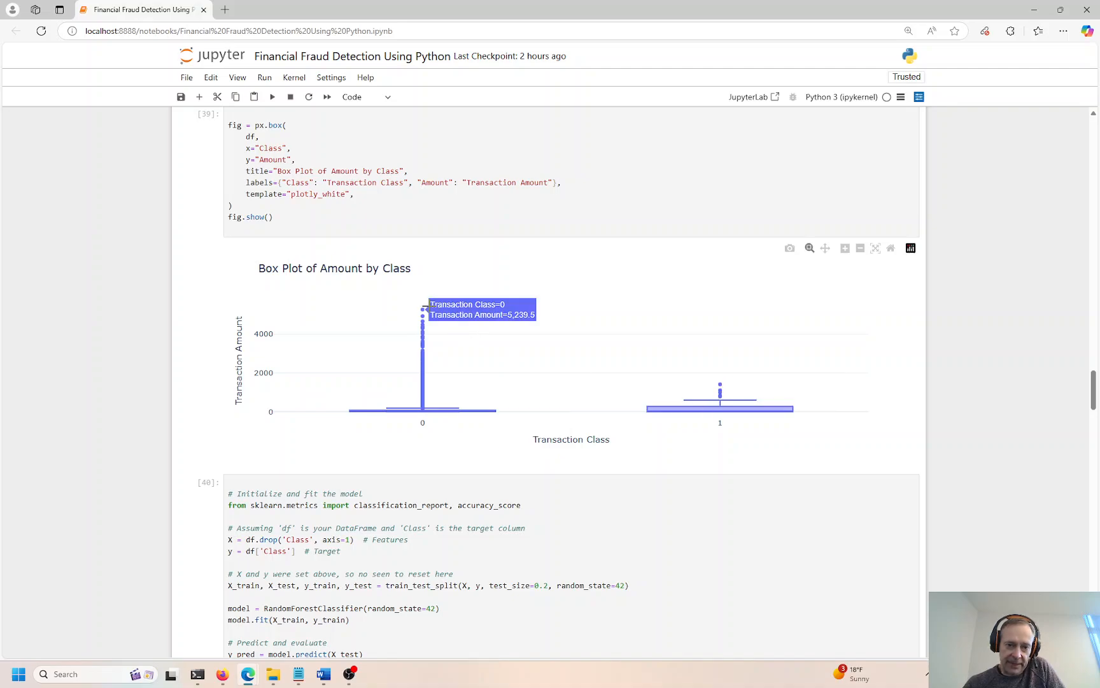
mouse_move(421, 319)
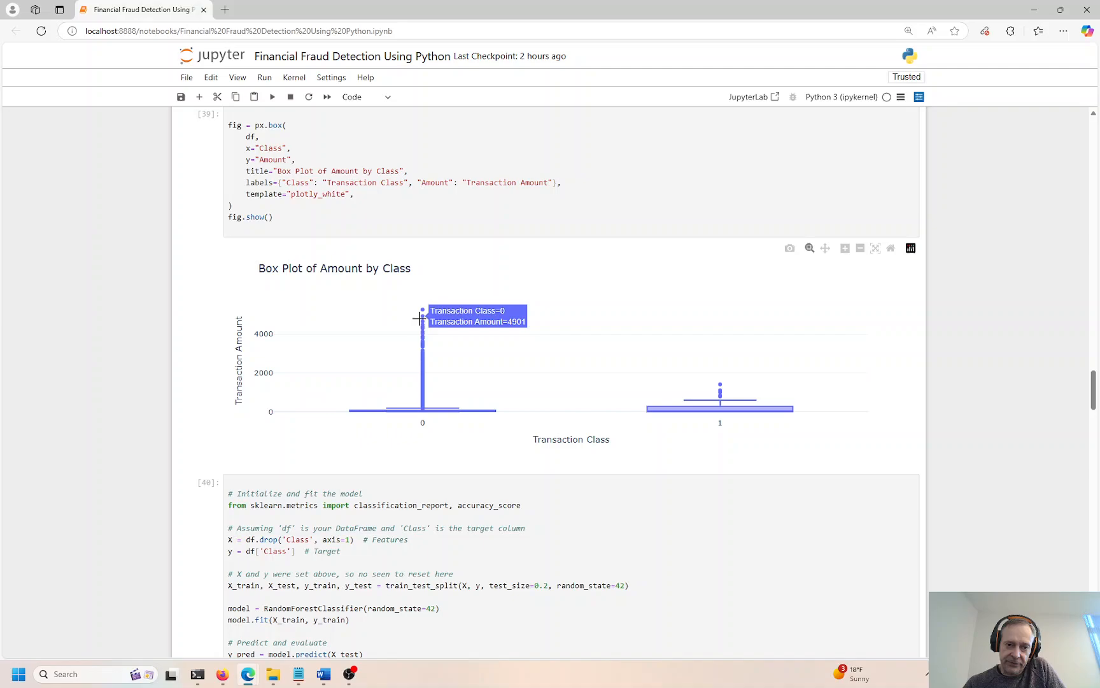
mouse_move(720, 391)
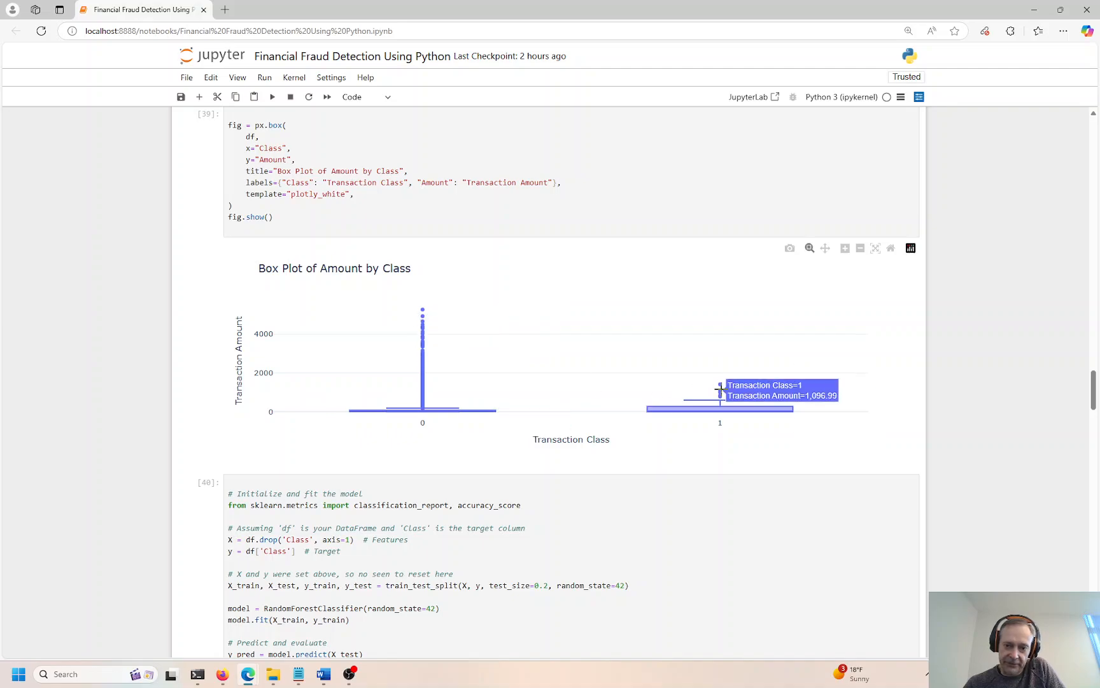
mouse_move(719, 397)
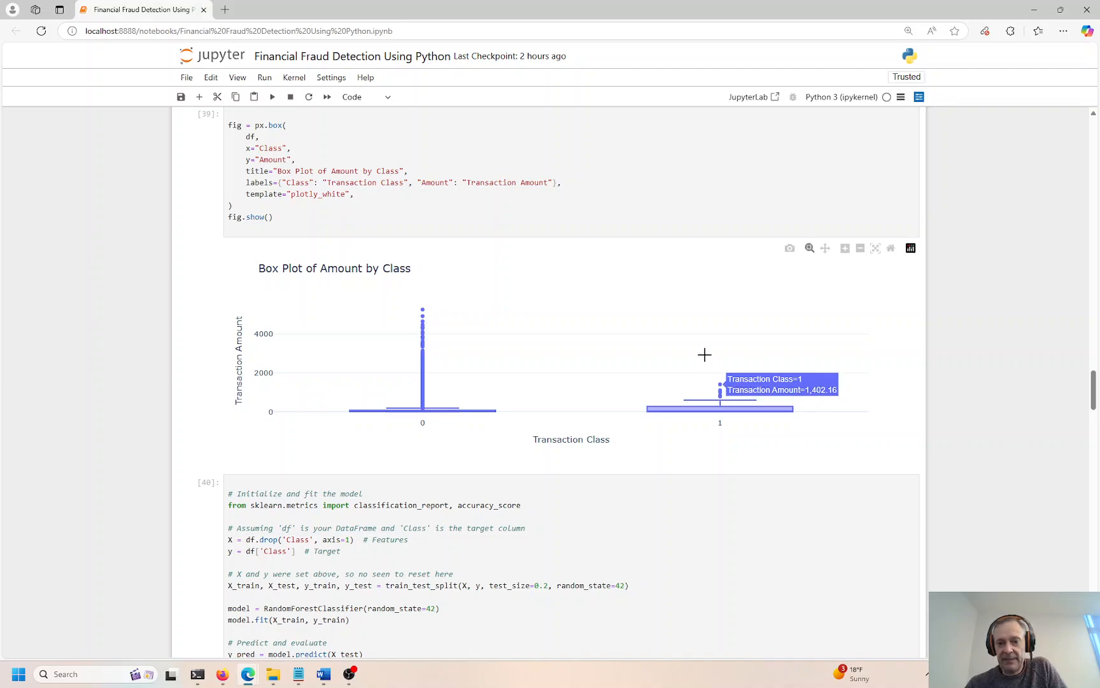
mouse_move(710, 346)
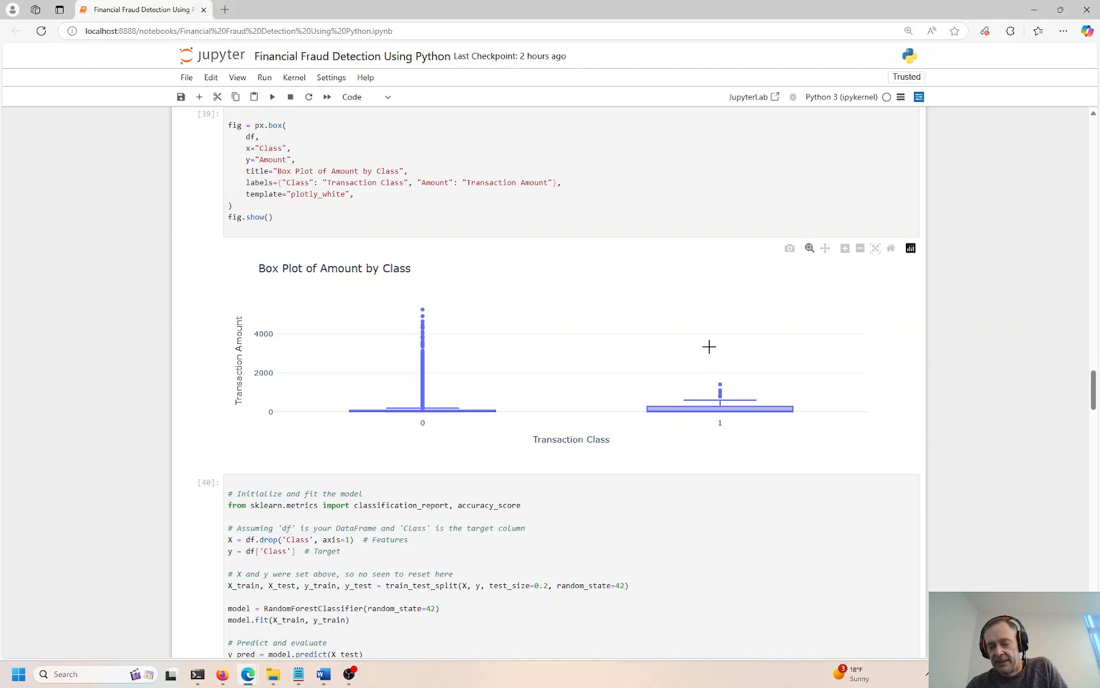
mouse_move(708, 356)
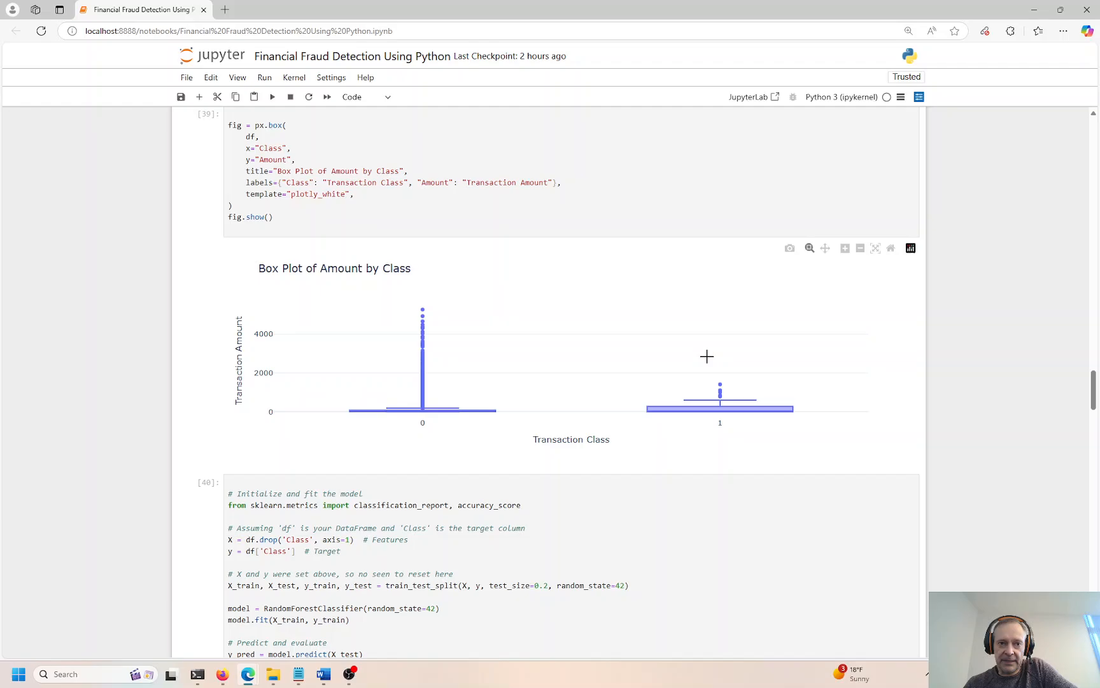
mouse_move(1092, 392)
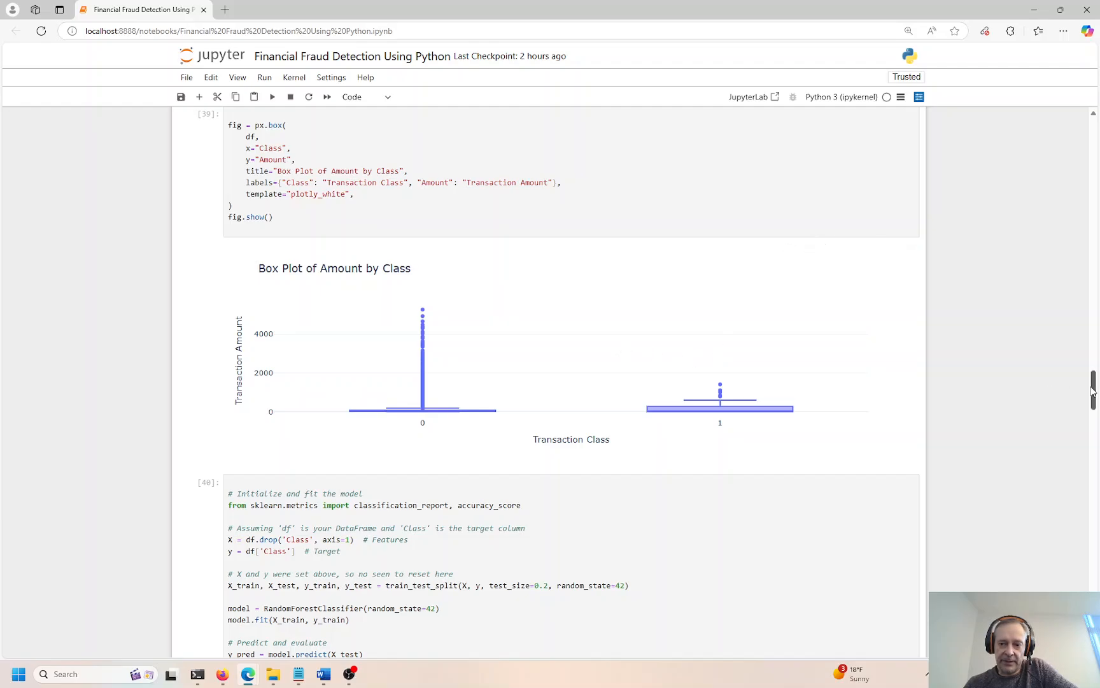
Select the Kaggle dataset URL in the Source Data note and open it in a new tab
scroll("down", 3)
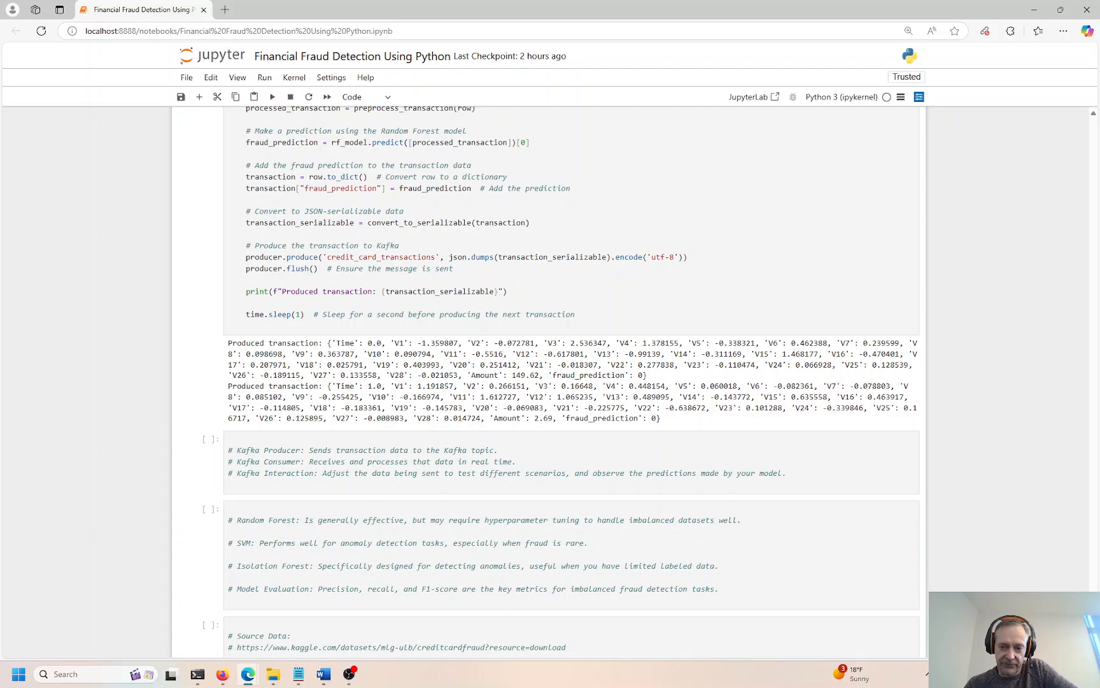
scroll("down", 3)
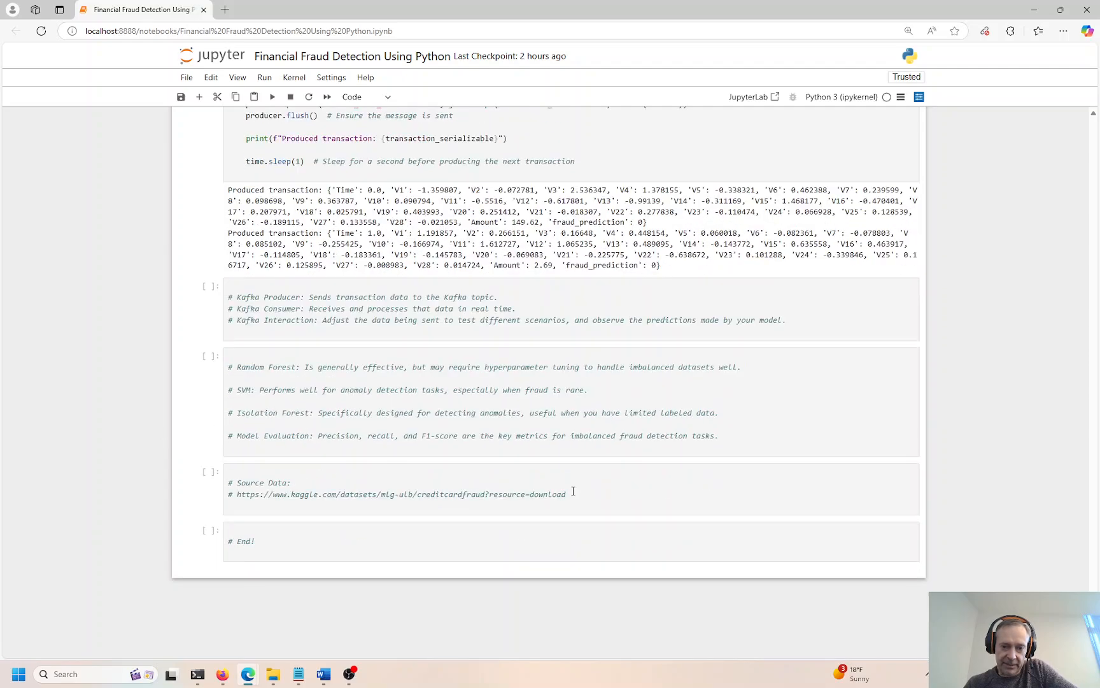
double_click(400, 494)
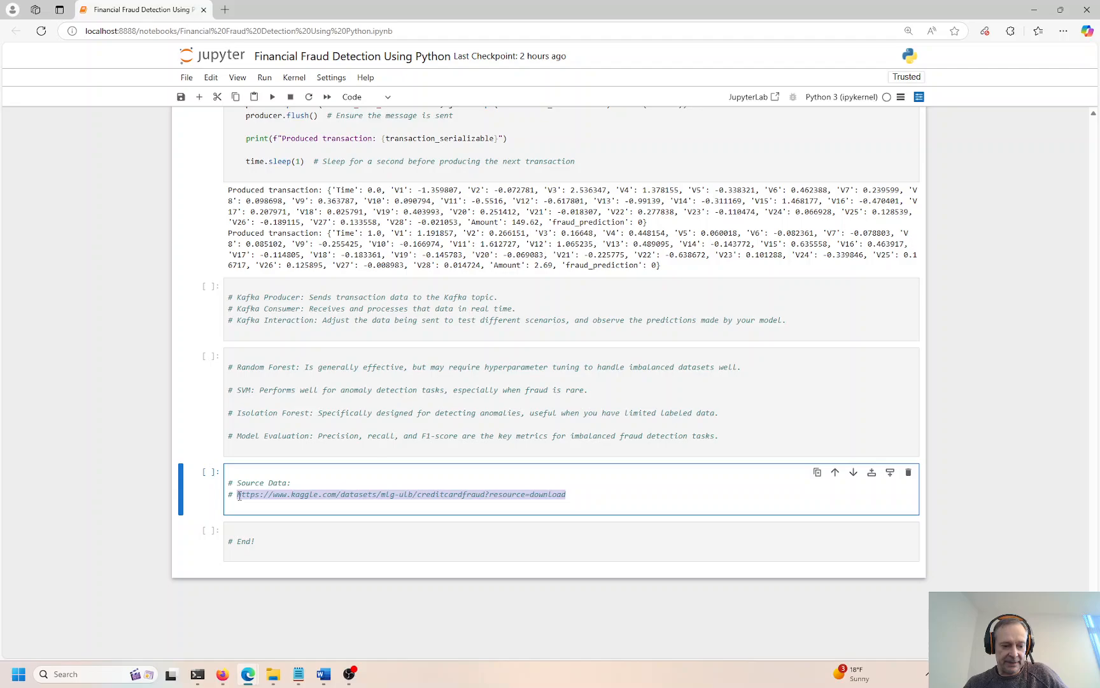
left_click(224, 9)
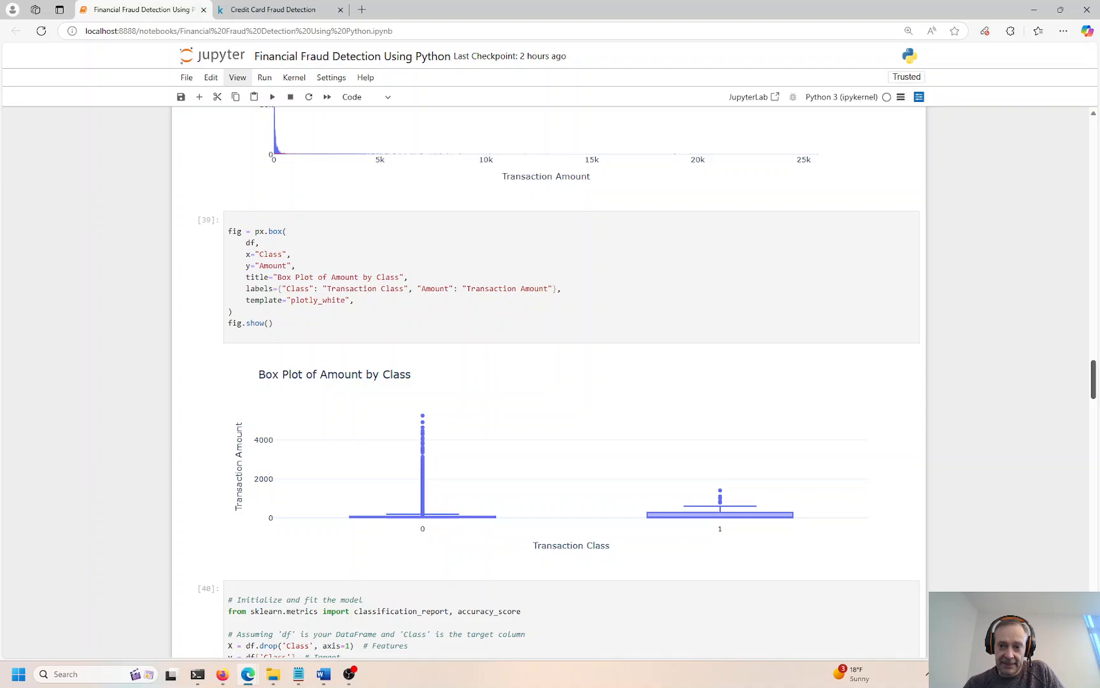
mouse_move(720, 491)
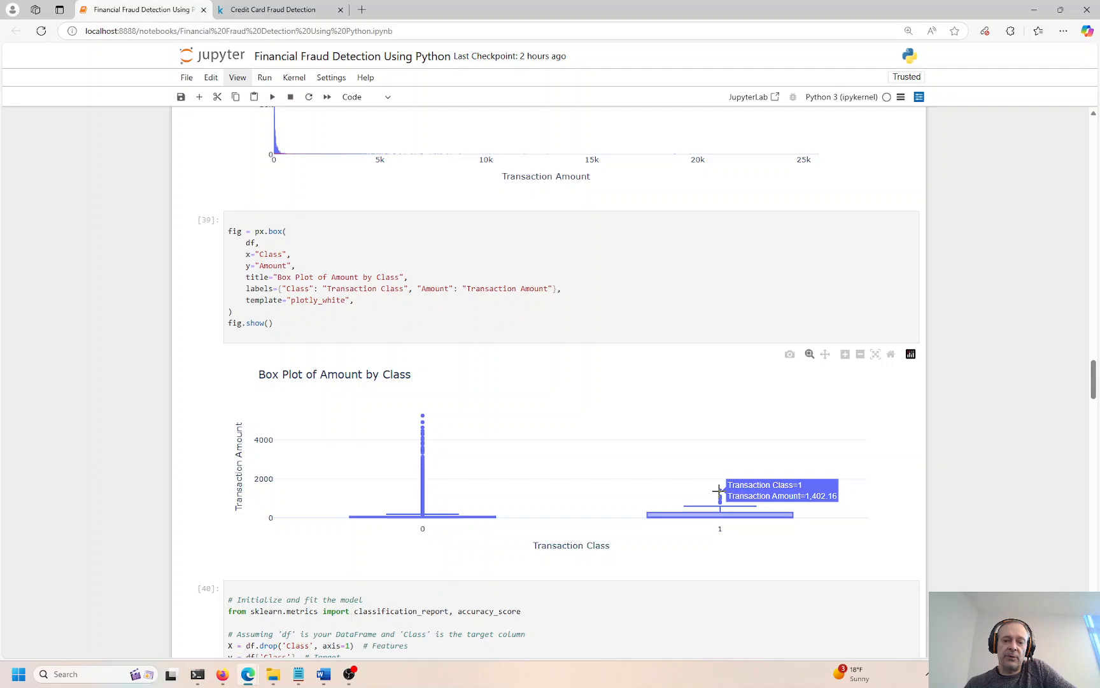
Scroll the notebook to the box plot, hovering a fraud outlier of 1,402.16
scroll("down", 3)
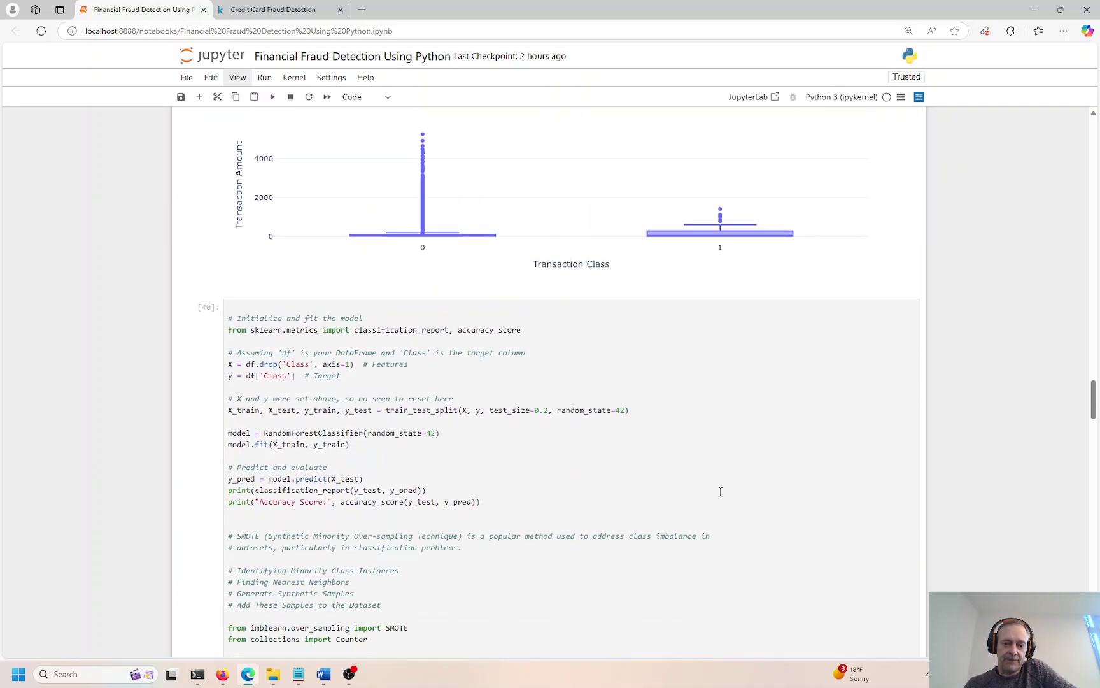
Insert a blank line after '# Initialize and fit the model' and select the y target variable
scroll("down", 3)
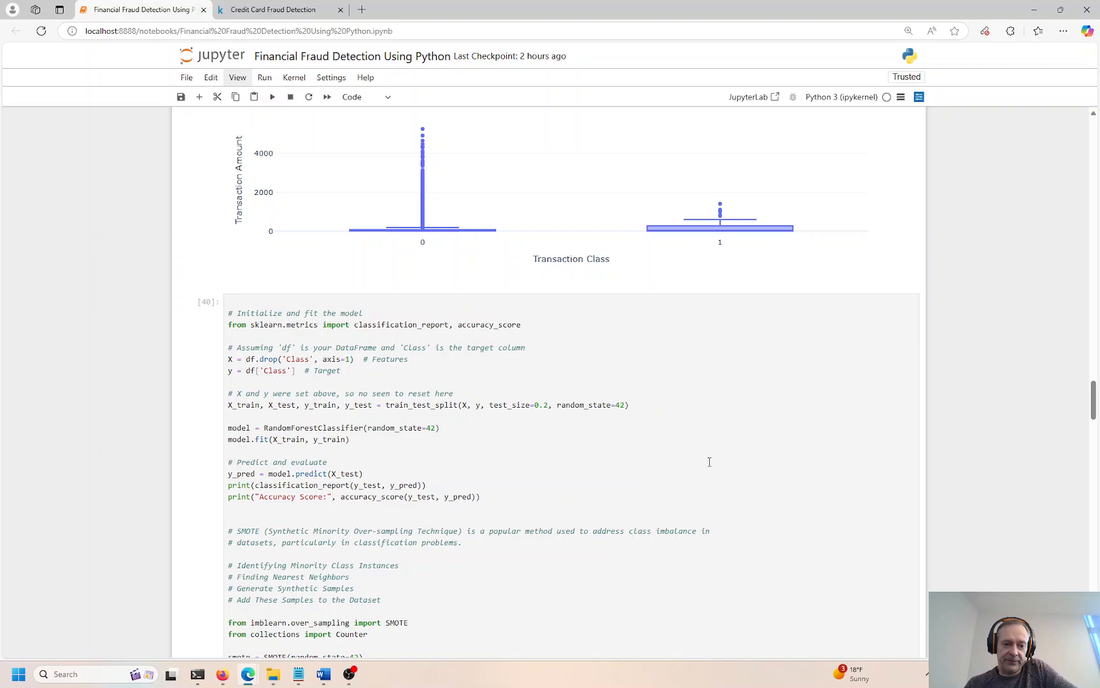
scroll("down", 3)
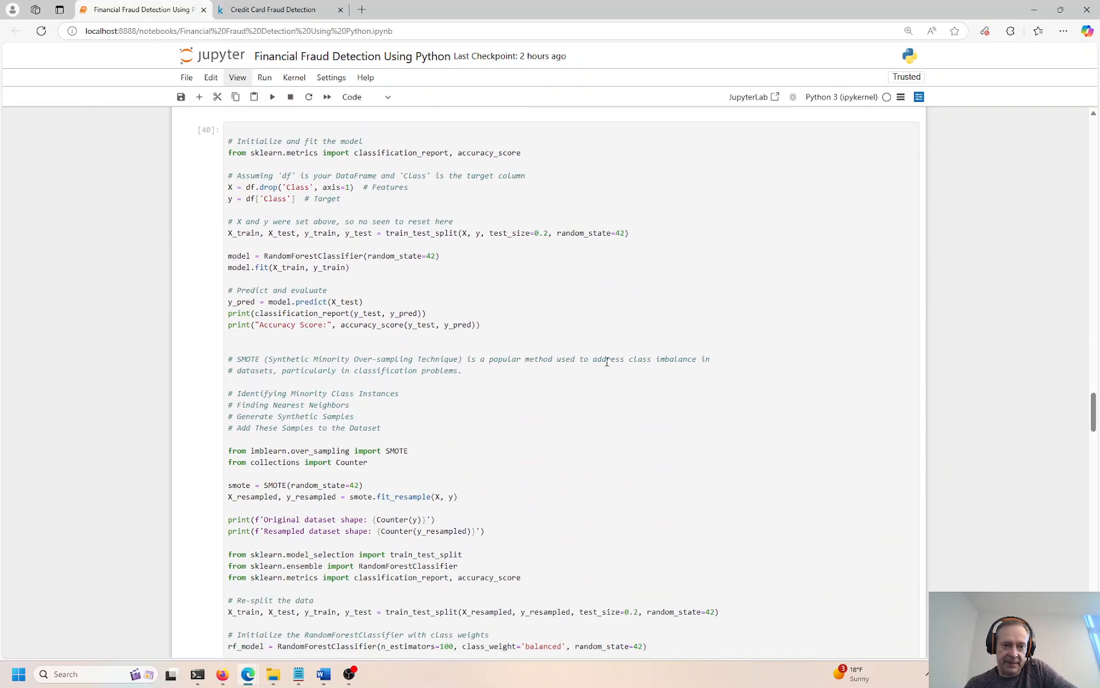
left_click(383, 141)
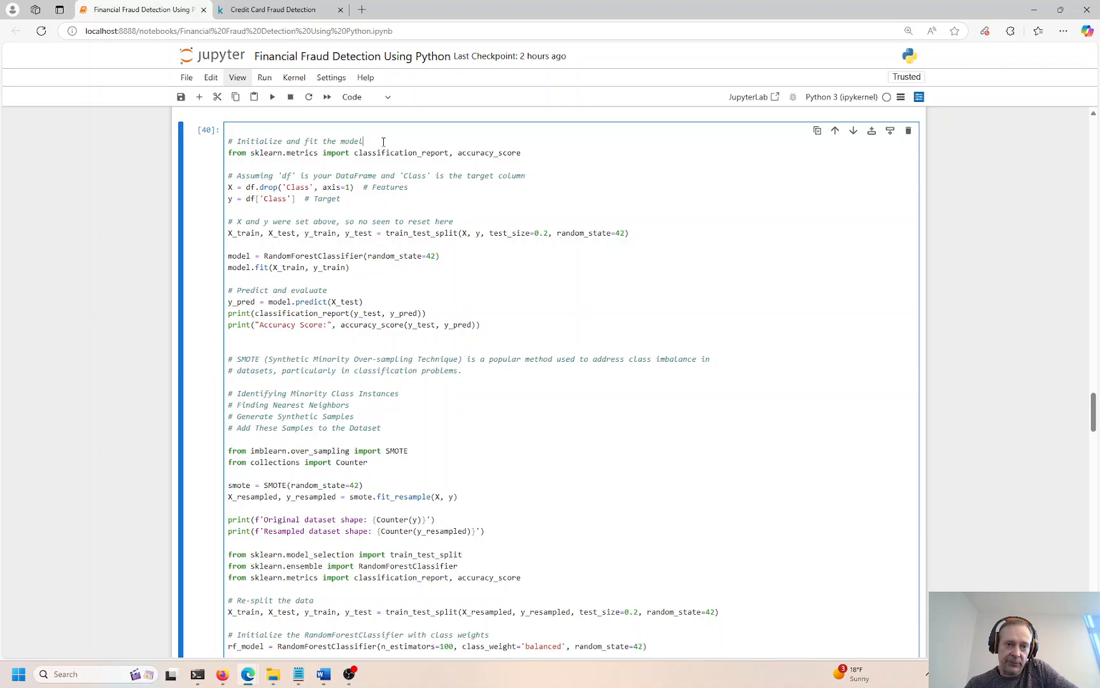
key("Enter")
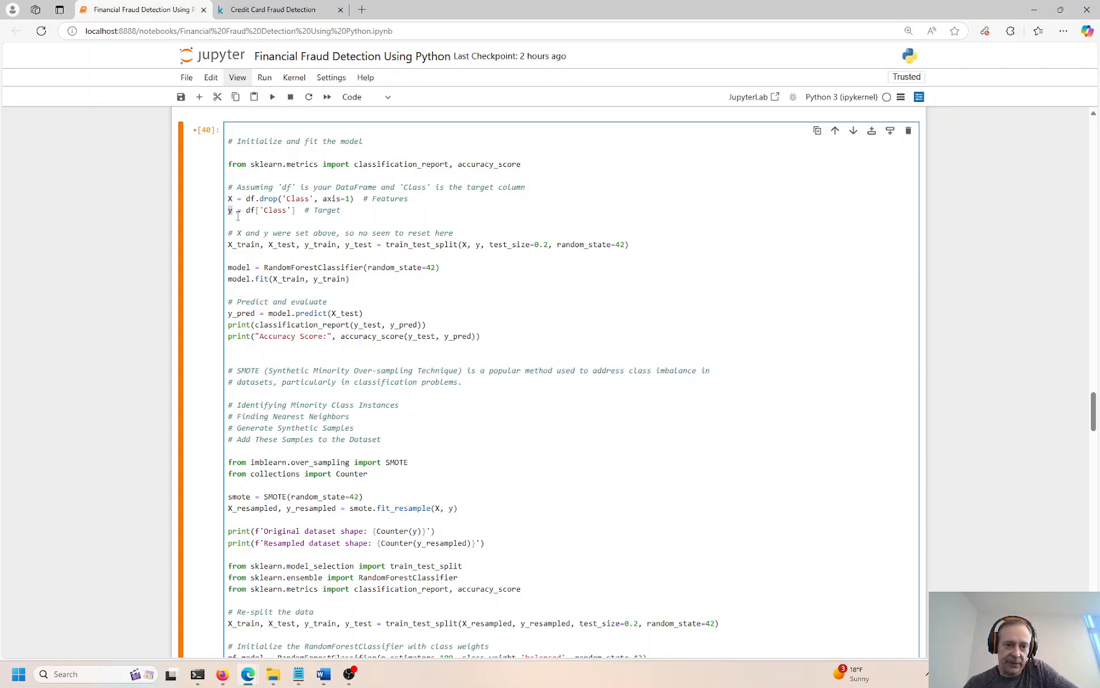
double_click(298, 198)
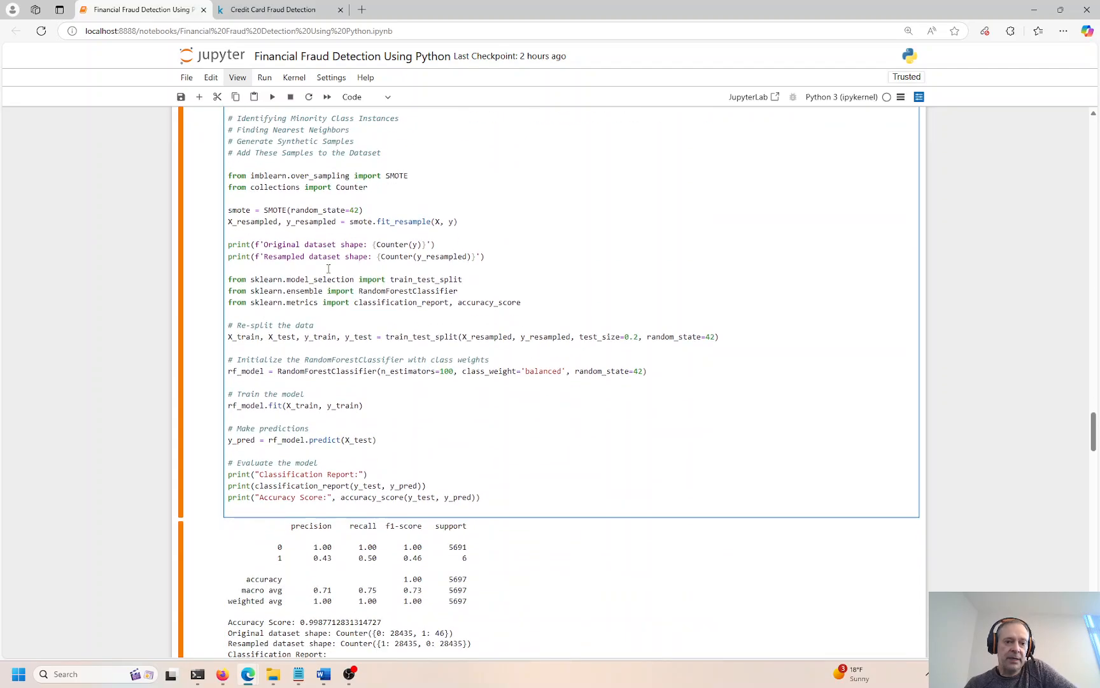
scroll("down", 3)
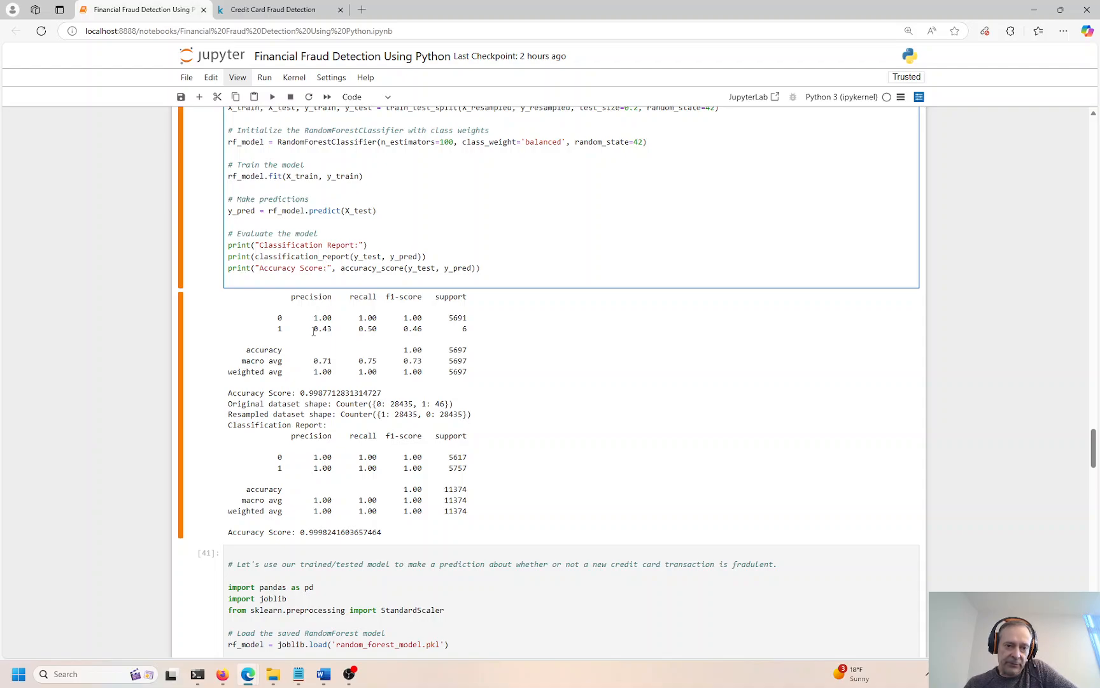
left_click_drag(315, 328, 423, 329)
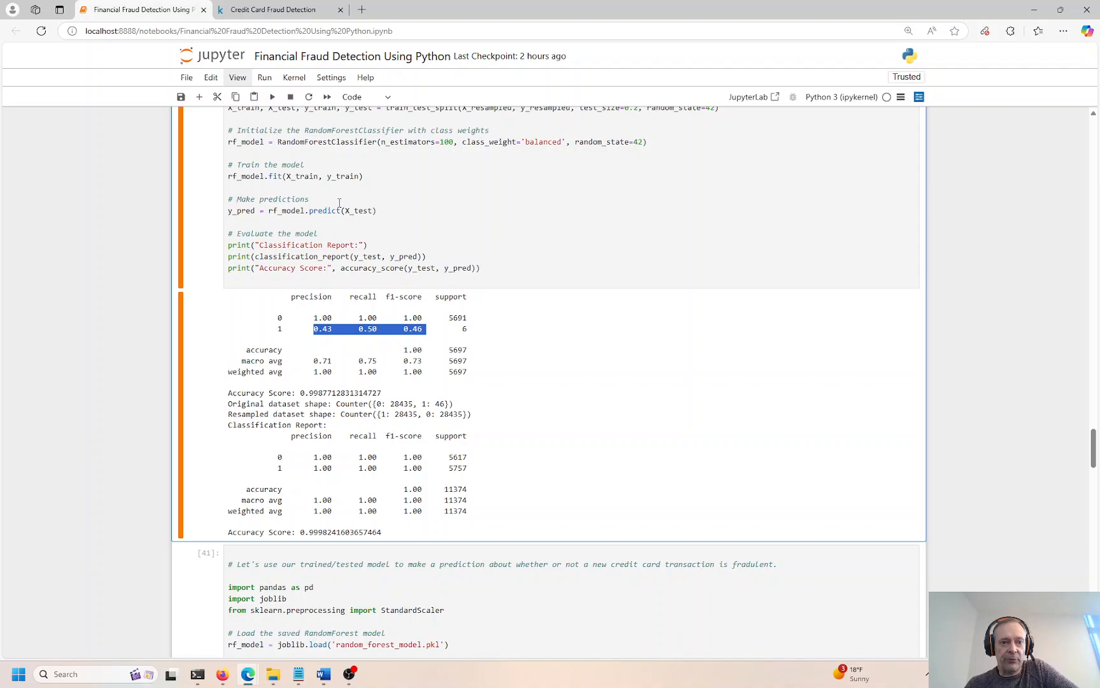
scroll("up", 3)
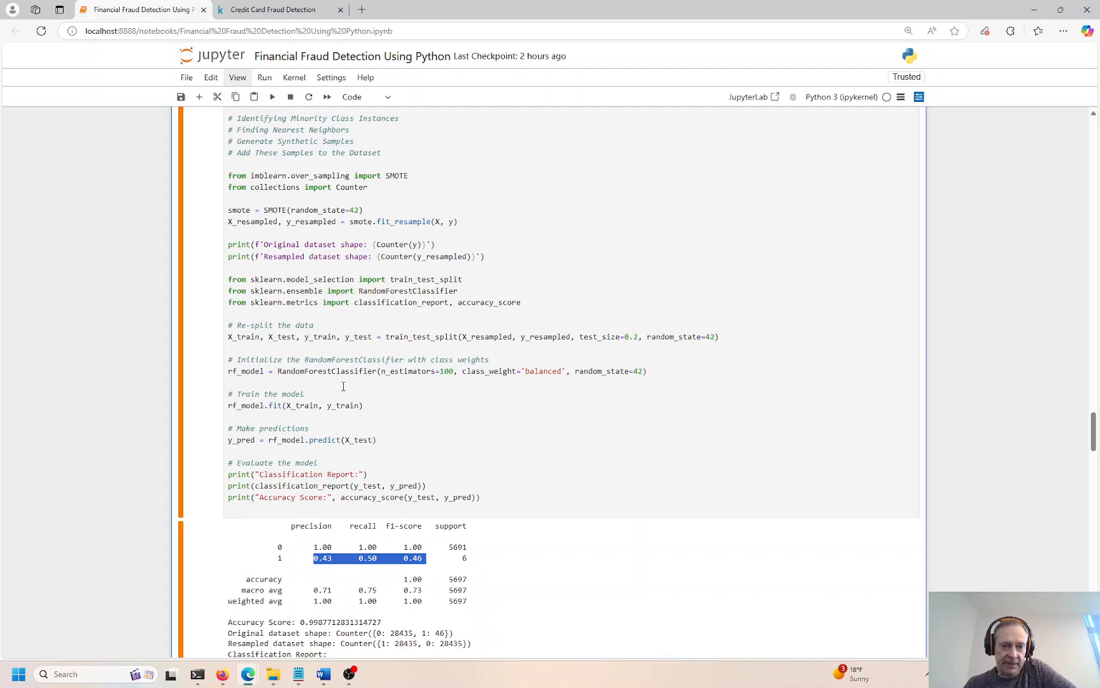
mouse_move(387, 315)
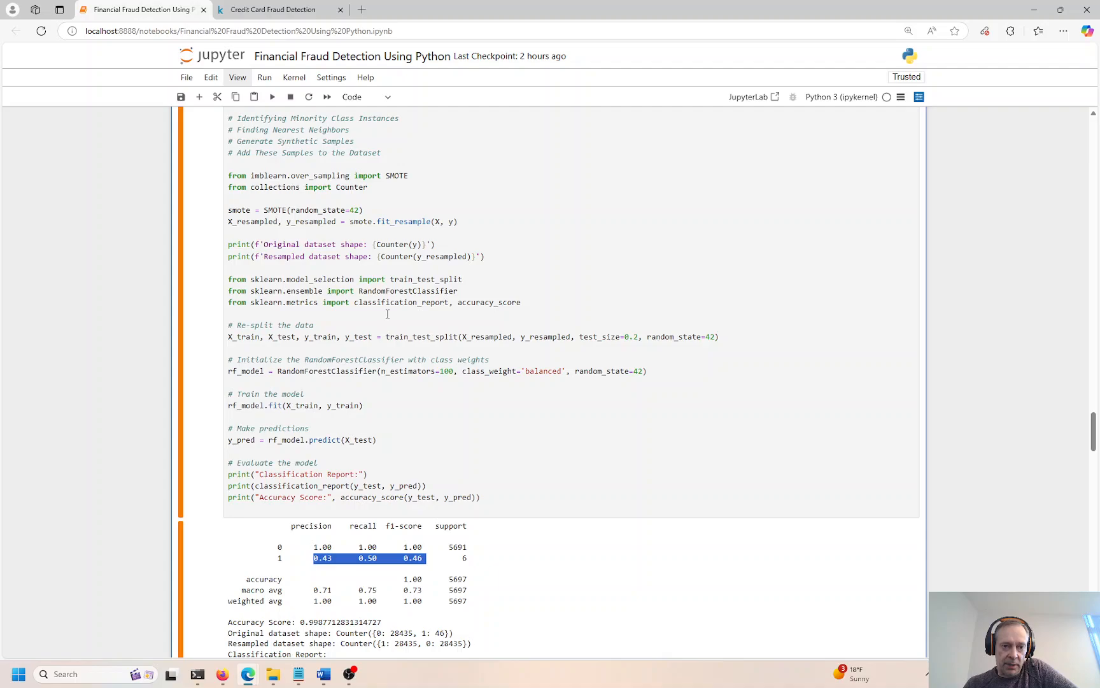
mouse_move(304, 360)
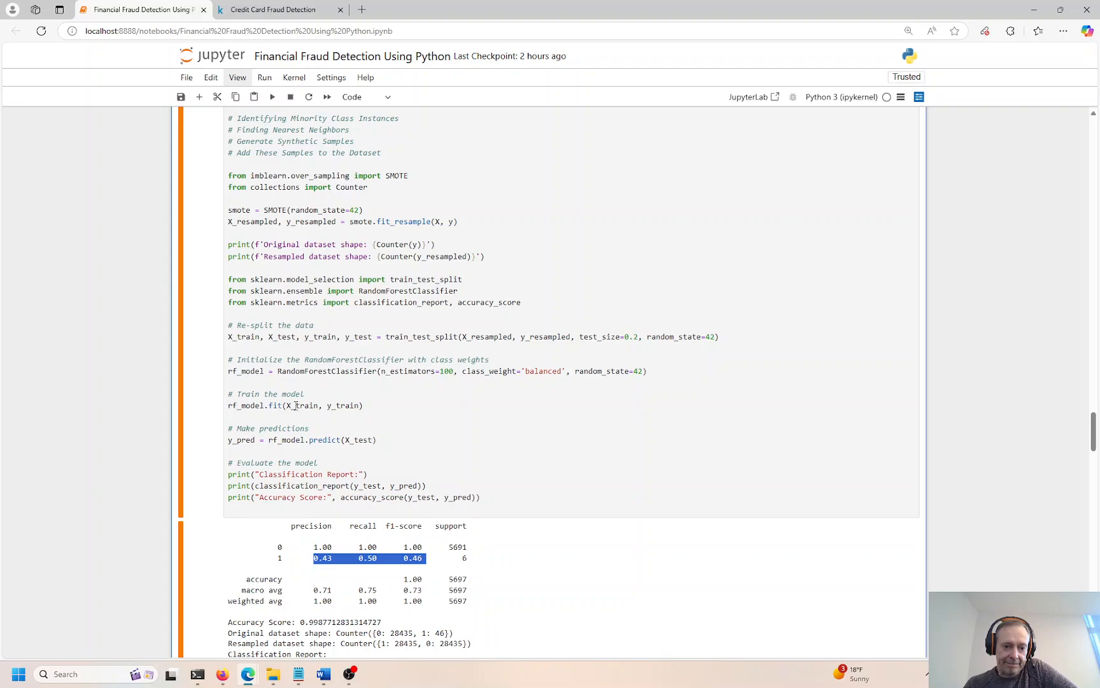
scroll("down", 3)
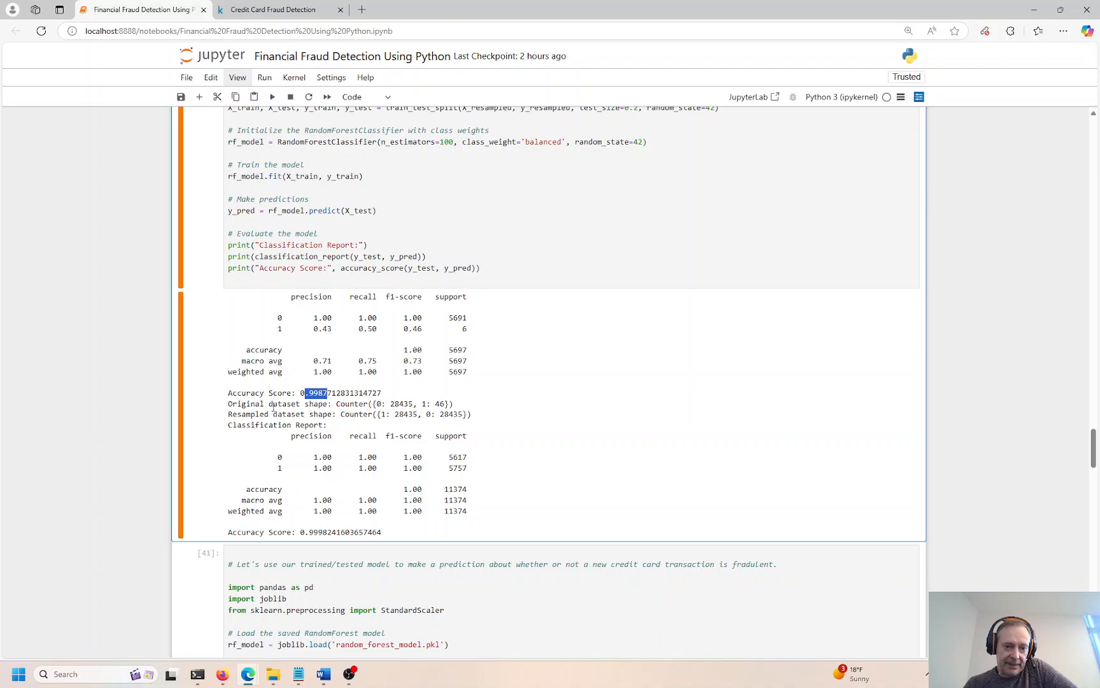
mouse_move(288, 436)
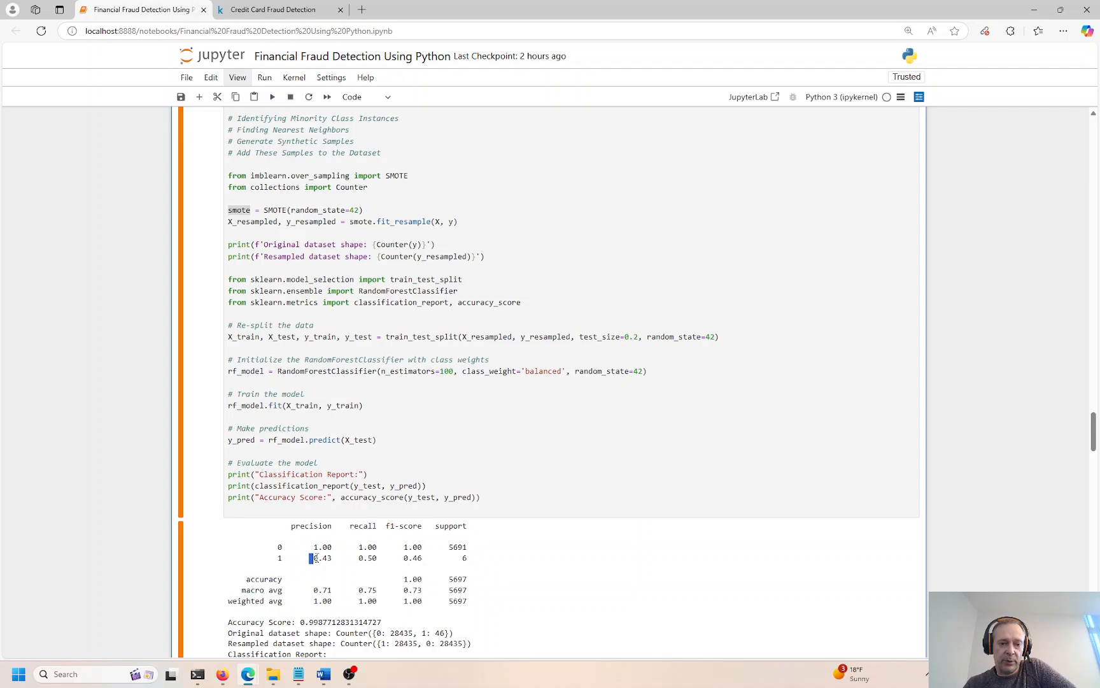
left_click_drag(312, 558, 428, 558)
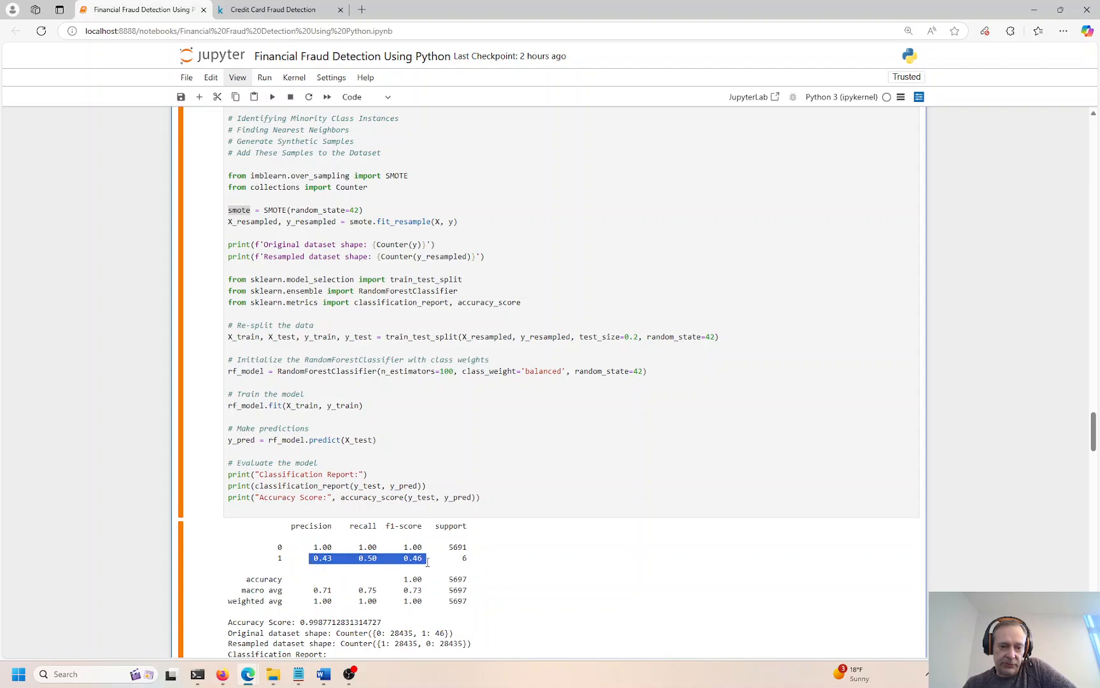
scroll("down", 3)
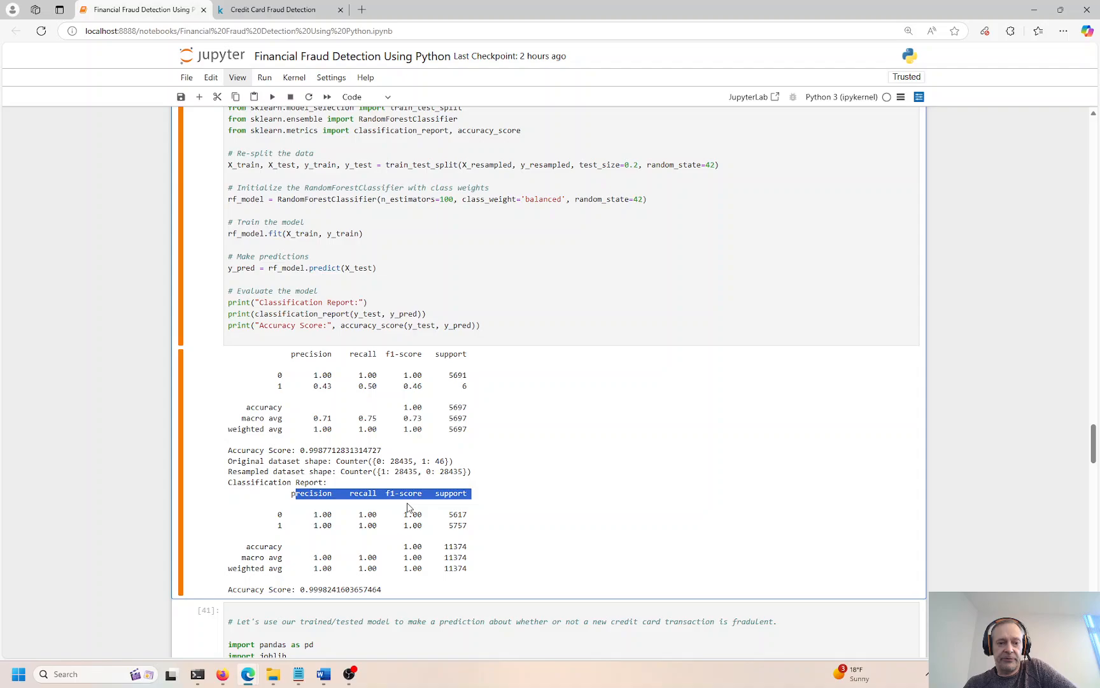
scroll("down", 3)
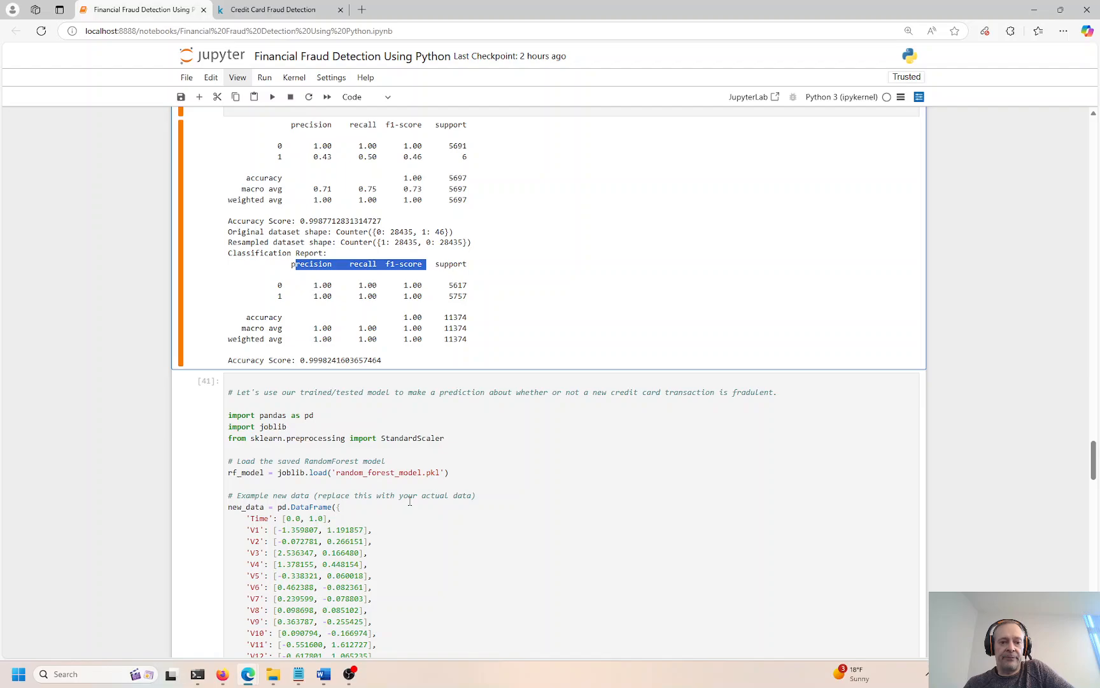
left_click(399, 484)
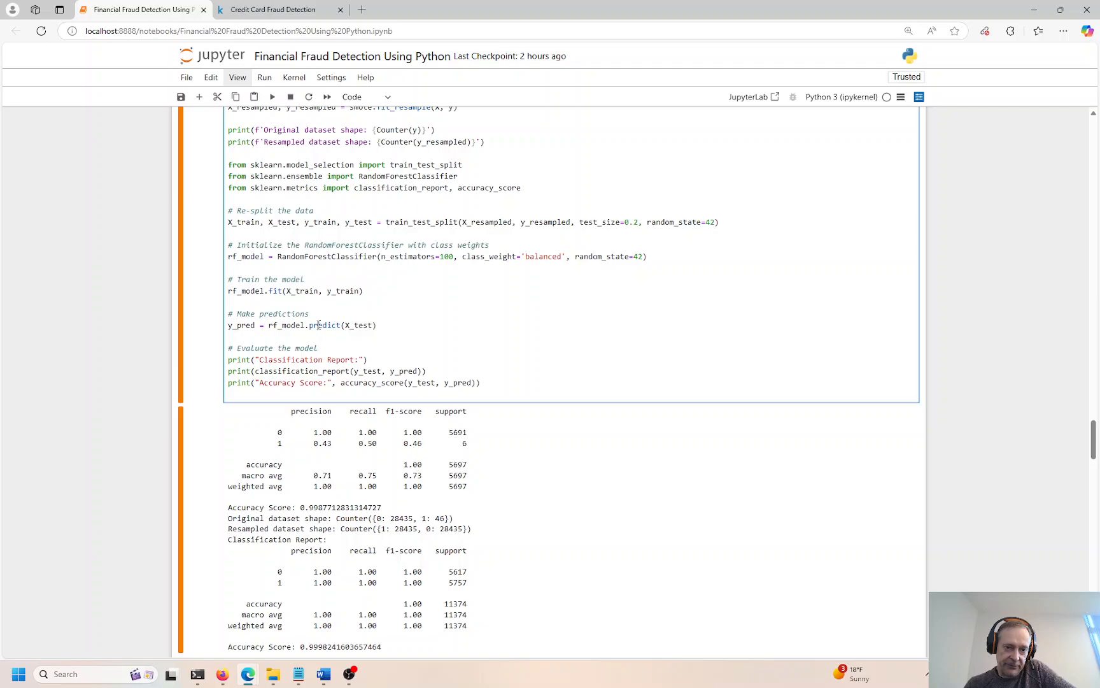
scroll("down", 3)
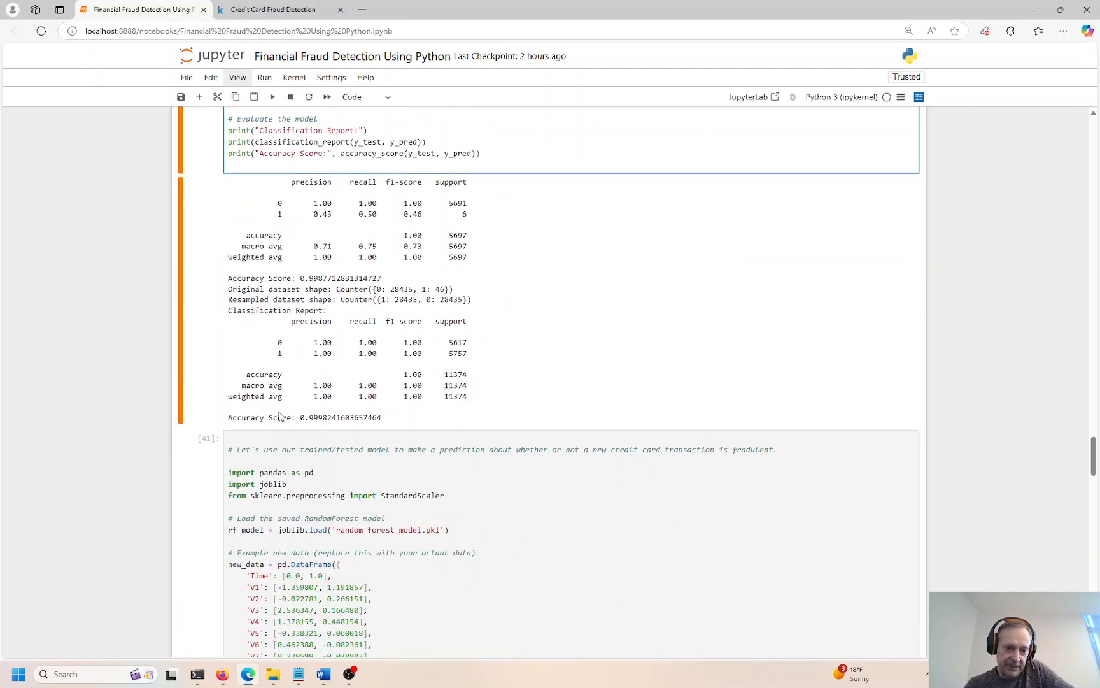
scroll("down", 3)
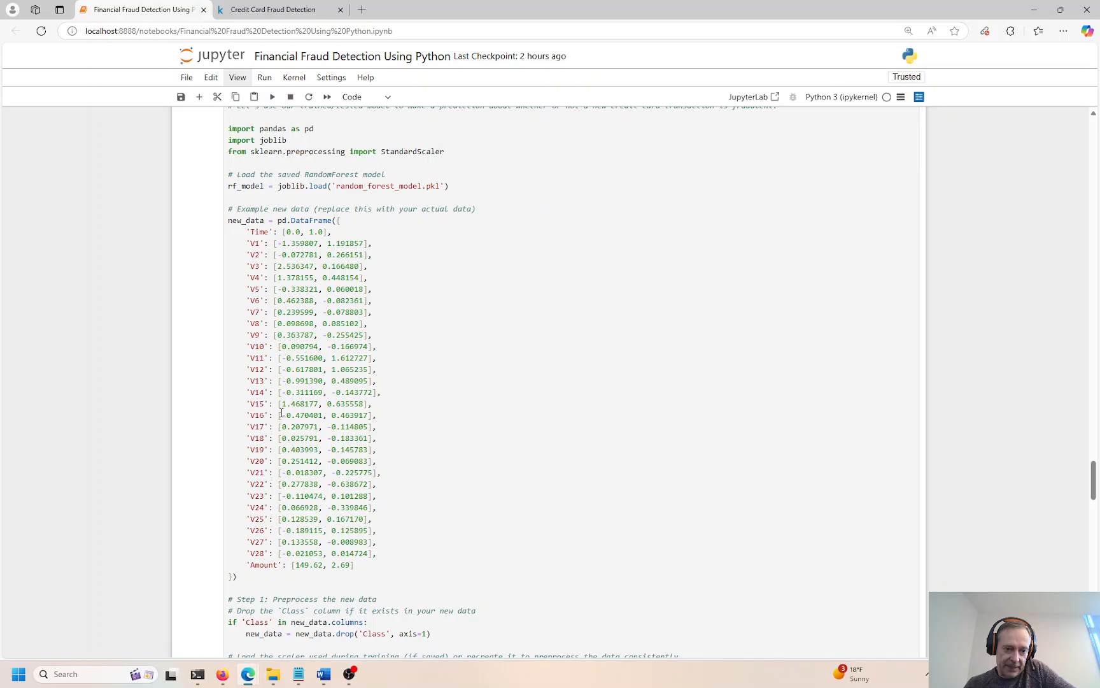
scroll("down", 3)
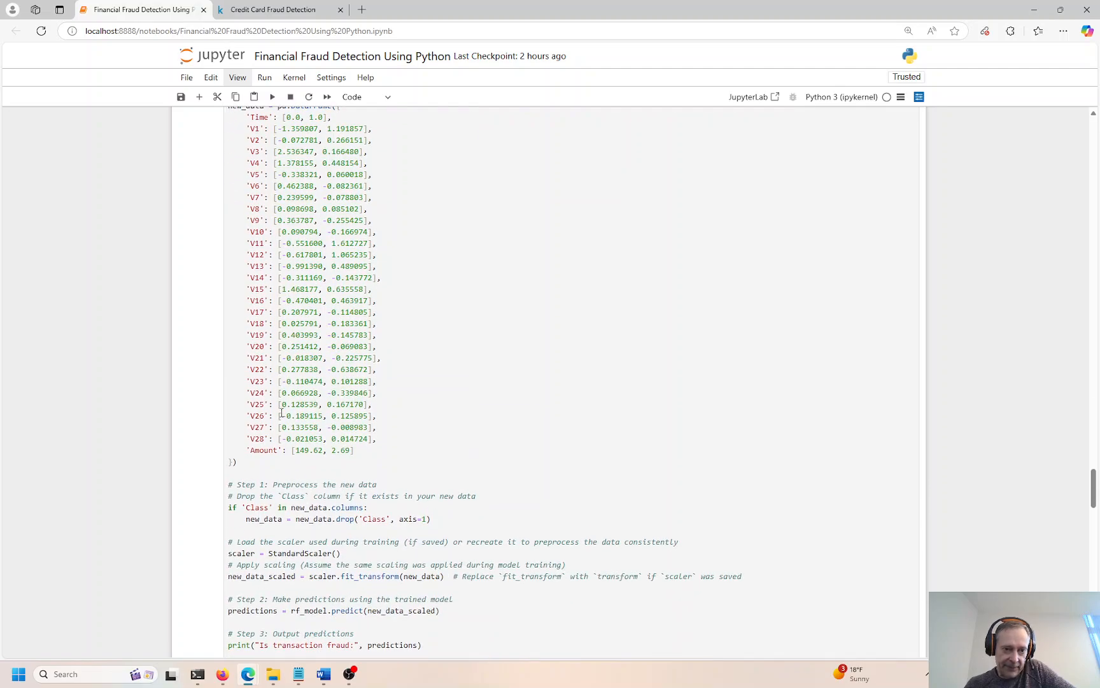
left_click_drag(249, 323, 354, 450)
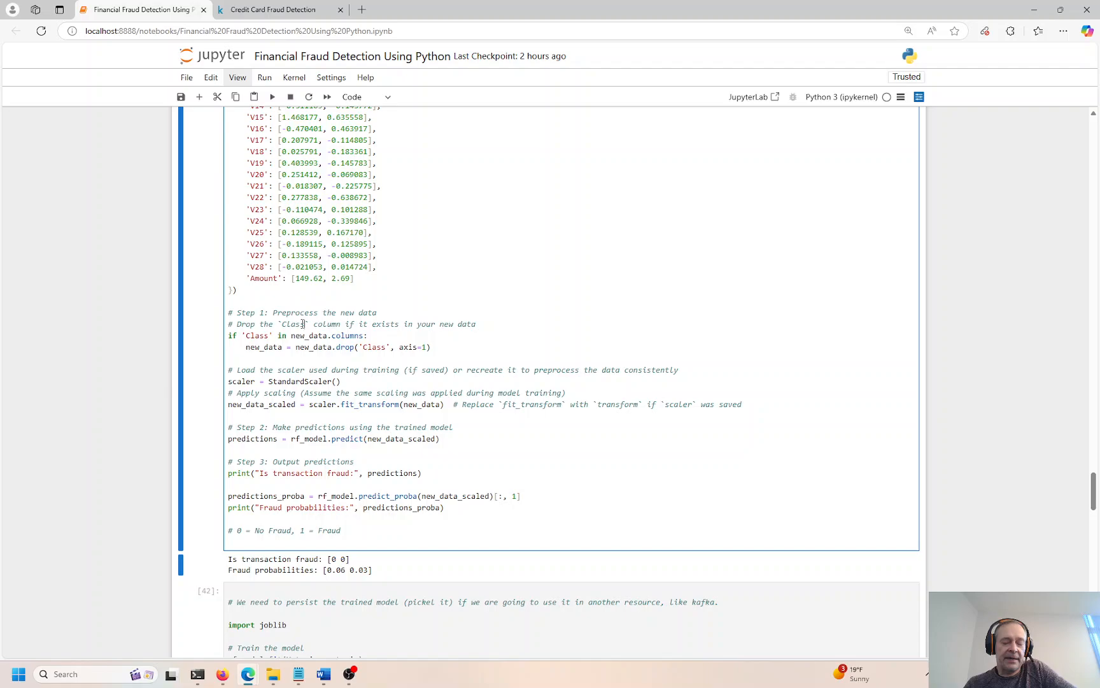
scroll("up", 3)
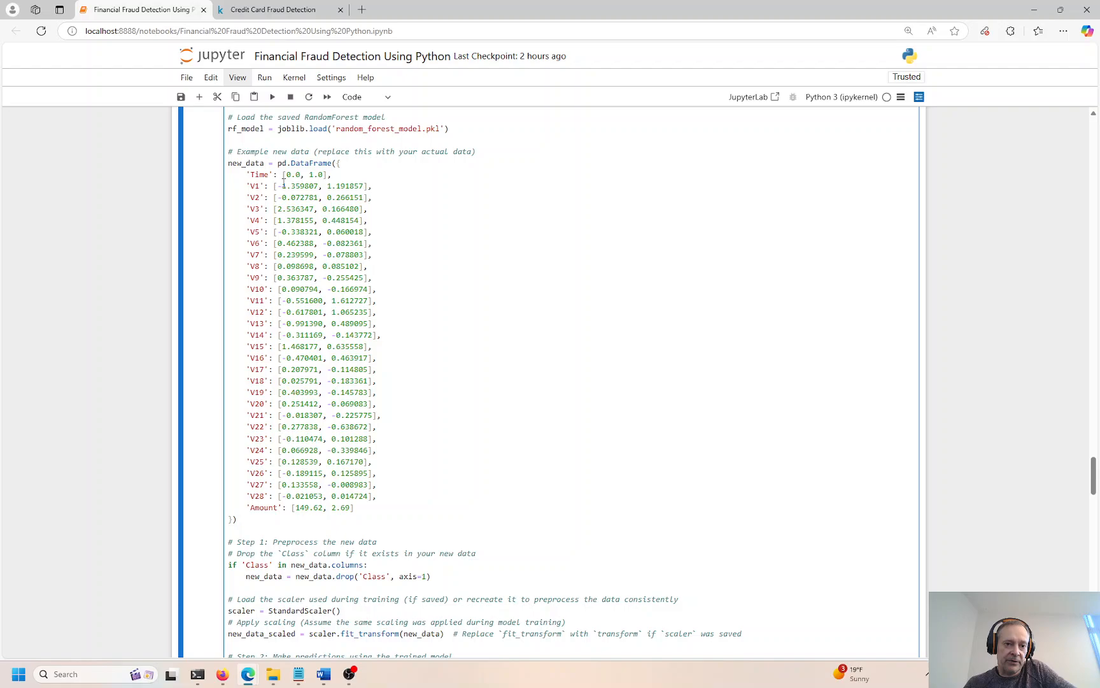
left_click_drag(280, 186, 366, 438)
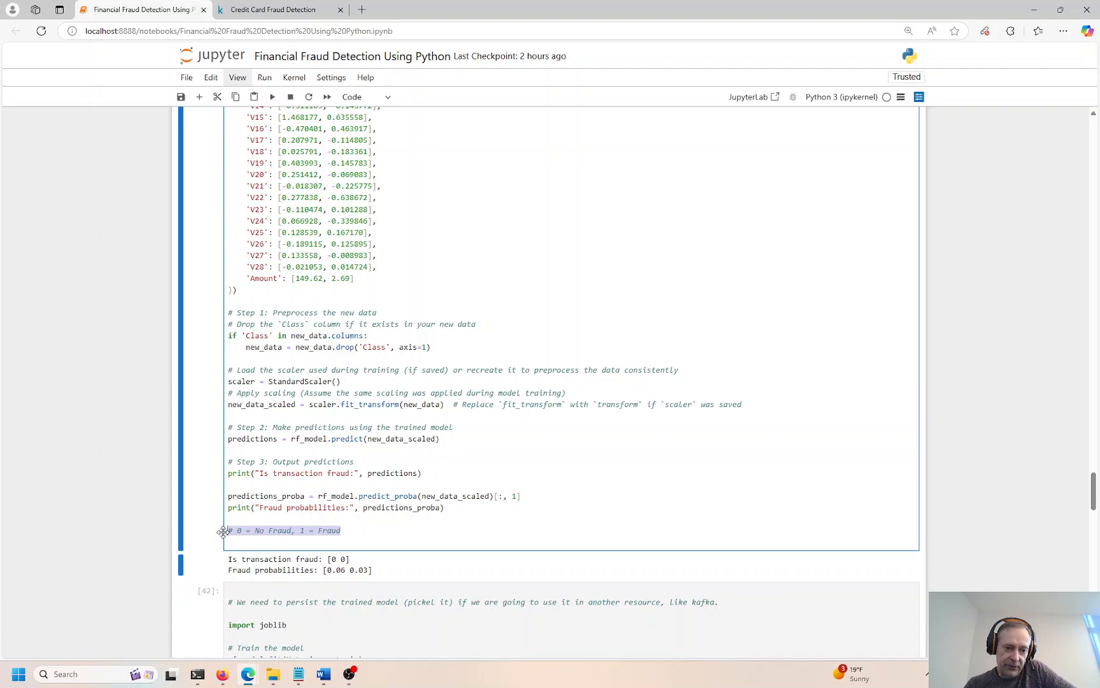
double_click(274, 531)
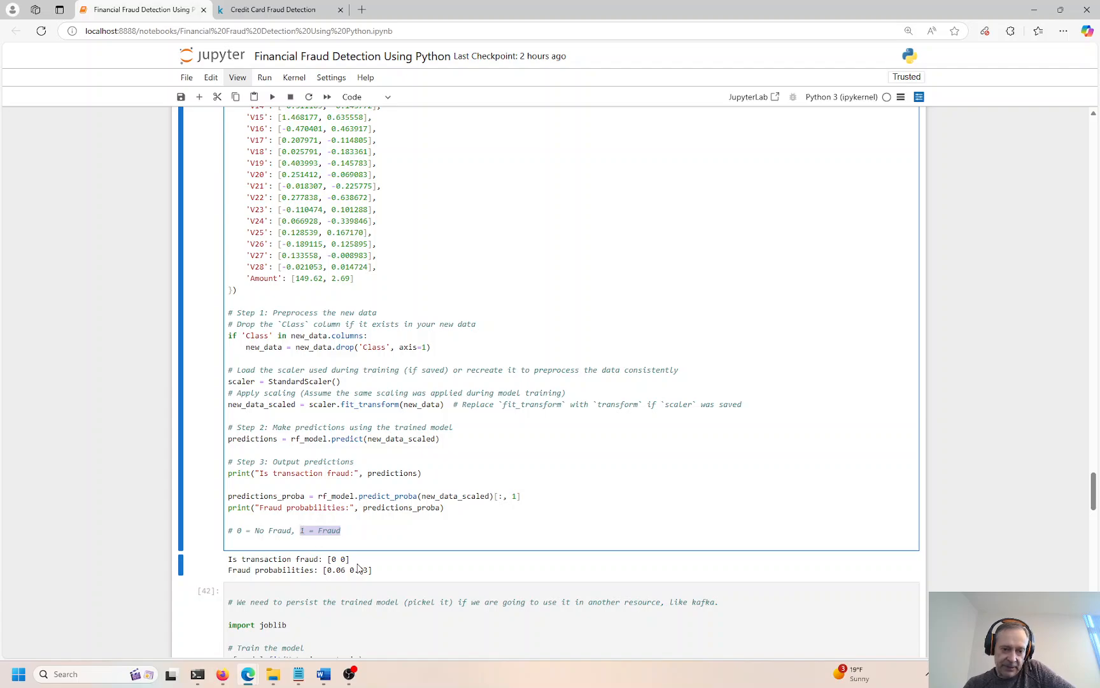
double_click(338, 559)
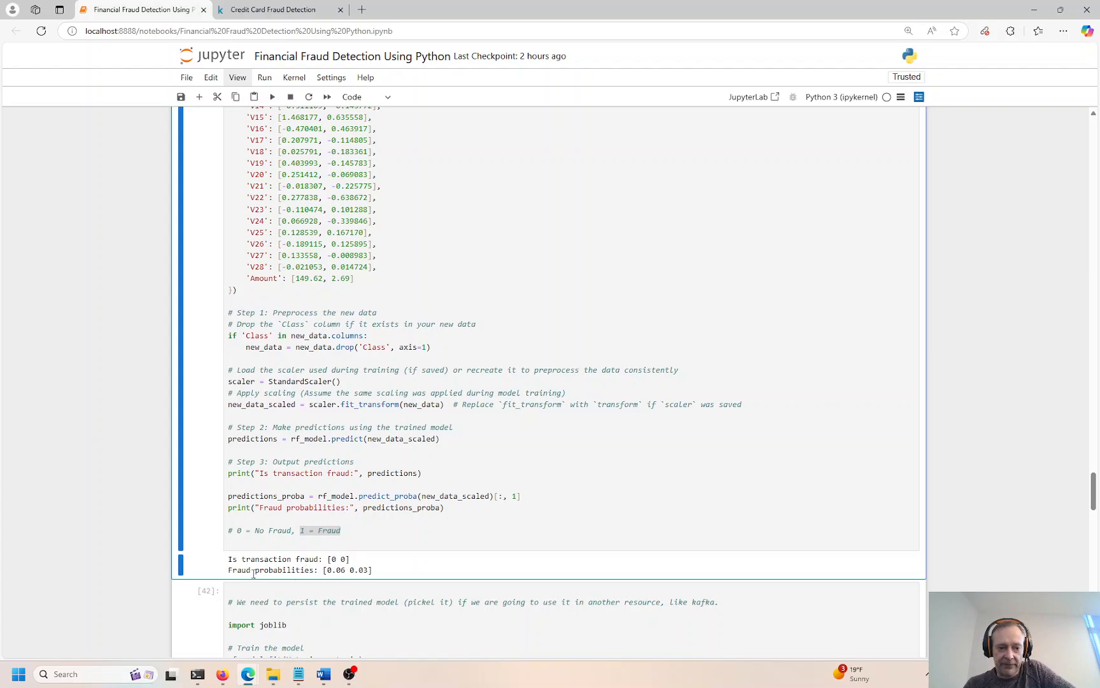
double_click(344, 570)
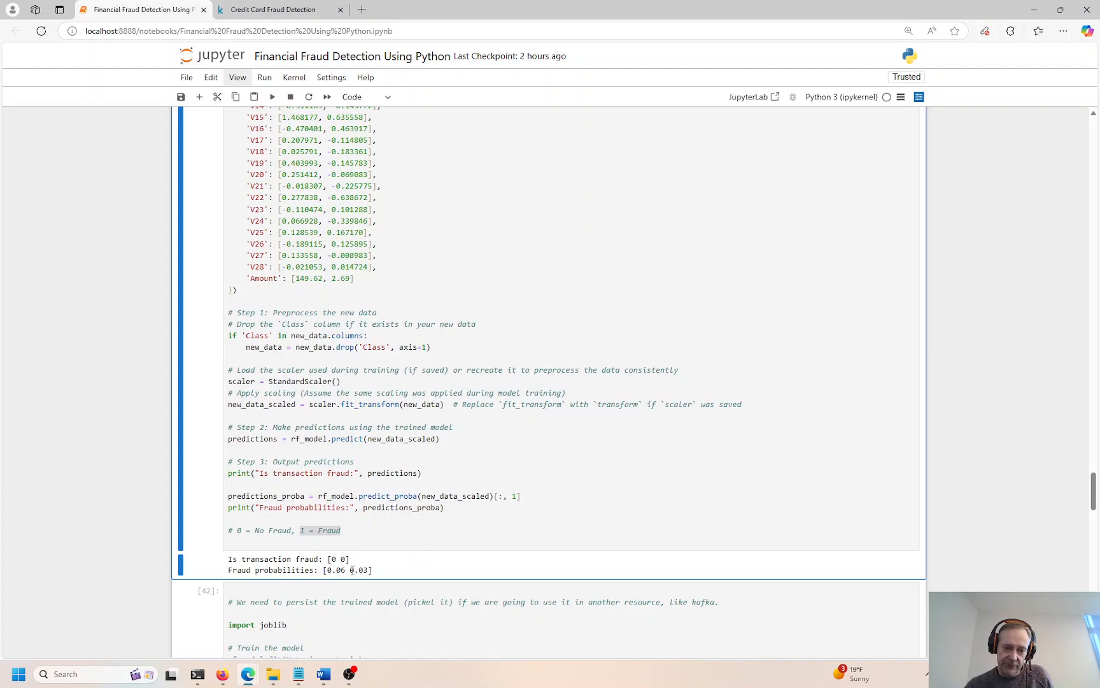
double_click(357, 570)
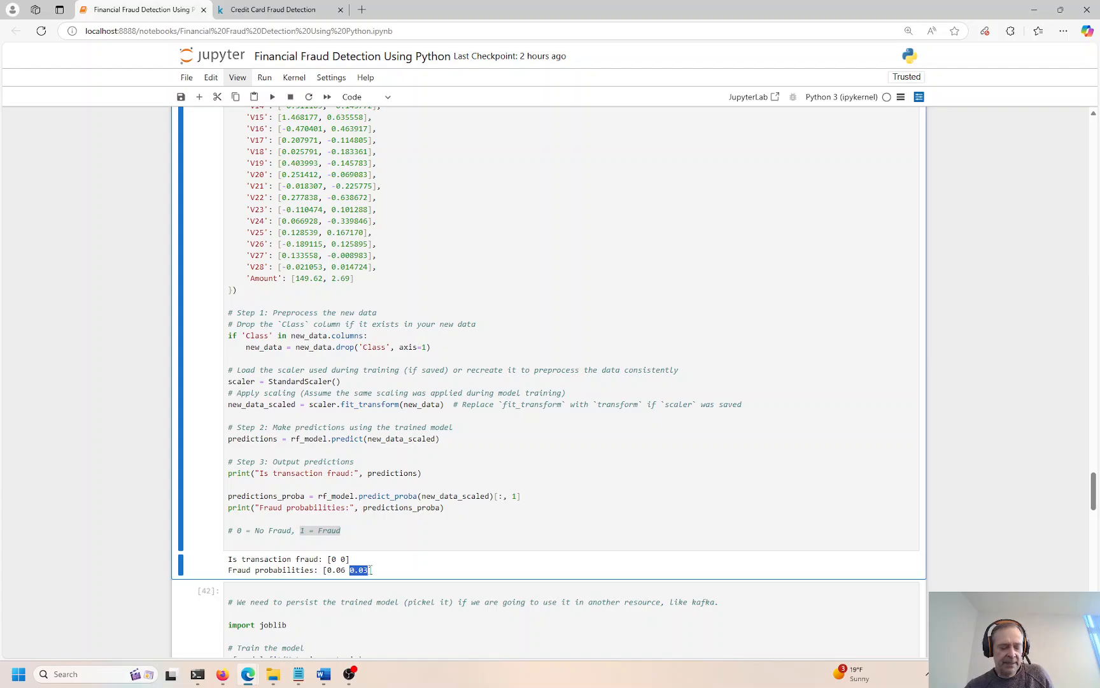
scroll("down", 3)
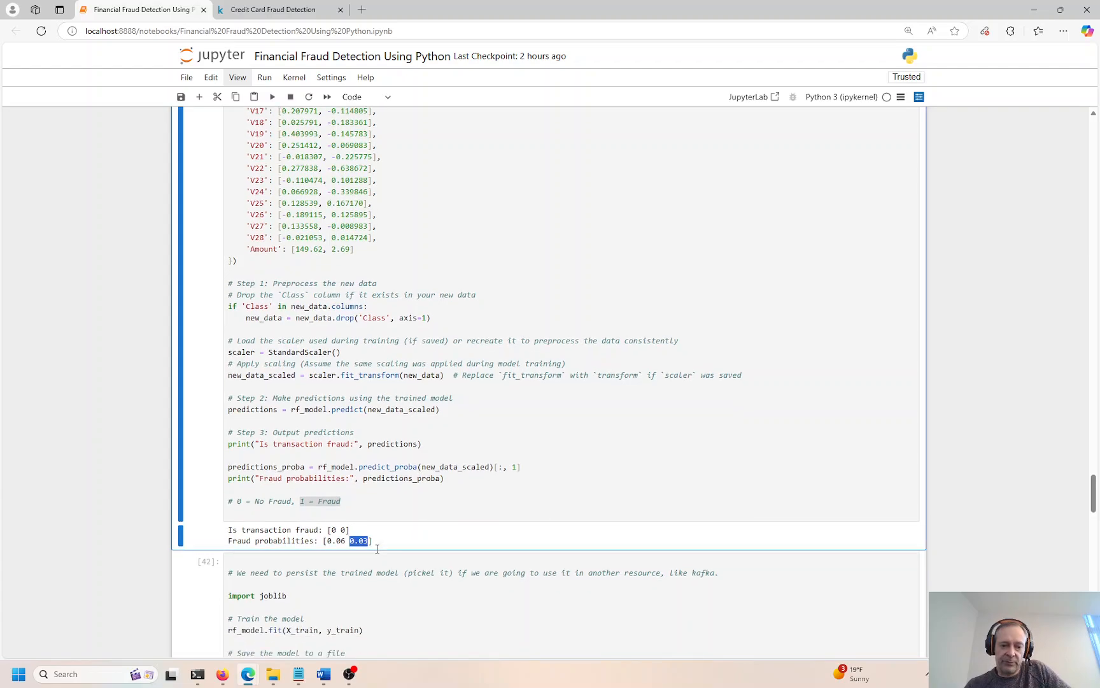
scroll("down", 3)
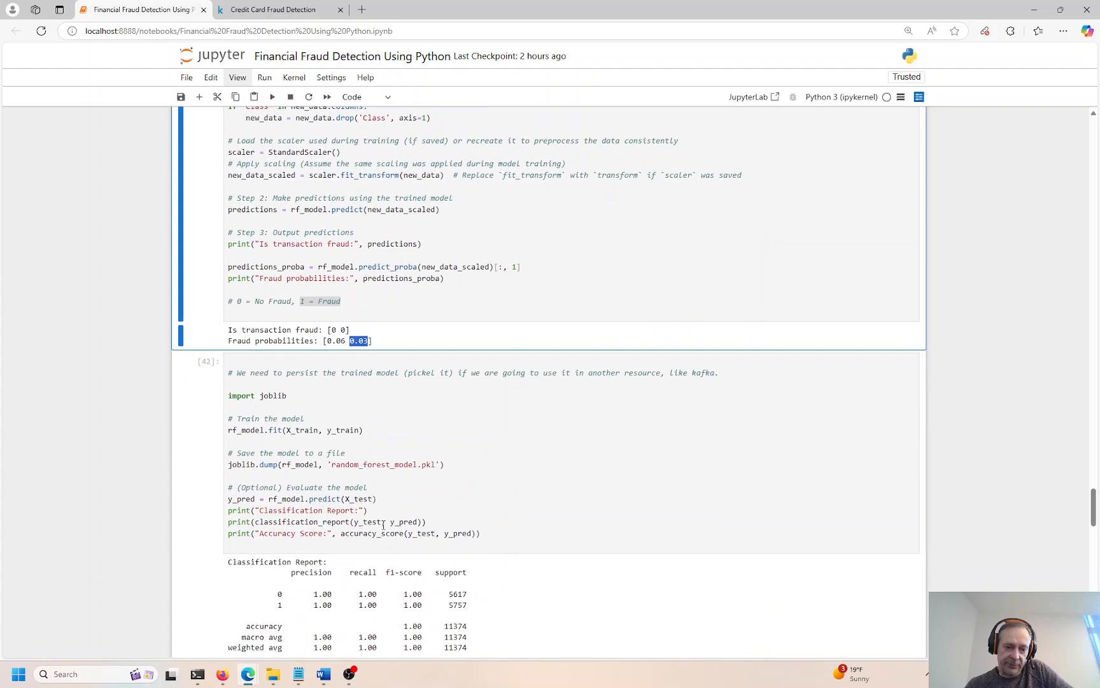
scroll("down", 3)
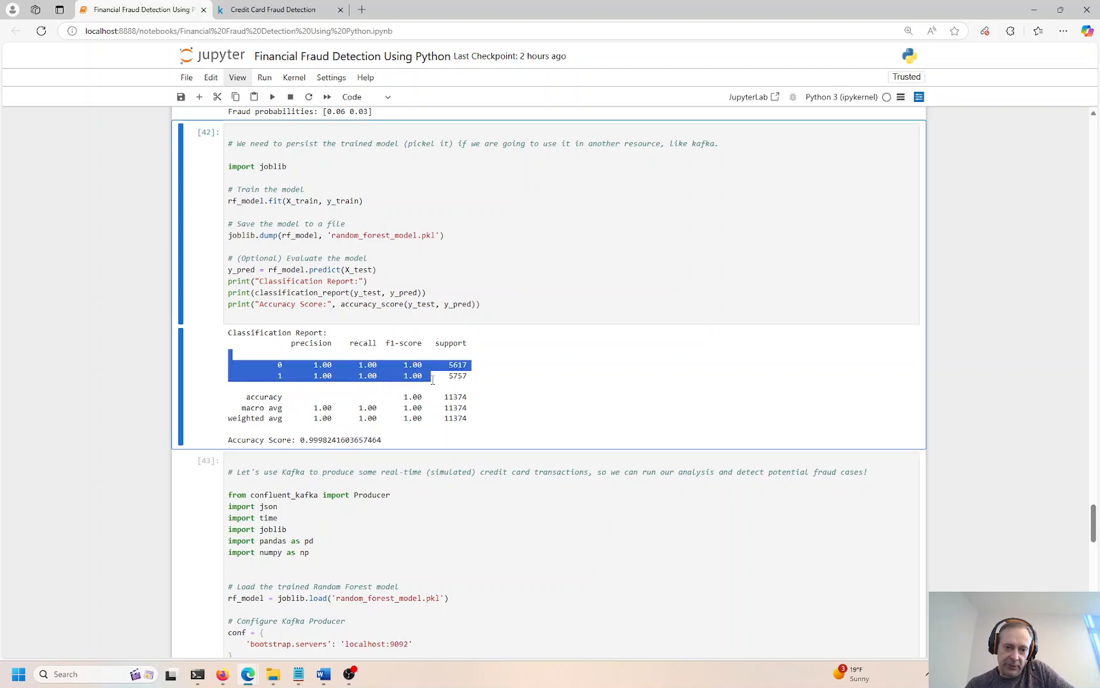
scroll("down", 3)
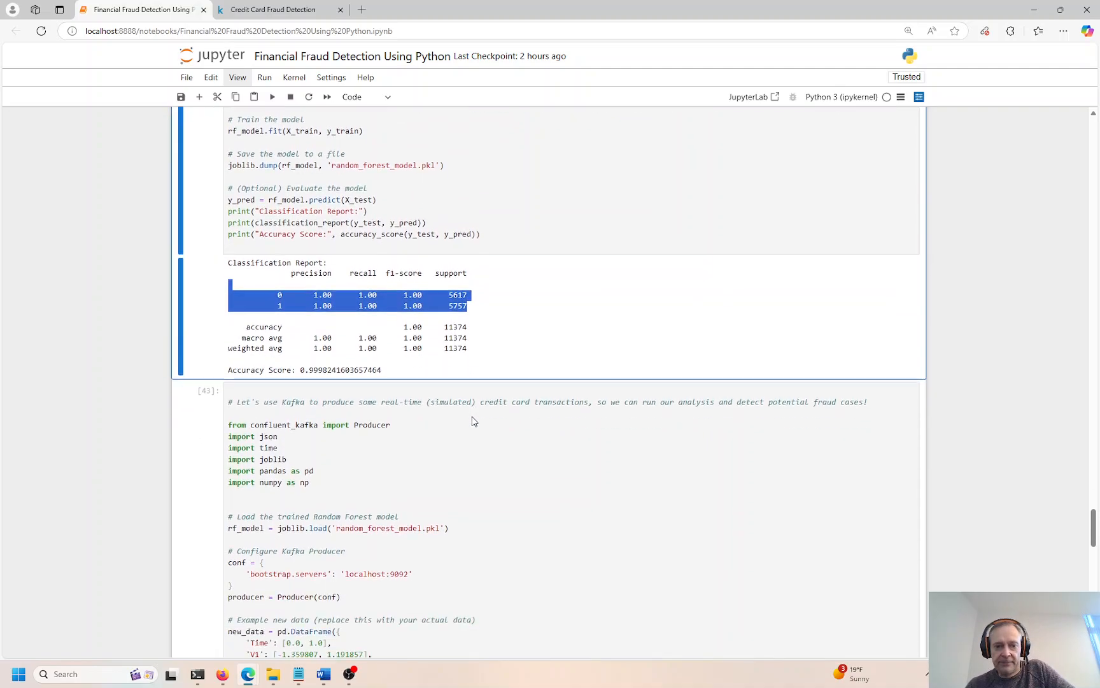
scroll("down", 3)
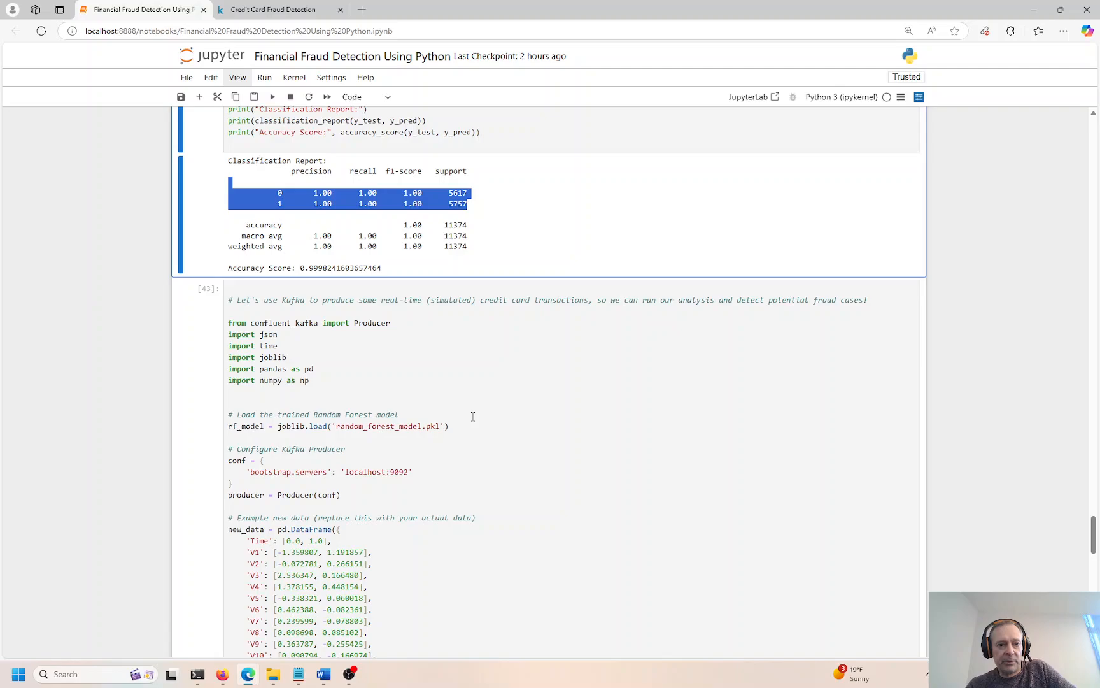
mouse_move(388, 340)
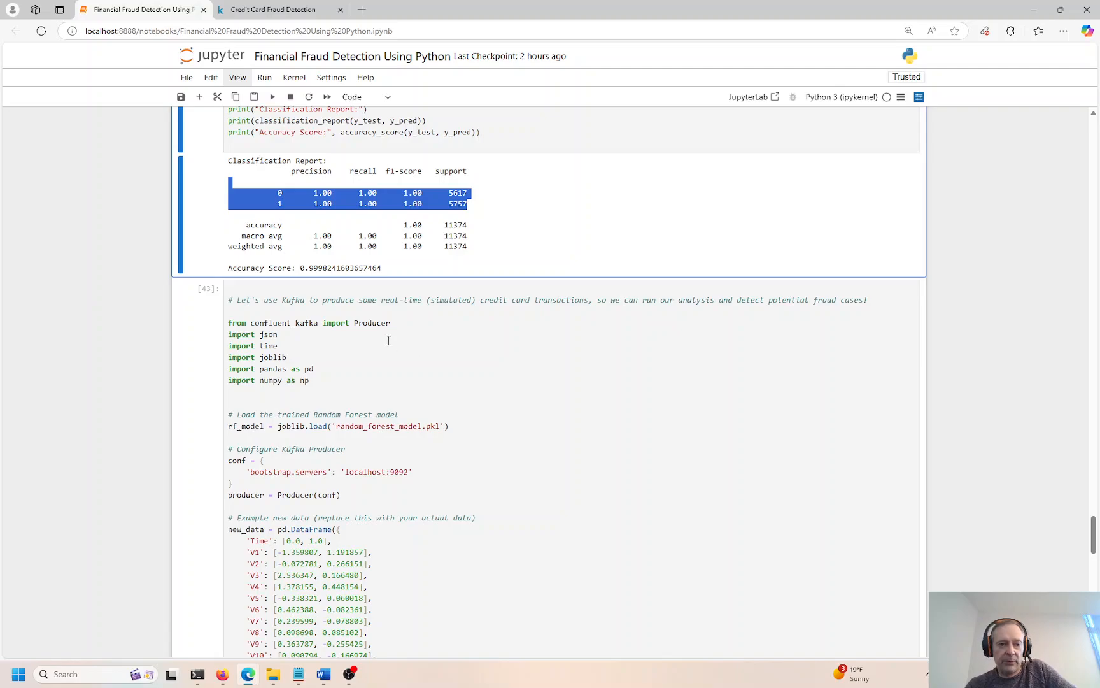
double_click(293, 301)
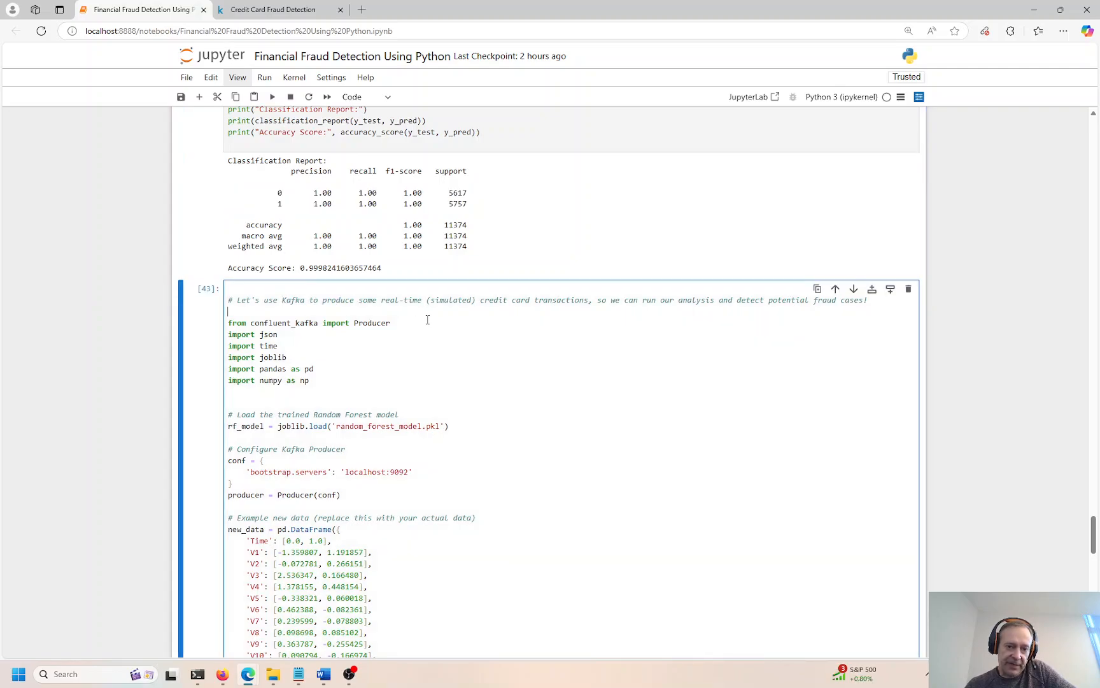
scroll("down", 3)
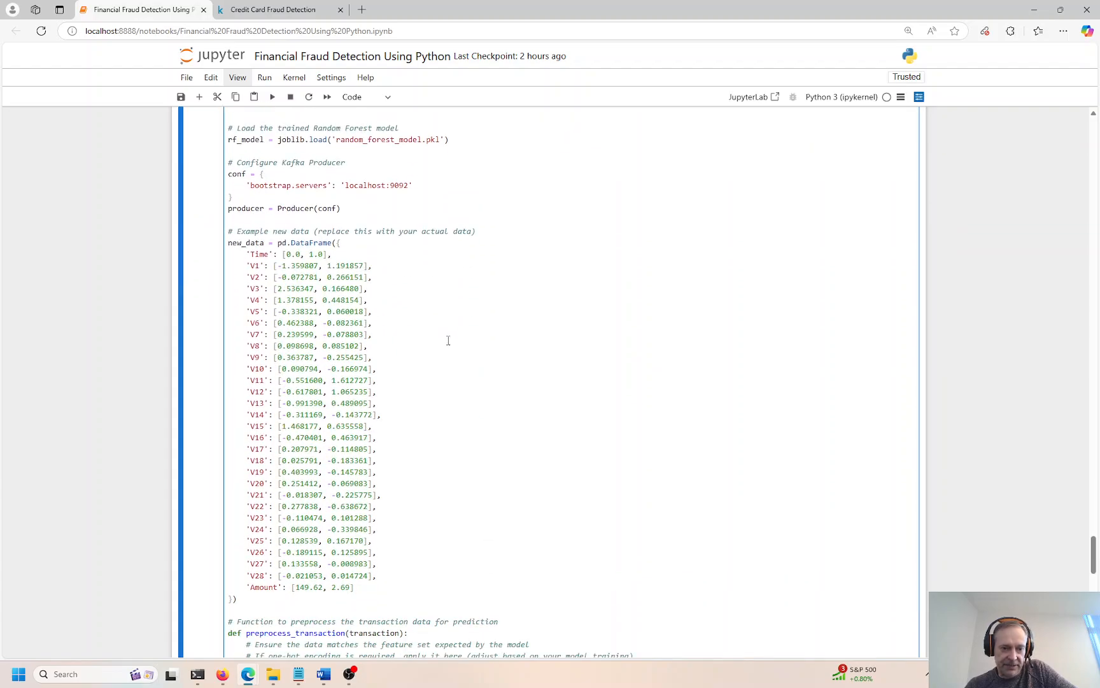
scroll("down", 3)
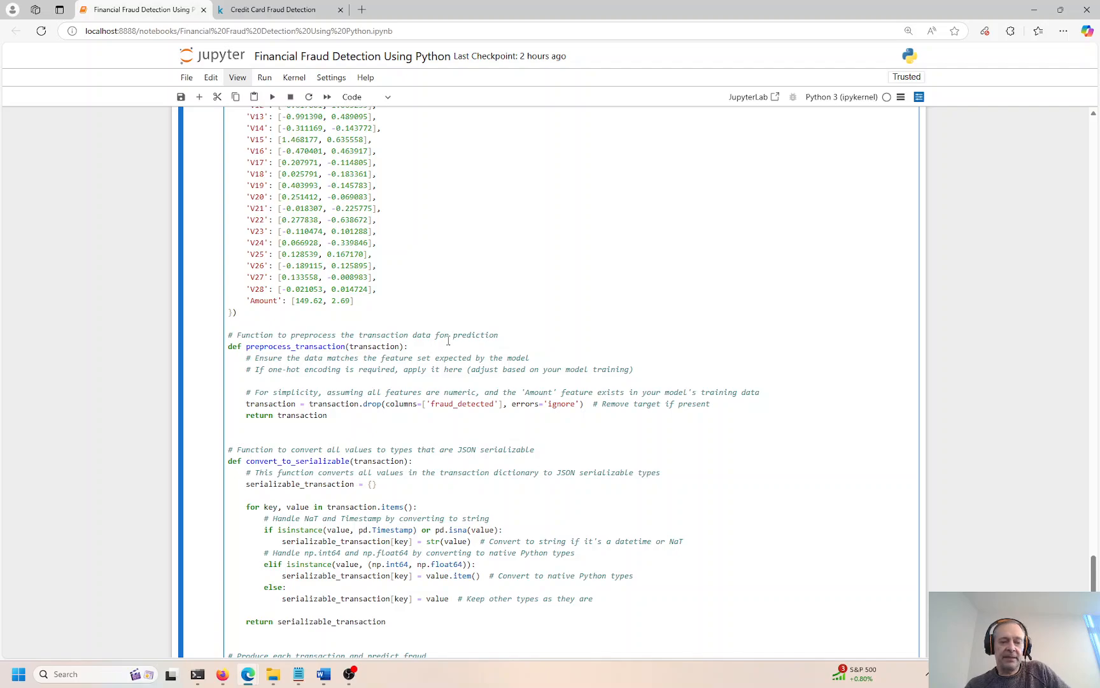
scroll("down", 3)
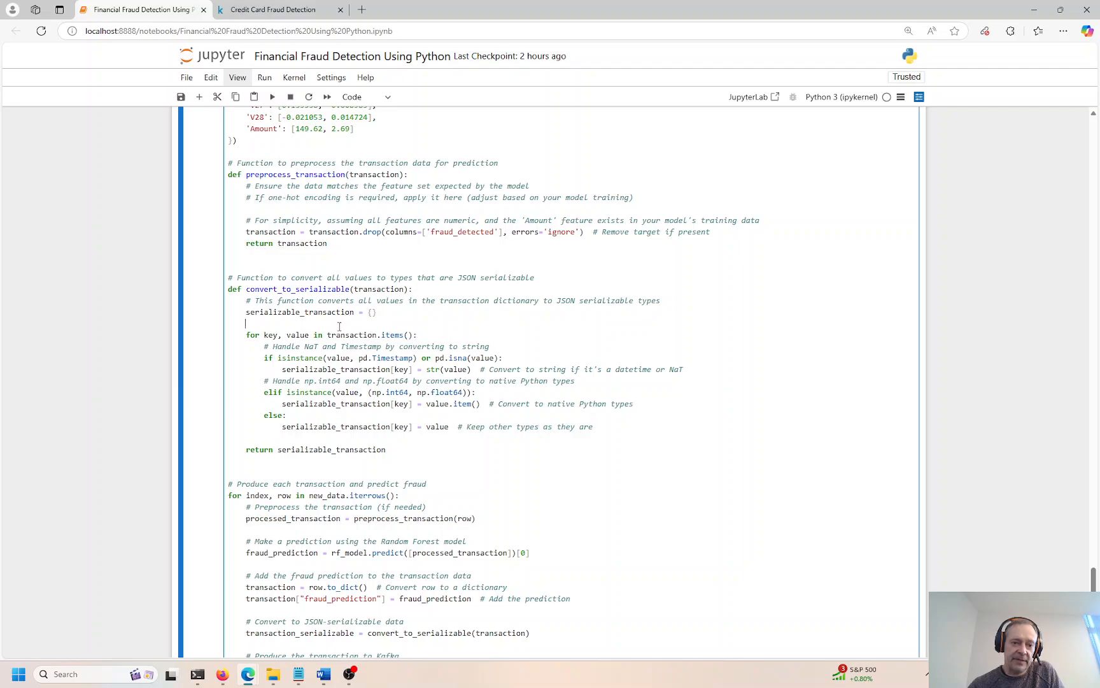
scroll("down", 3)
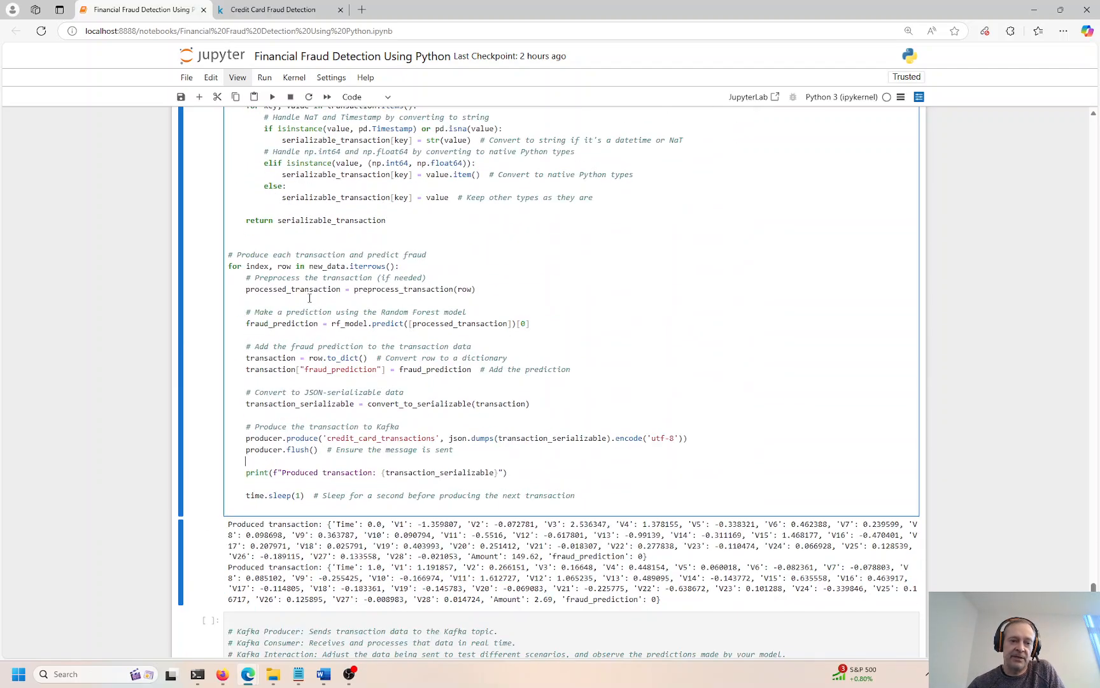
scroll("down", 3)
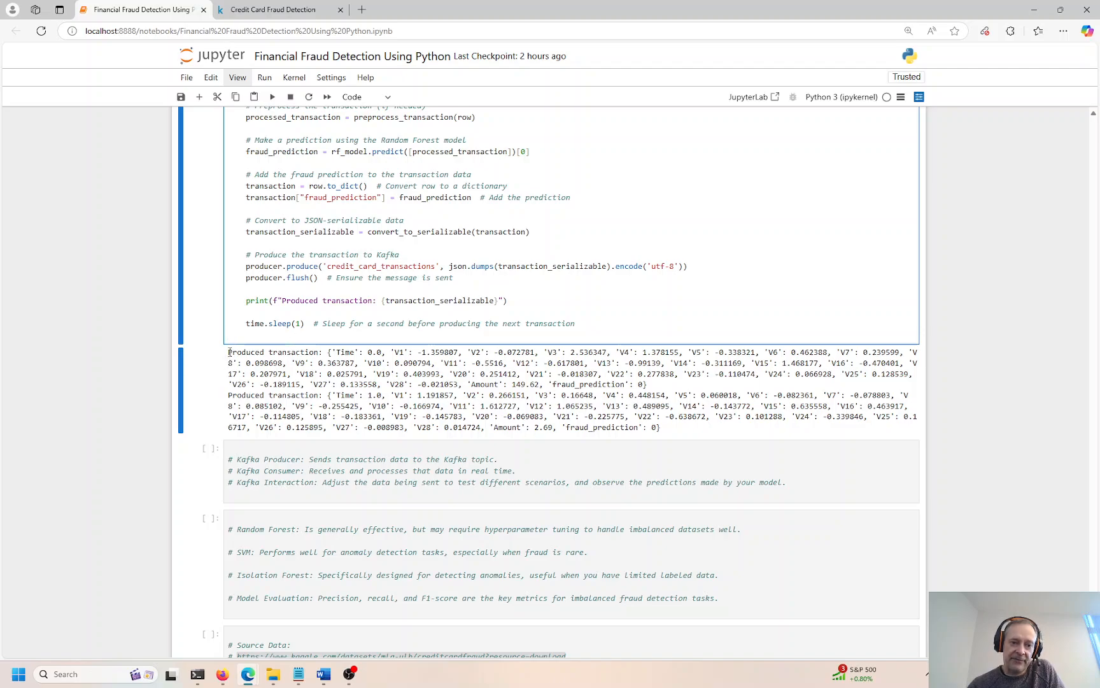
double_click(270, 351)
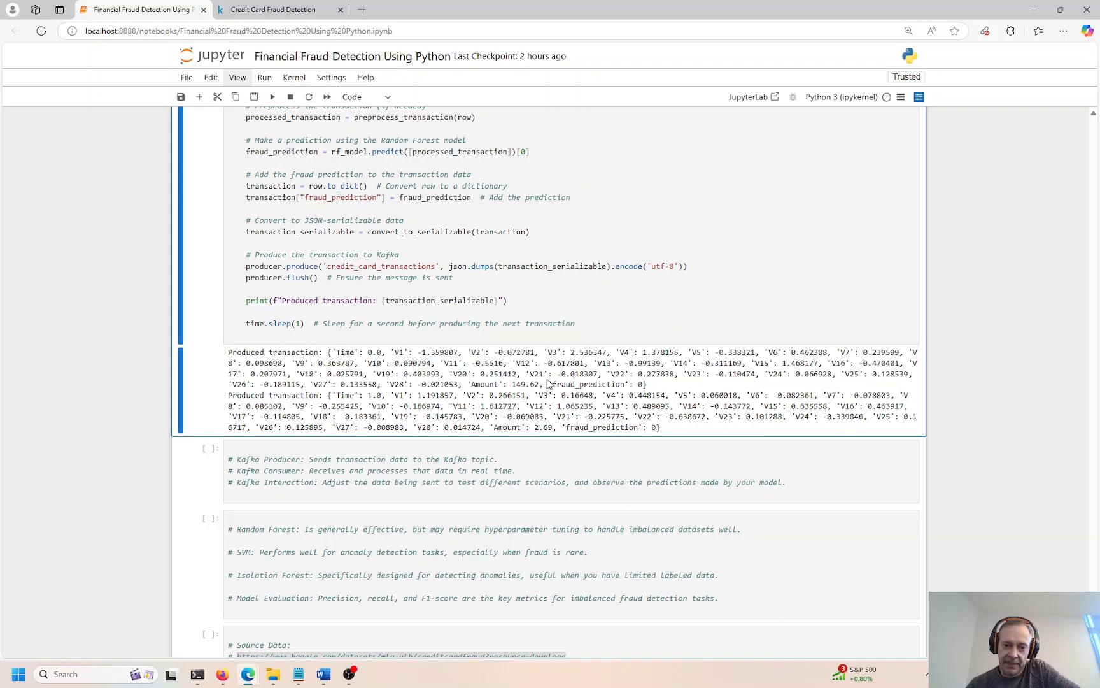
left_click_drag(551, 374, 642, 383)
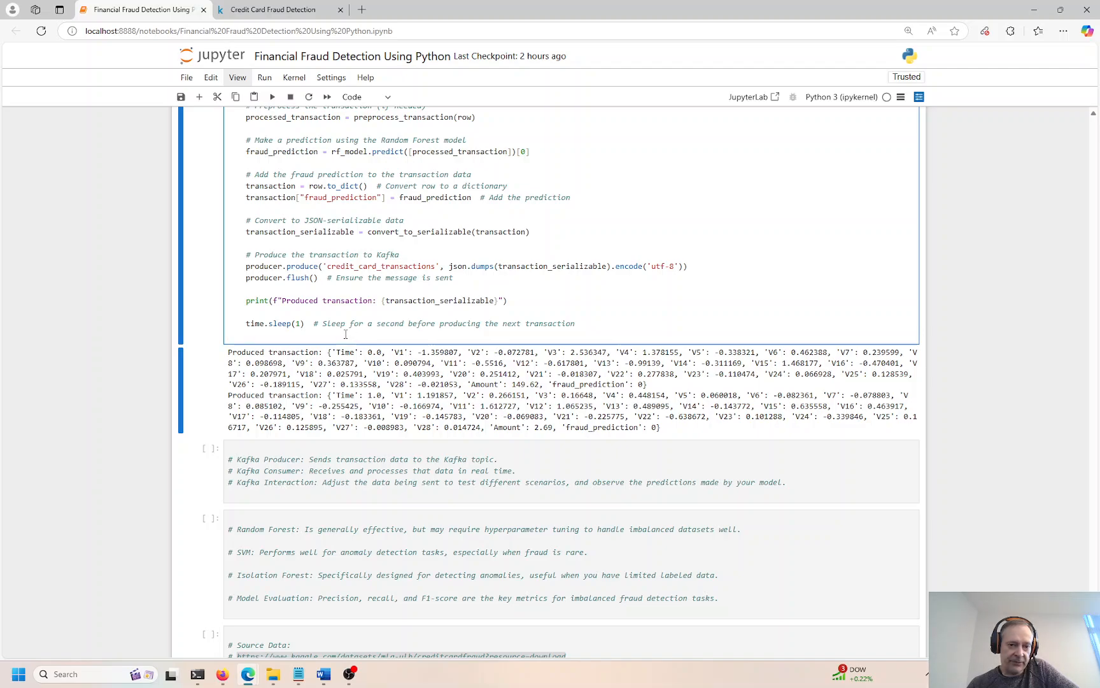
left_click(307, 323)
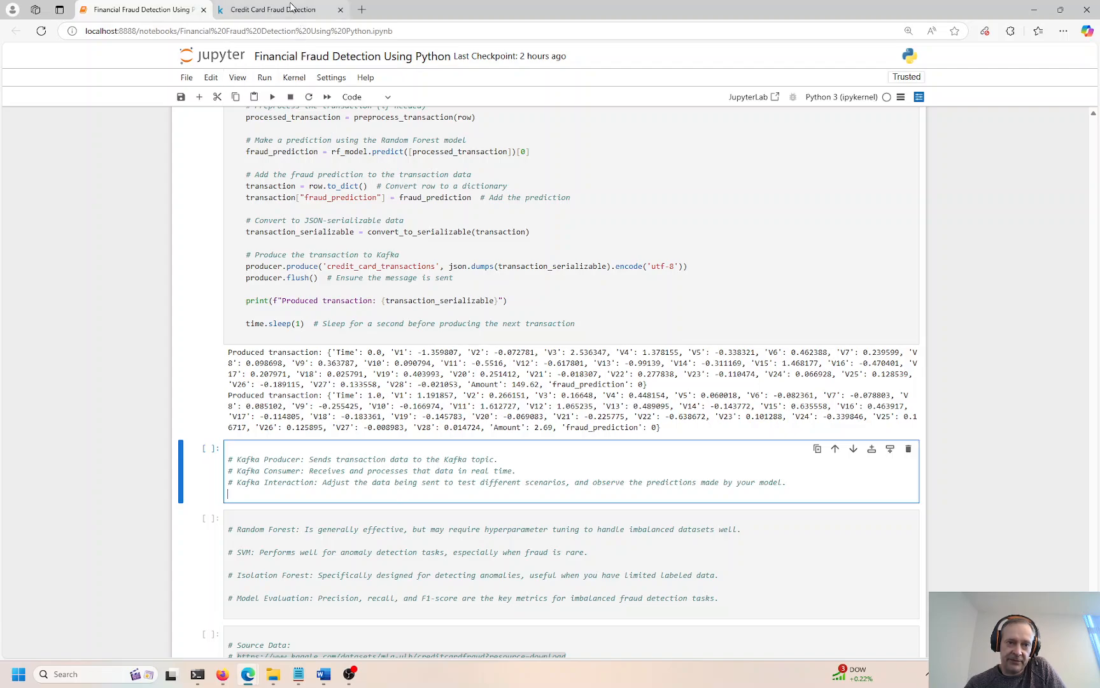
left_click(279, 10)
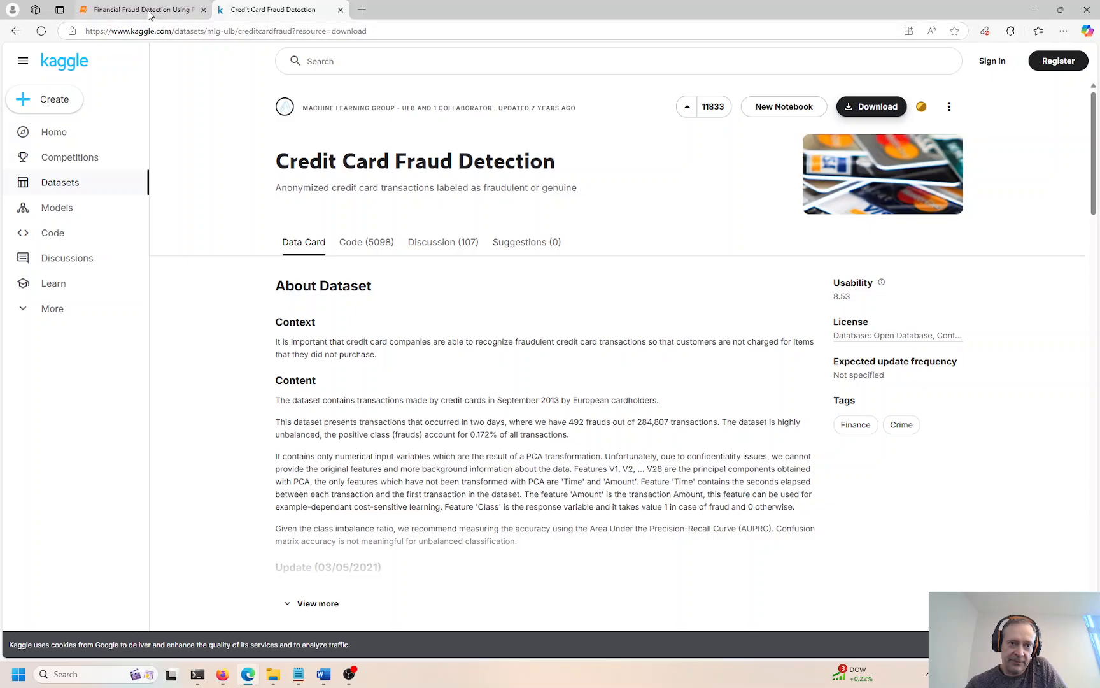
left_click(145, 10)
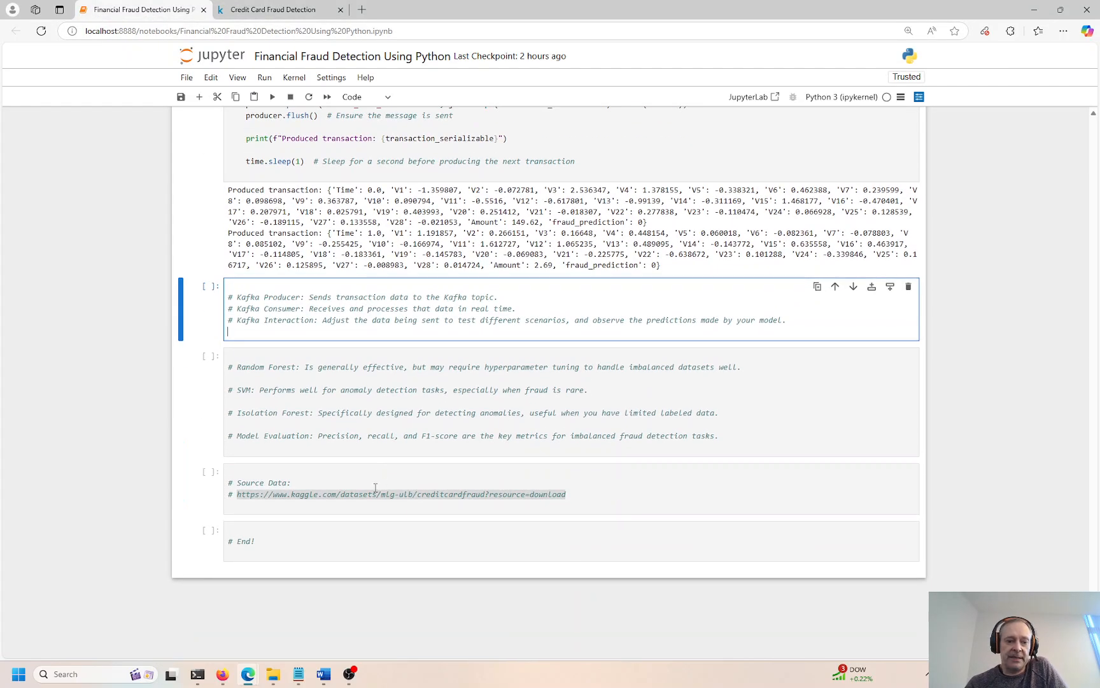